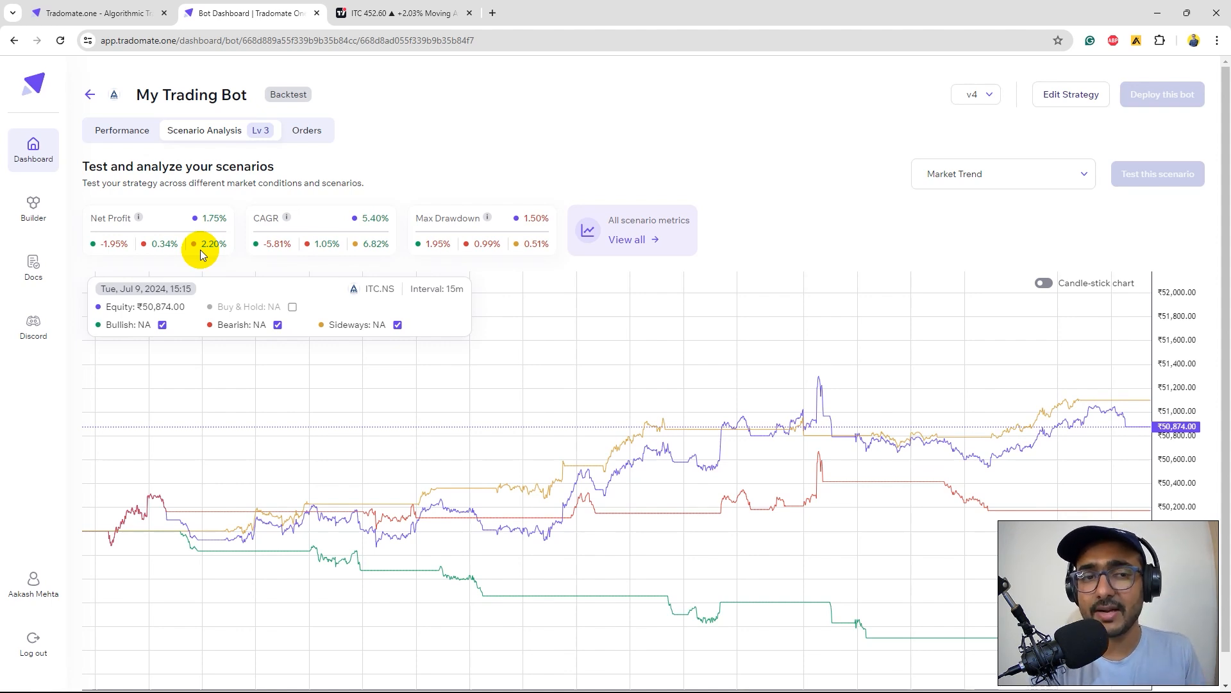
mouse_move(228, 259)
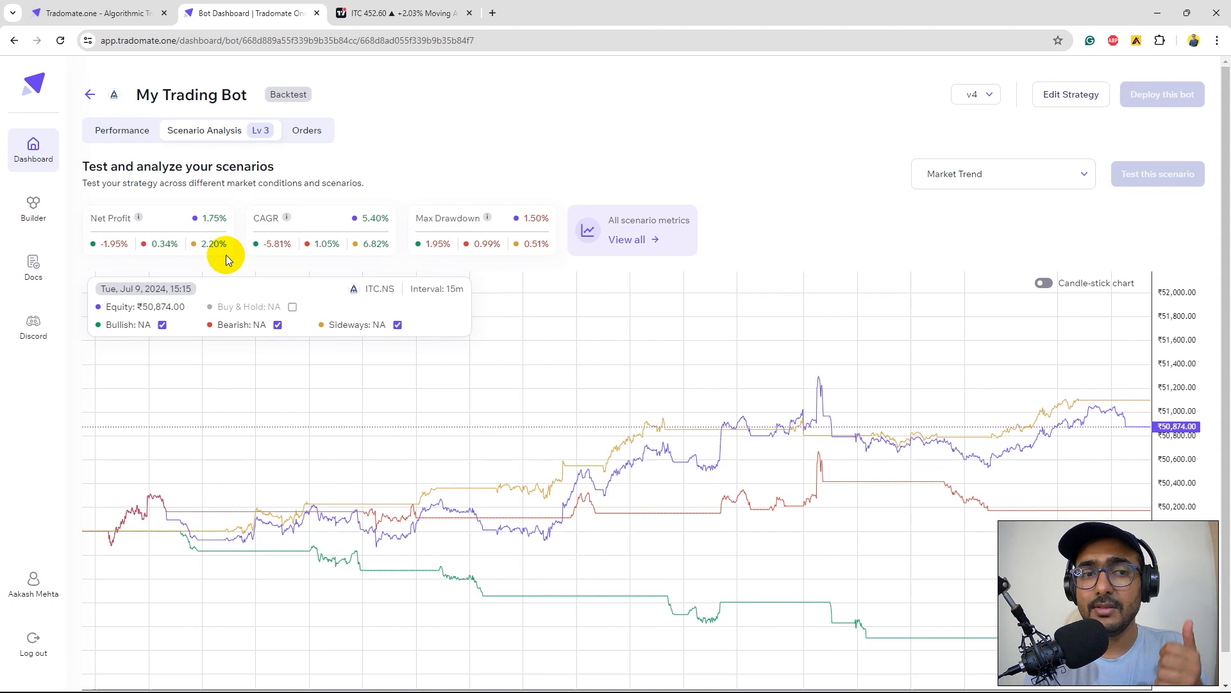
mouse_move(215, 257)
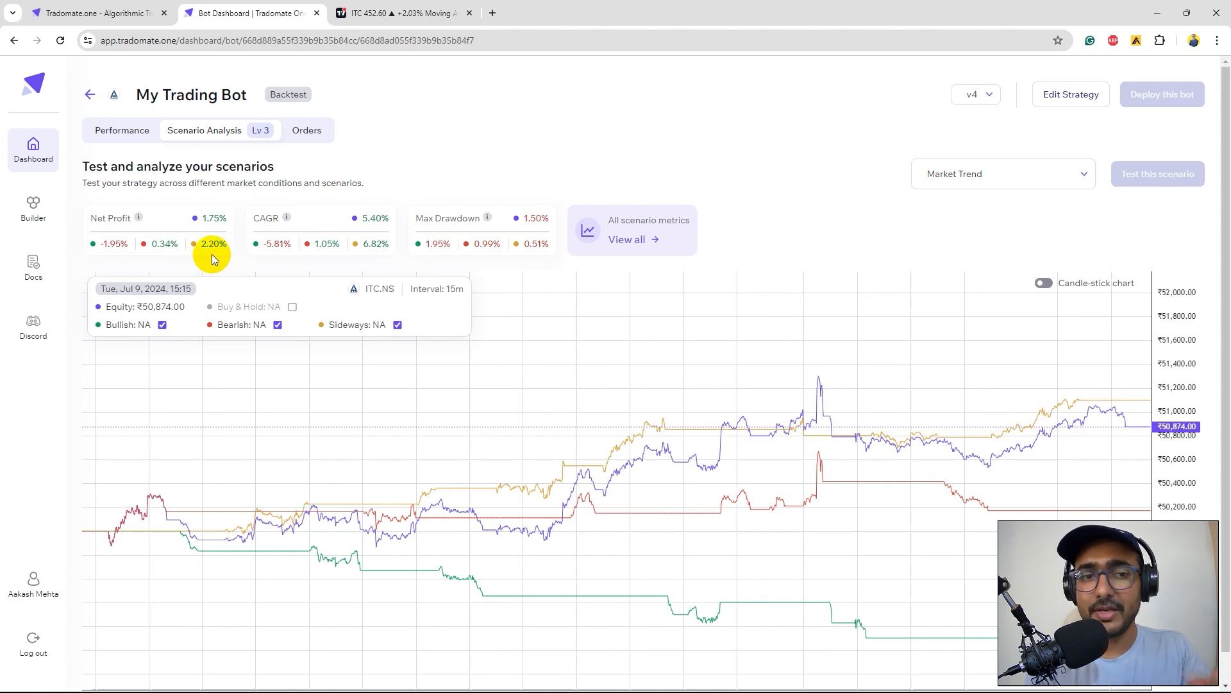
mouse_move(782, 248)
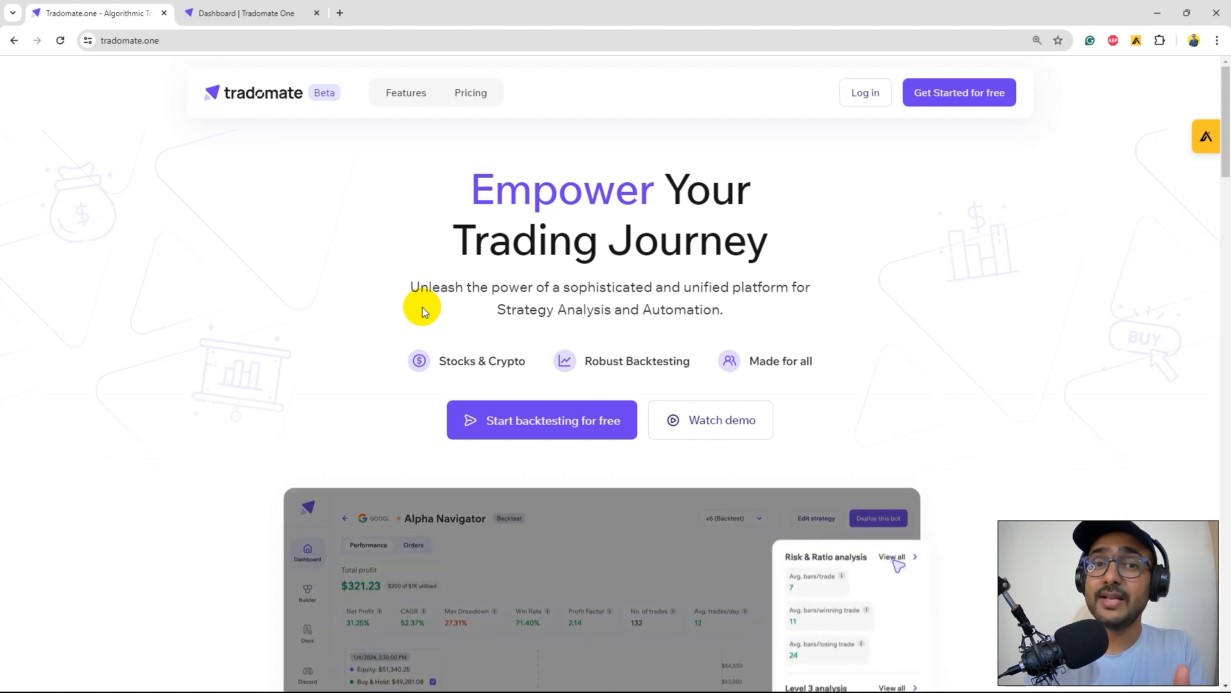
Tour the Tradomate.one landing page and its product preview, then move to the TradingView ITC chart.
left_click(892, 558)
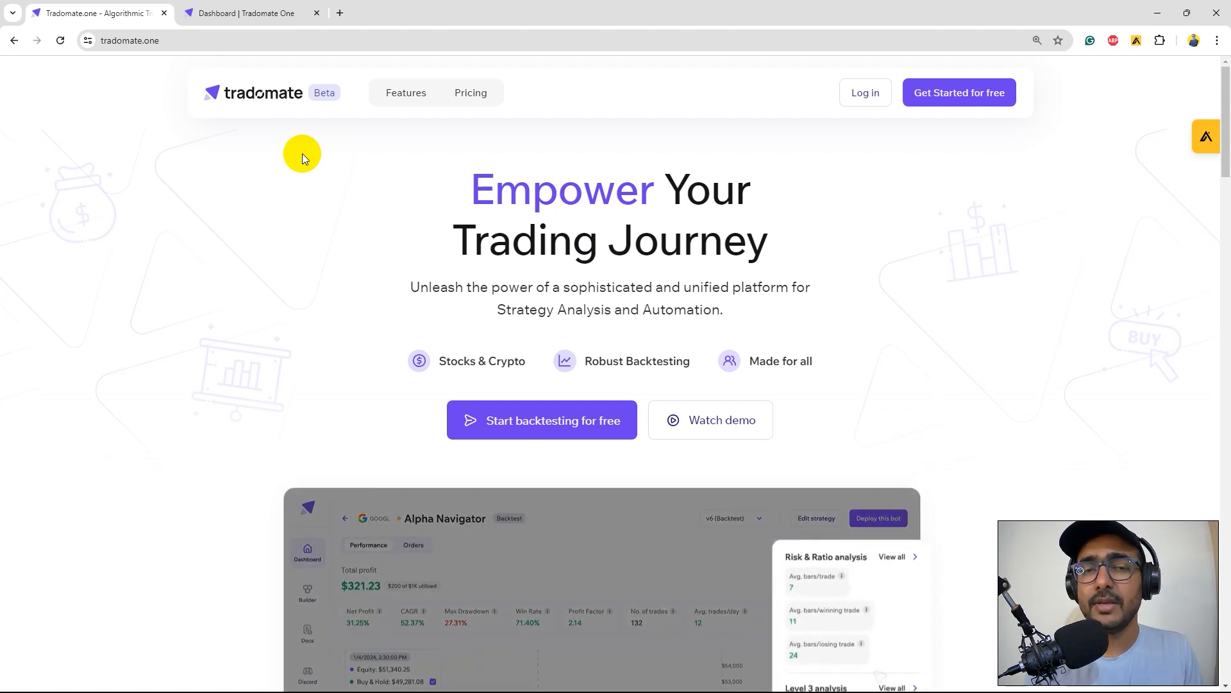
left_click(892, 556)
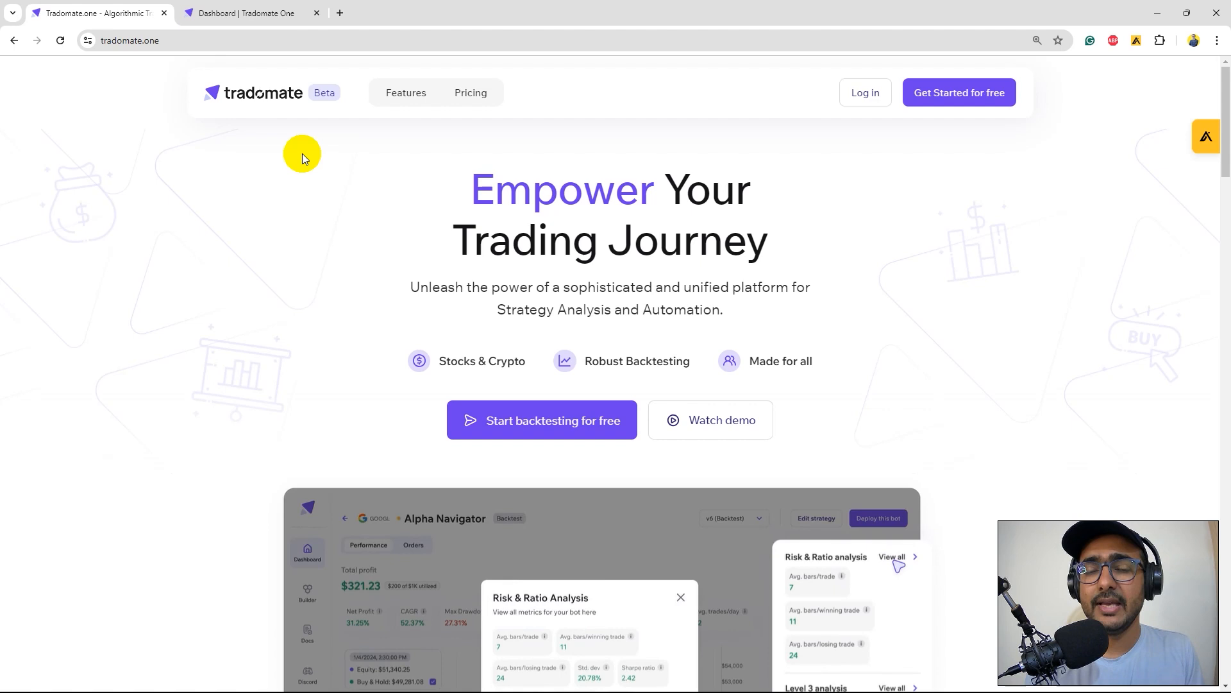
left_click(680, 597)
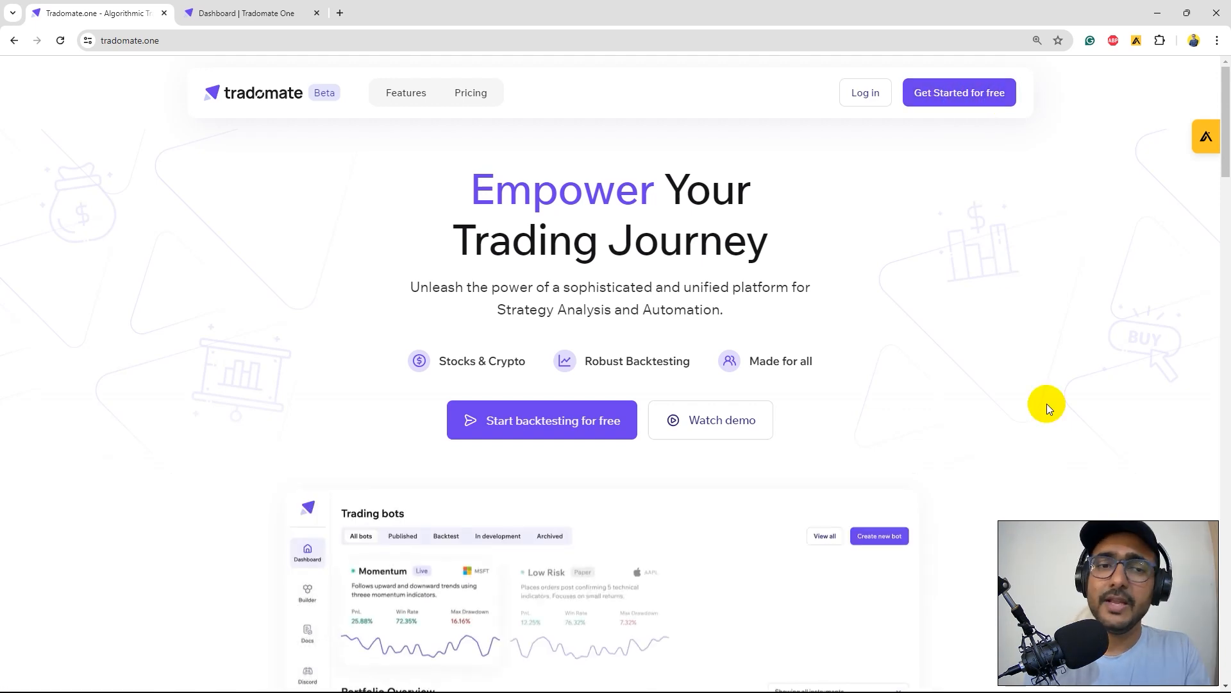
left_click(244, 12)
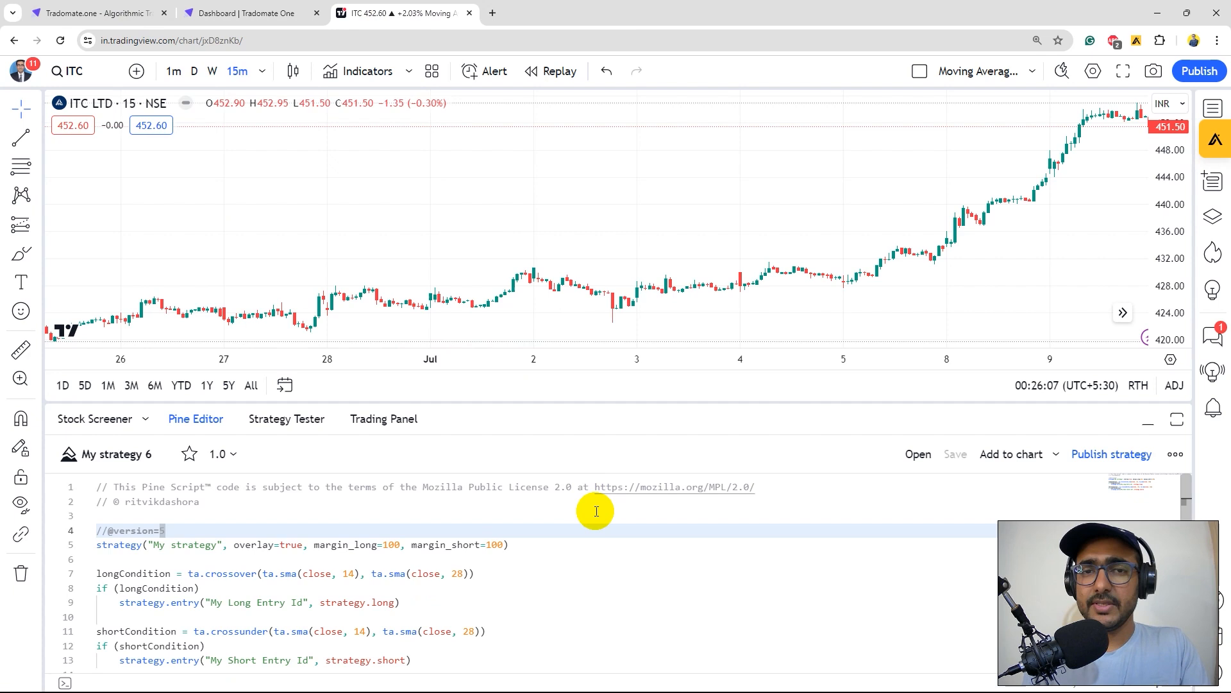
mouse_move(289, 532)
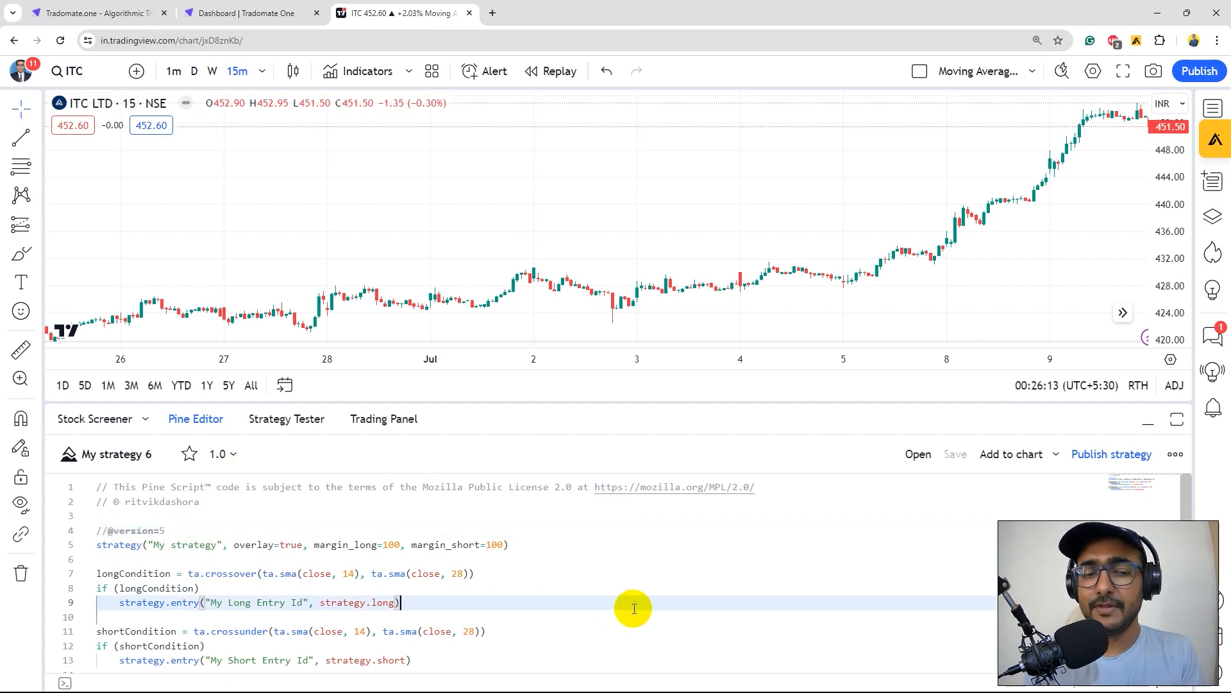
mouse_move(342, 558)
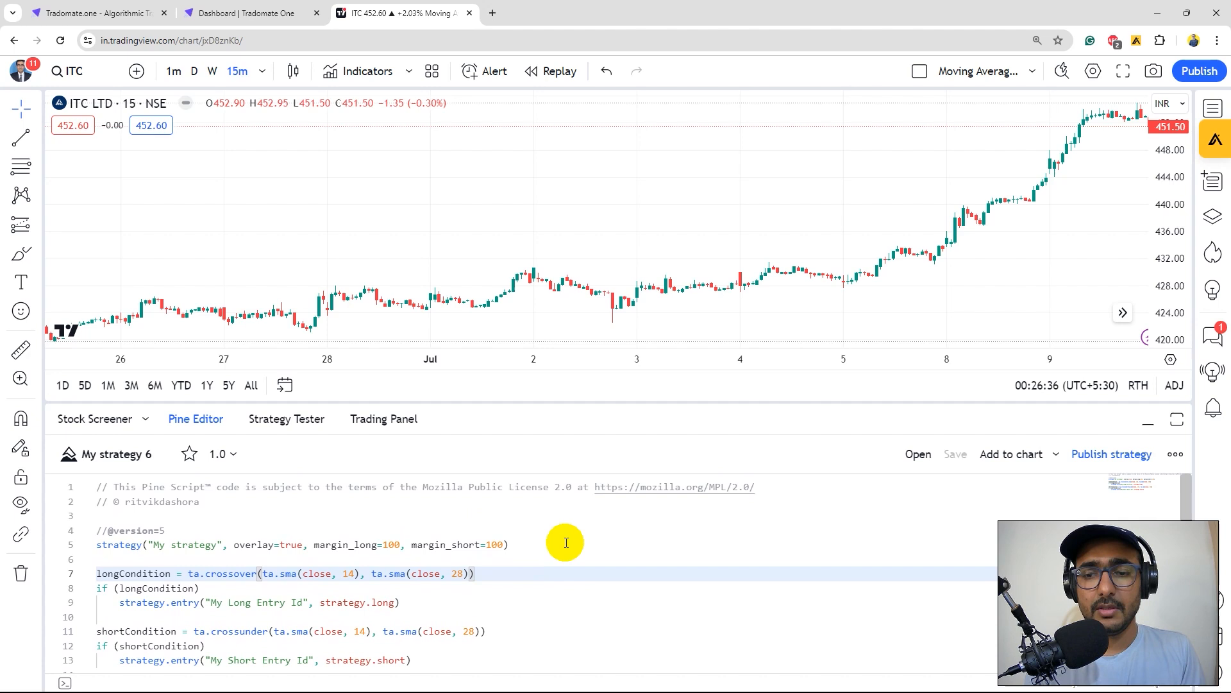
mouse_move(997, 458)
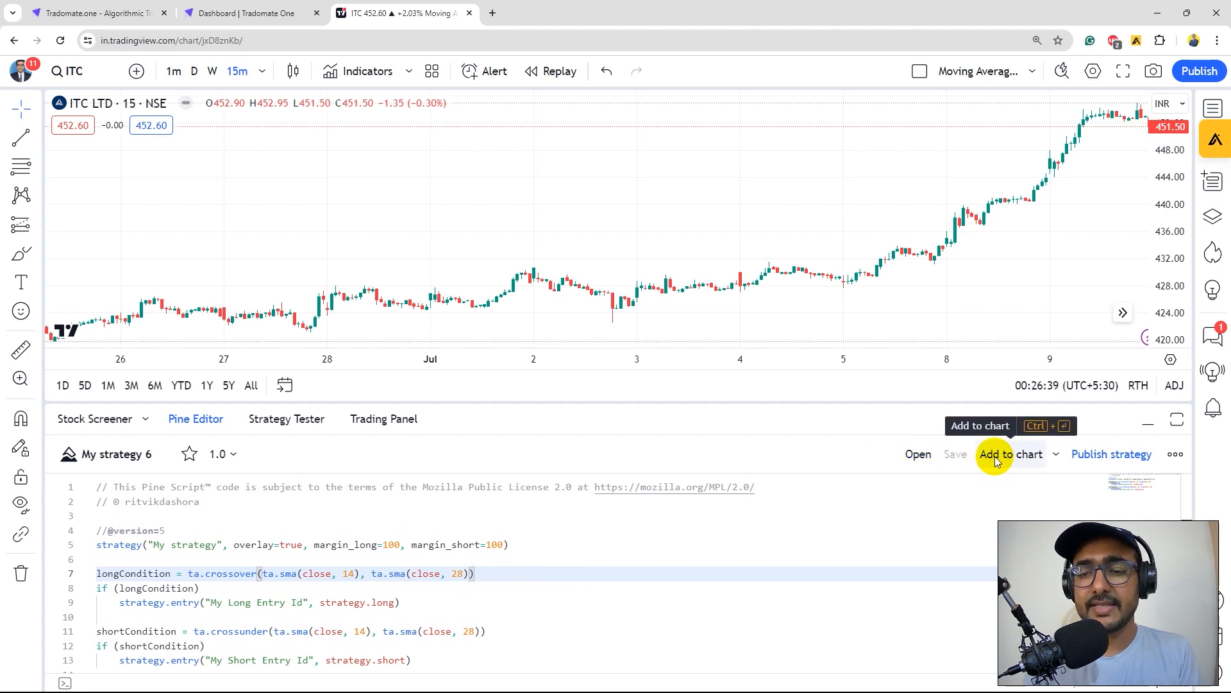
Add the SMA crossover strategy to the ITC chart and review its −12.60 INR backtest.
left_click(1009, 454)
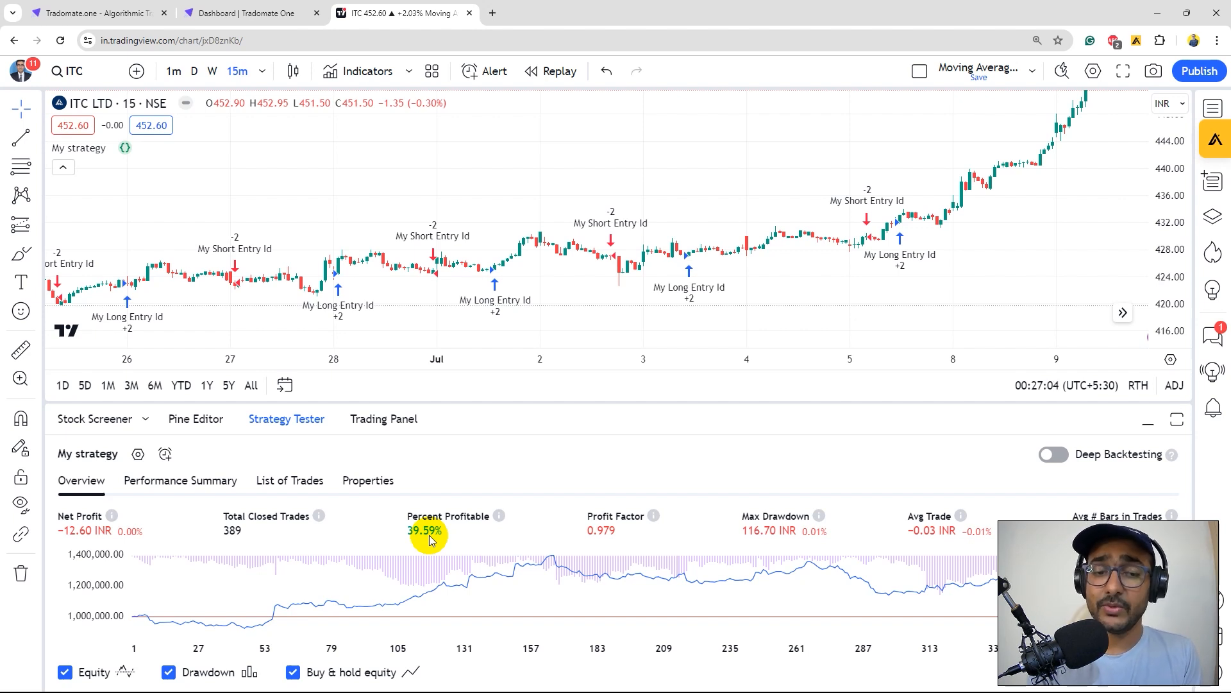
mouse_move(619, 540)
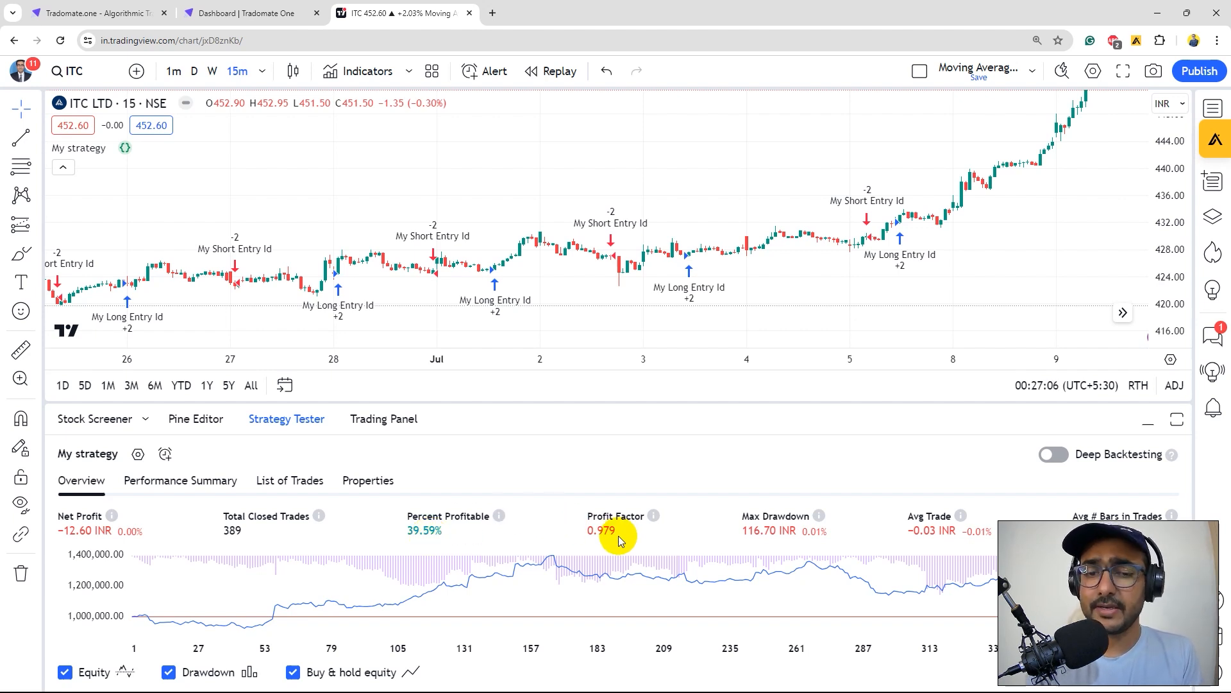
mouse_move(758, 544)
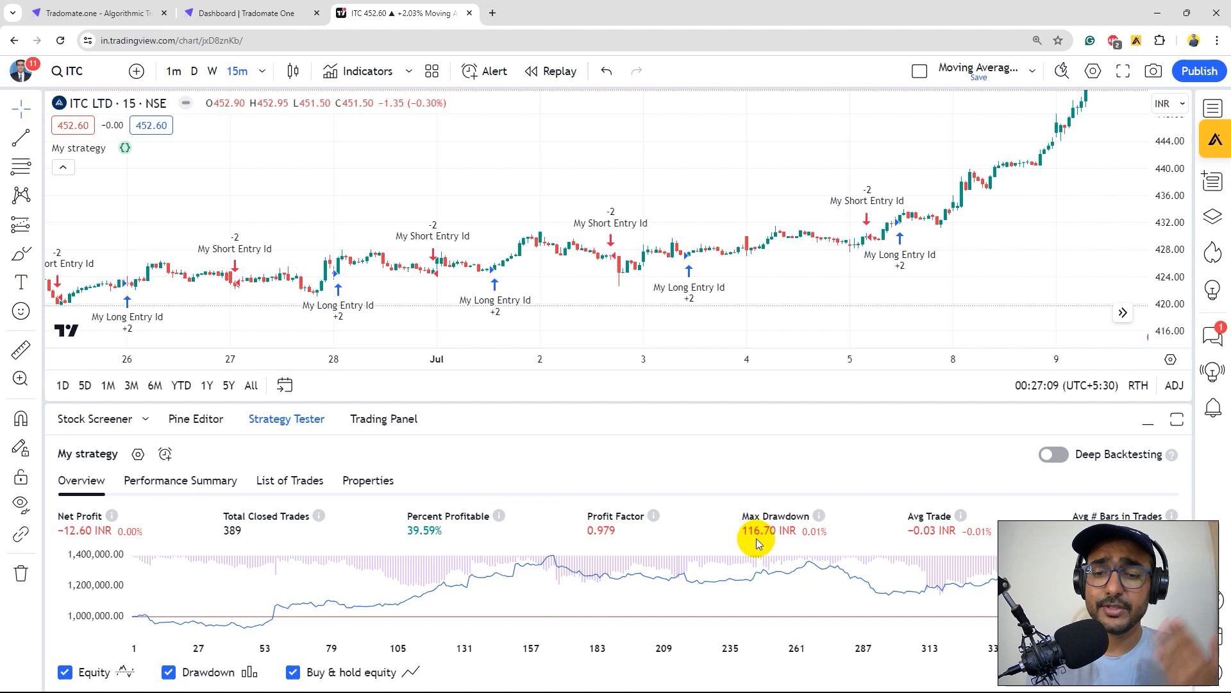
mouse_move(881, 545)
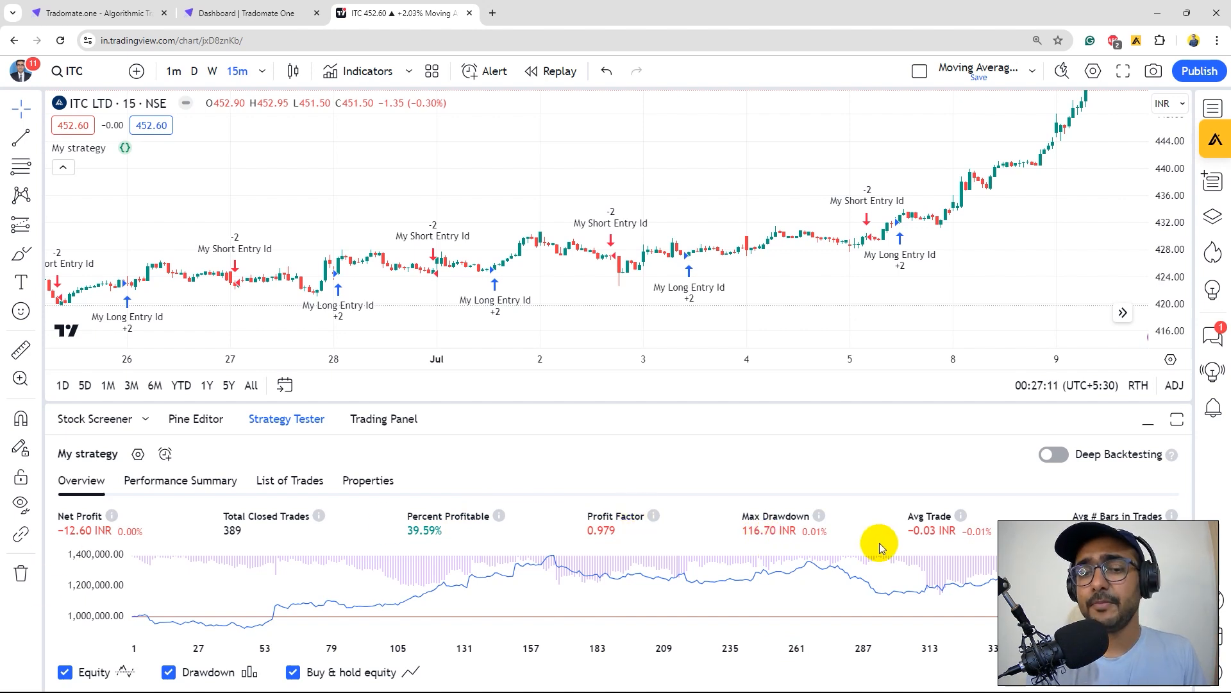
mouse_move(942, 545)
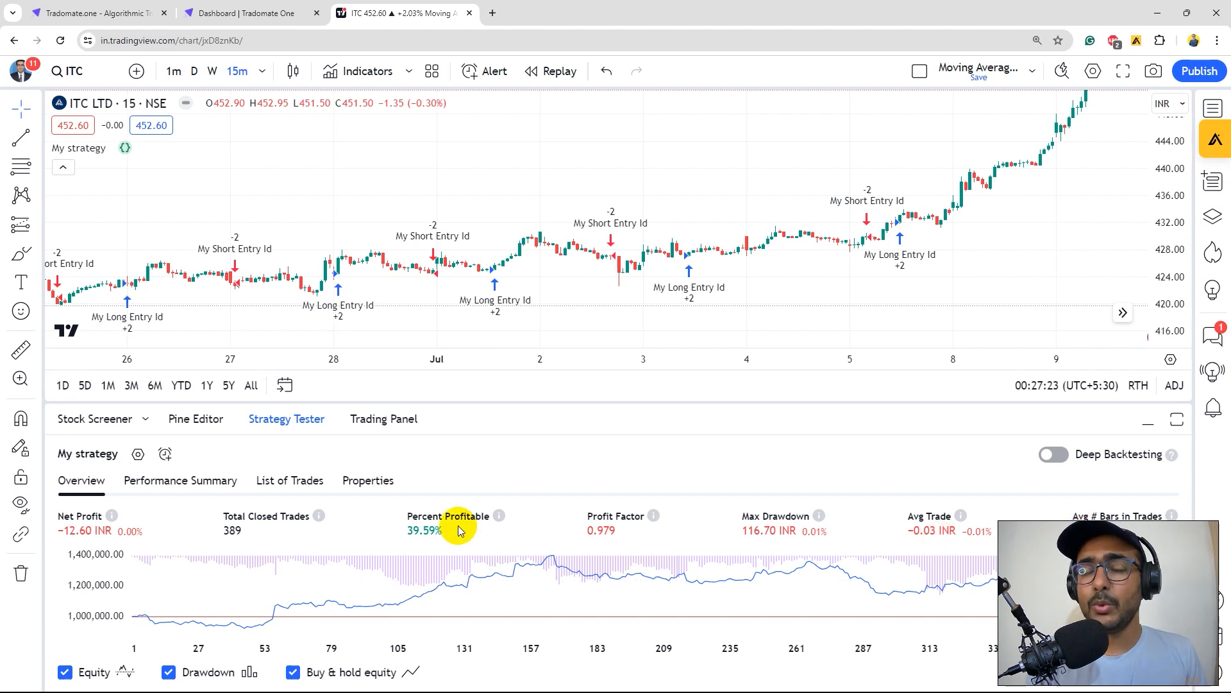
mouse_move(233, 481)
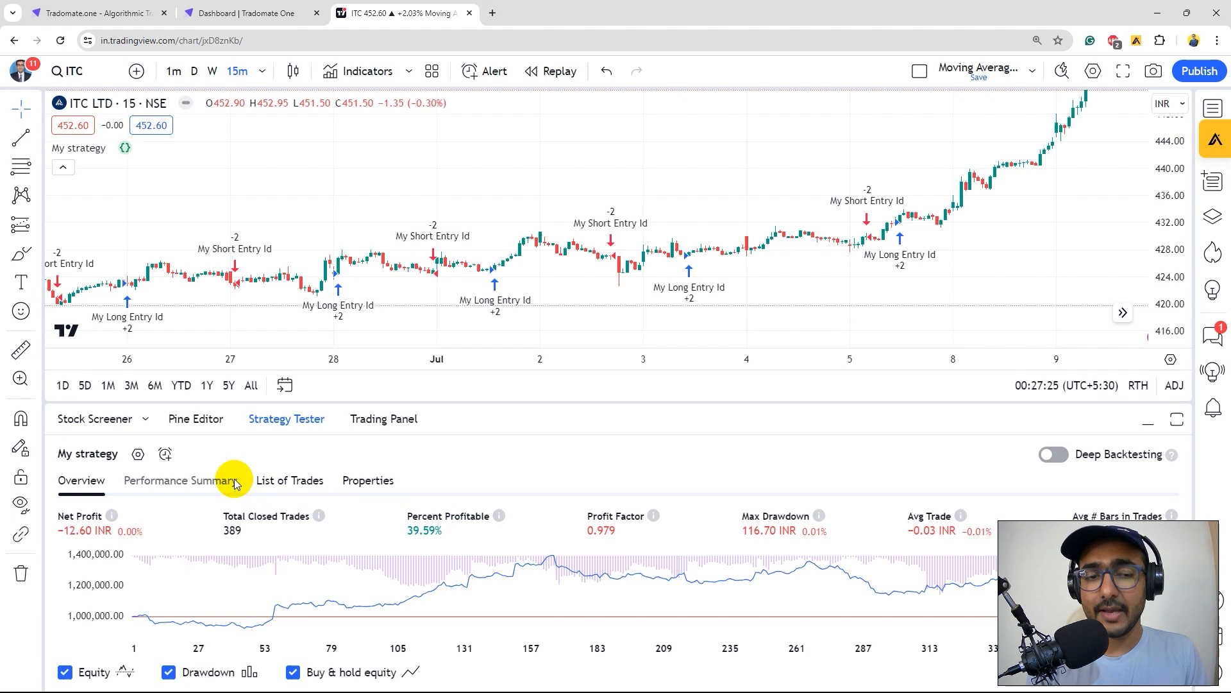
Open the Performance Summary, switch to List of Trades, and maximize the Strategy Tester panel.
left_click(180, 481)
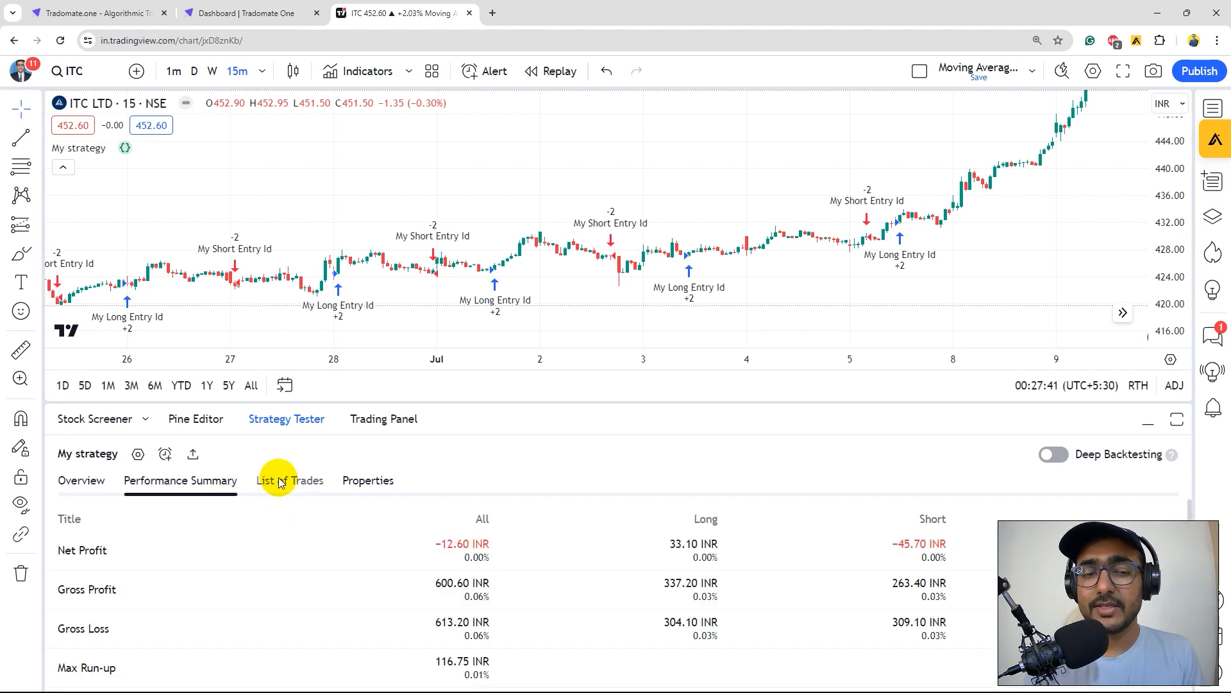
left_click(290, 481)
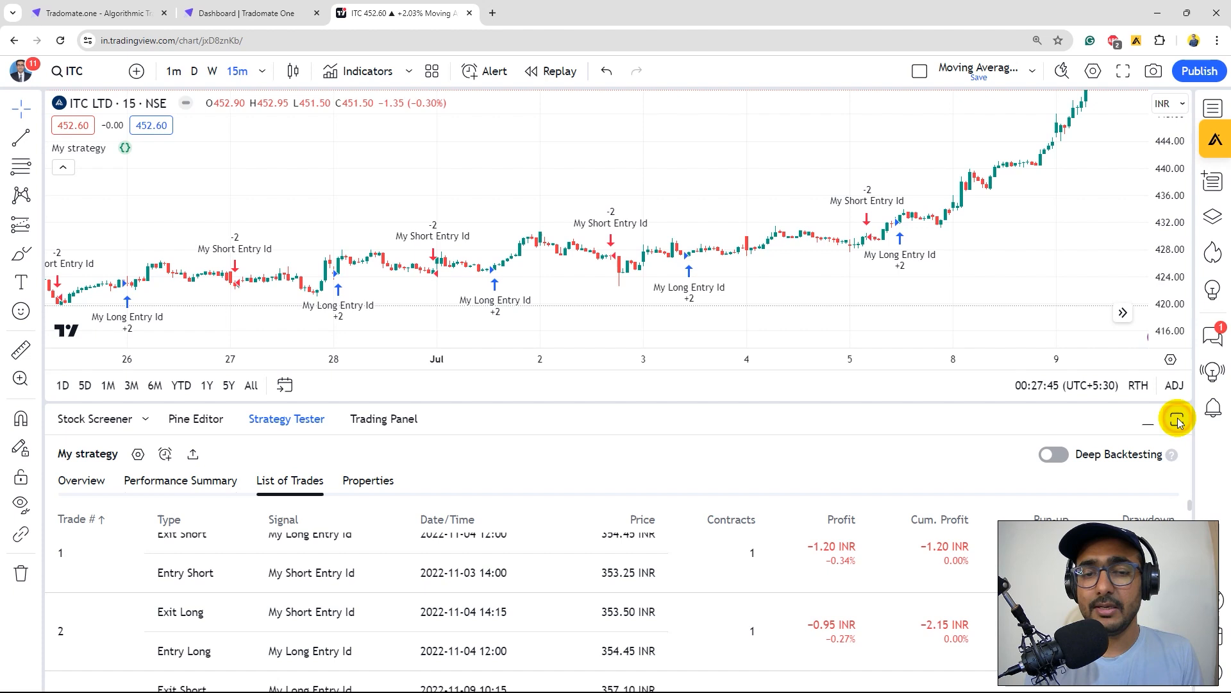
left_click(1175, 419)
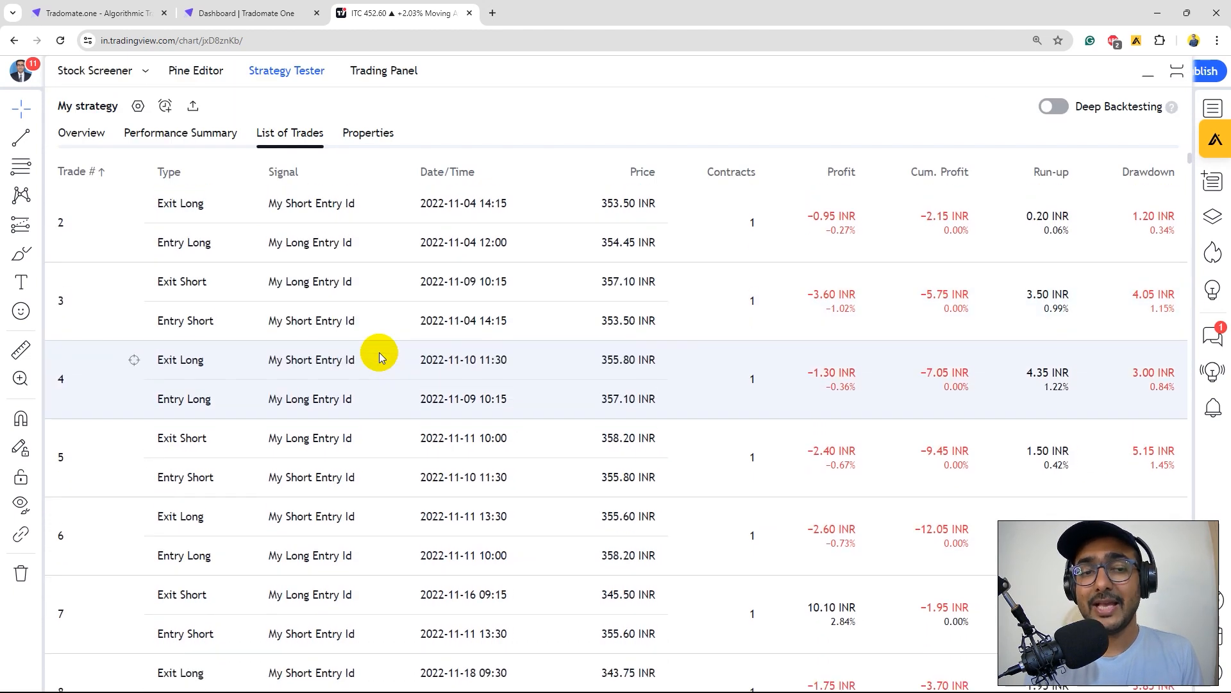
Return to the Strategy Tester Overview showing the equity curve across 389 trades.
left_click(82, 132)
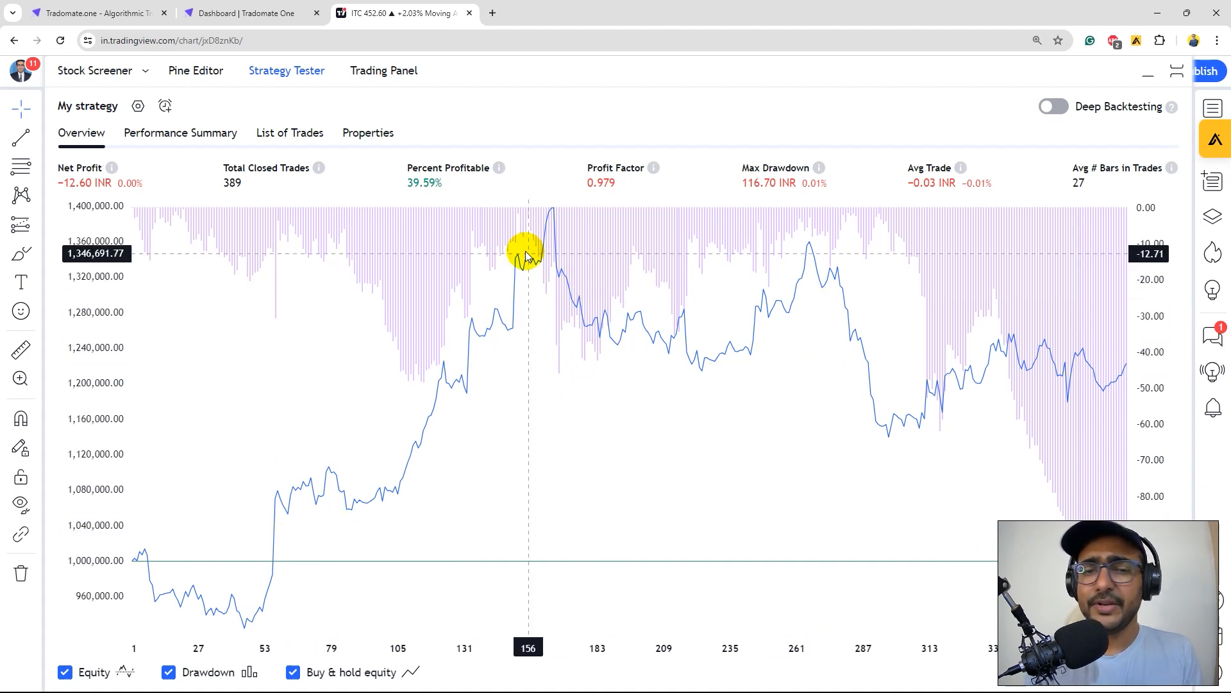
mouse_move(826, 397)
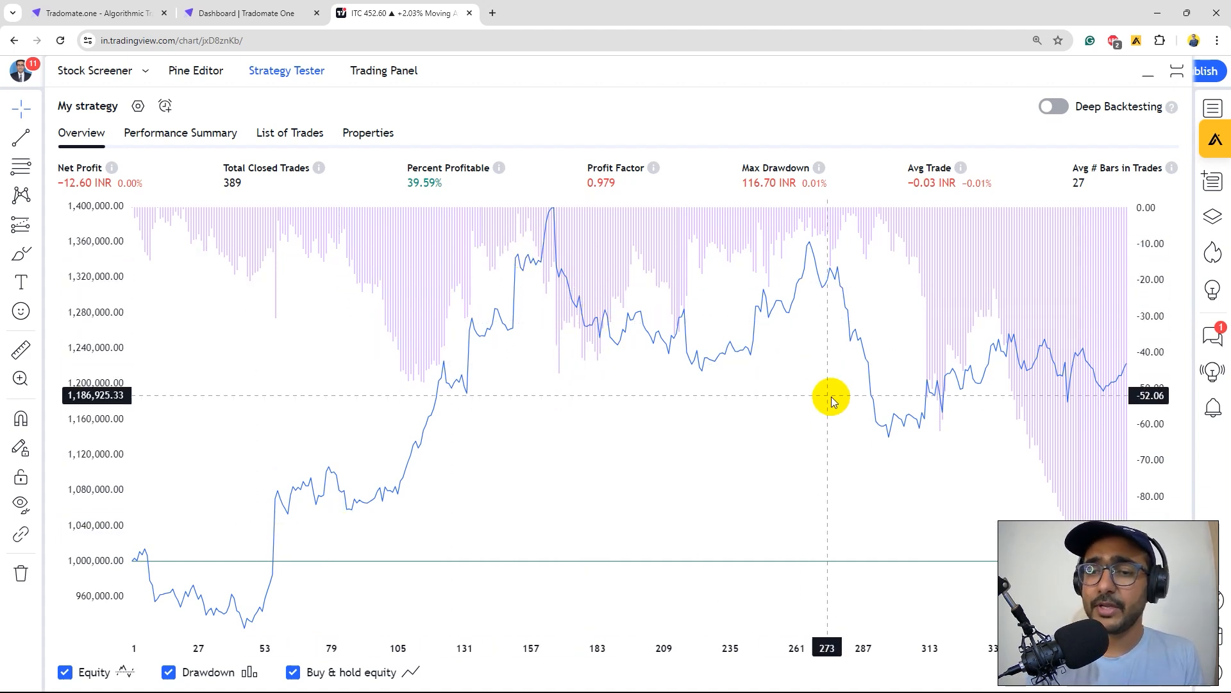
mouse_move(496, 398)
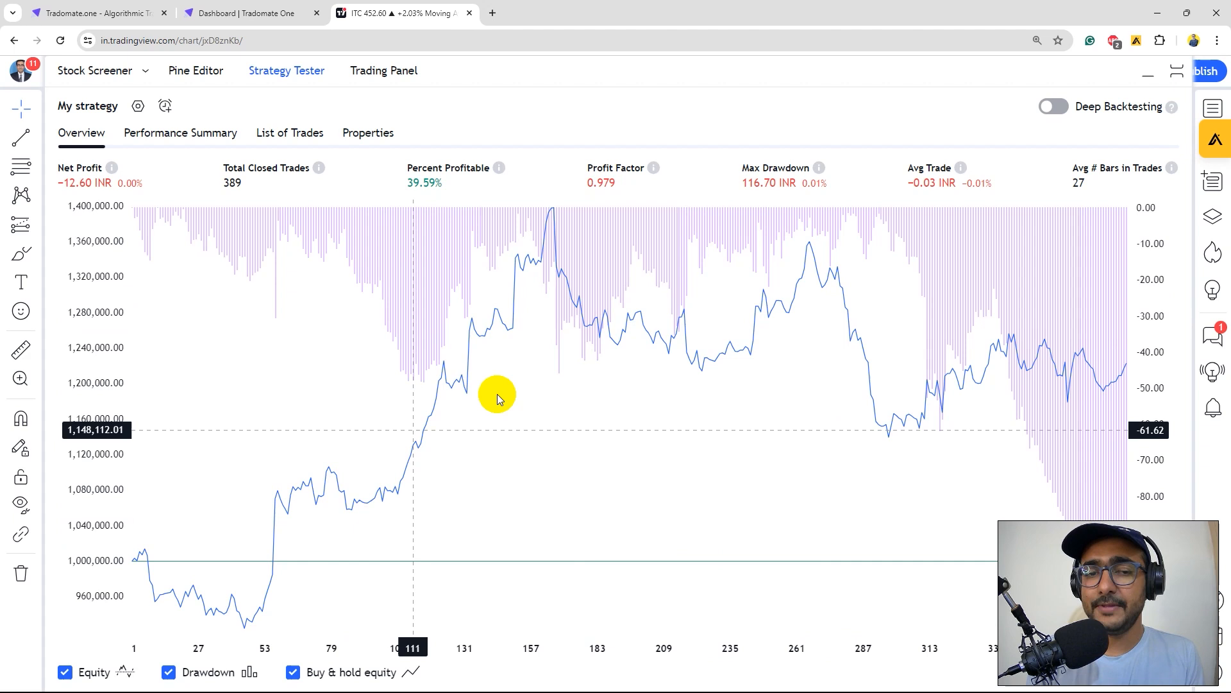
mouse_move(551, 442)
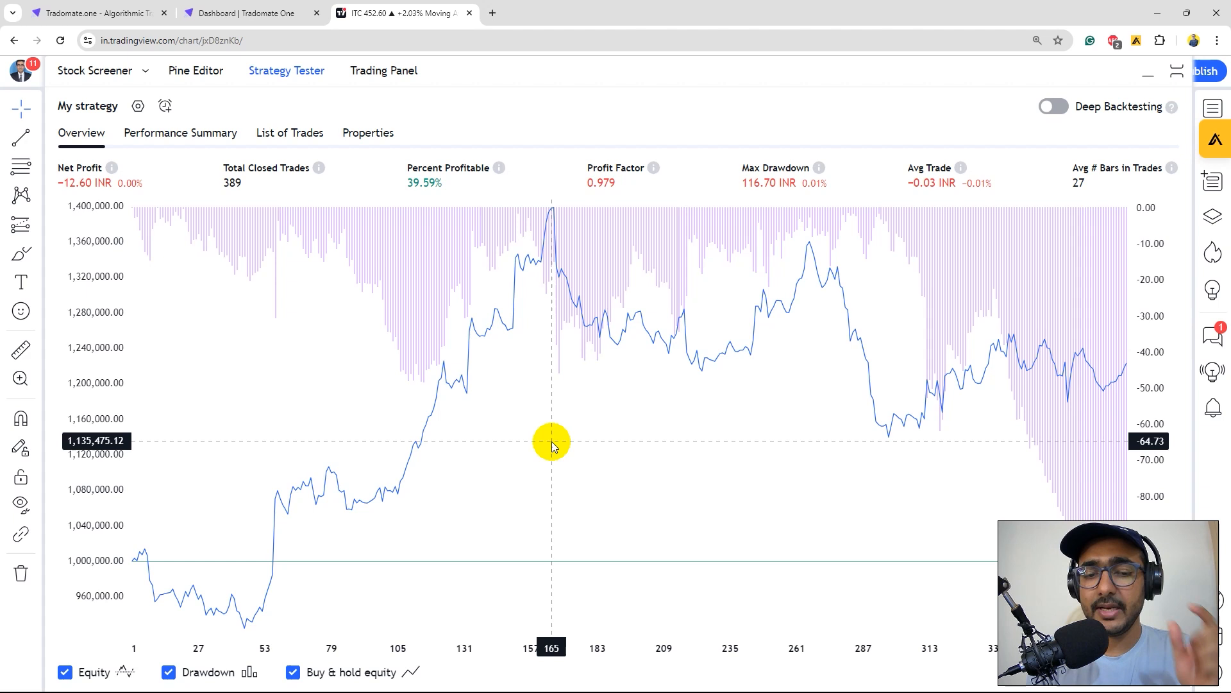
mouse_move(630, 389)
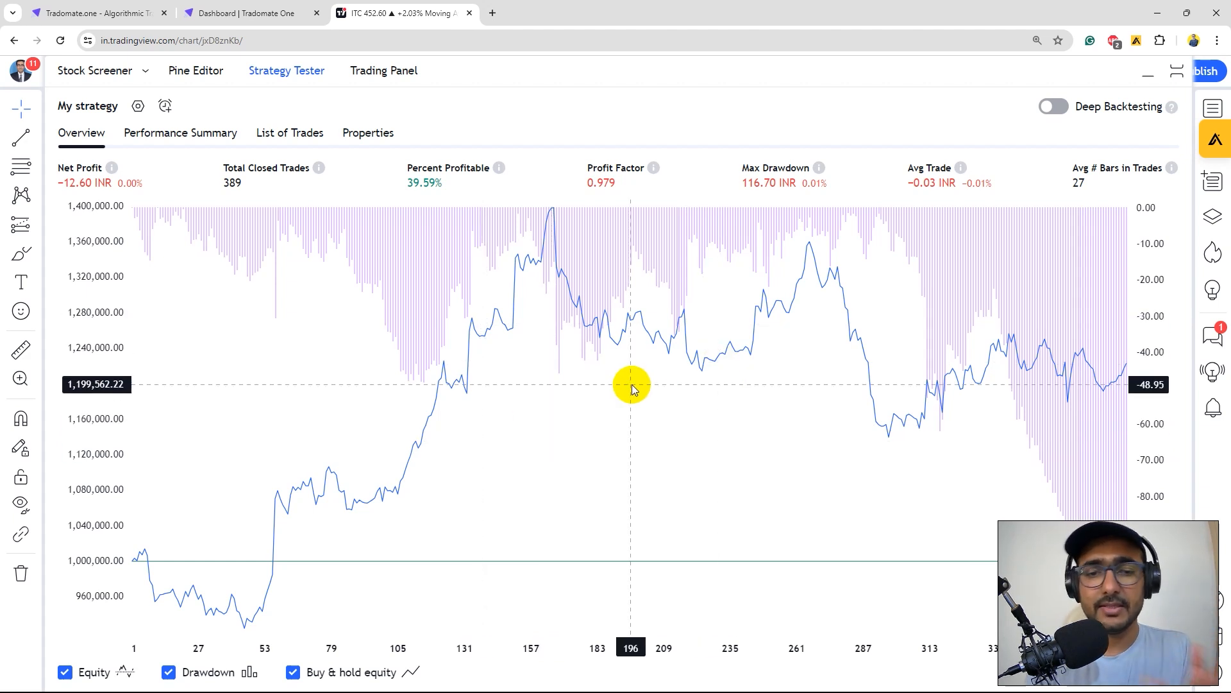
mouse_move(684, 481)
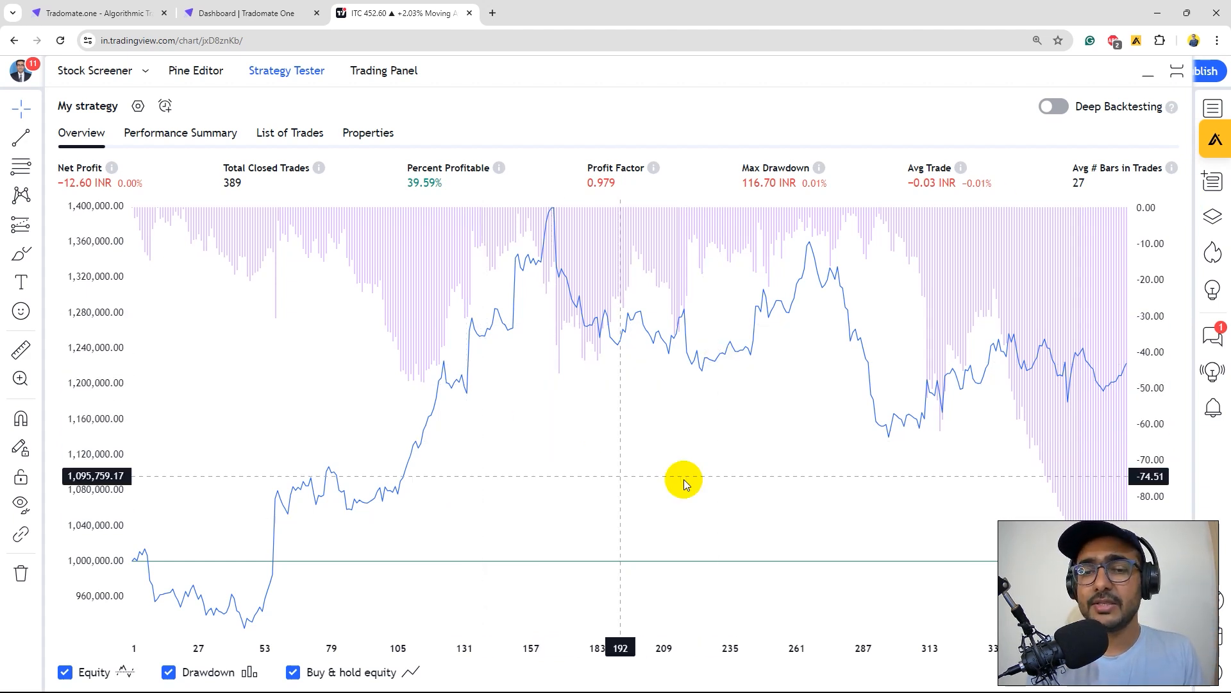
mouse_move(813, 384)
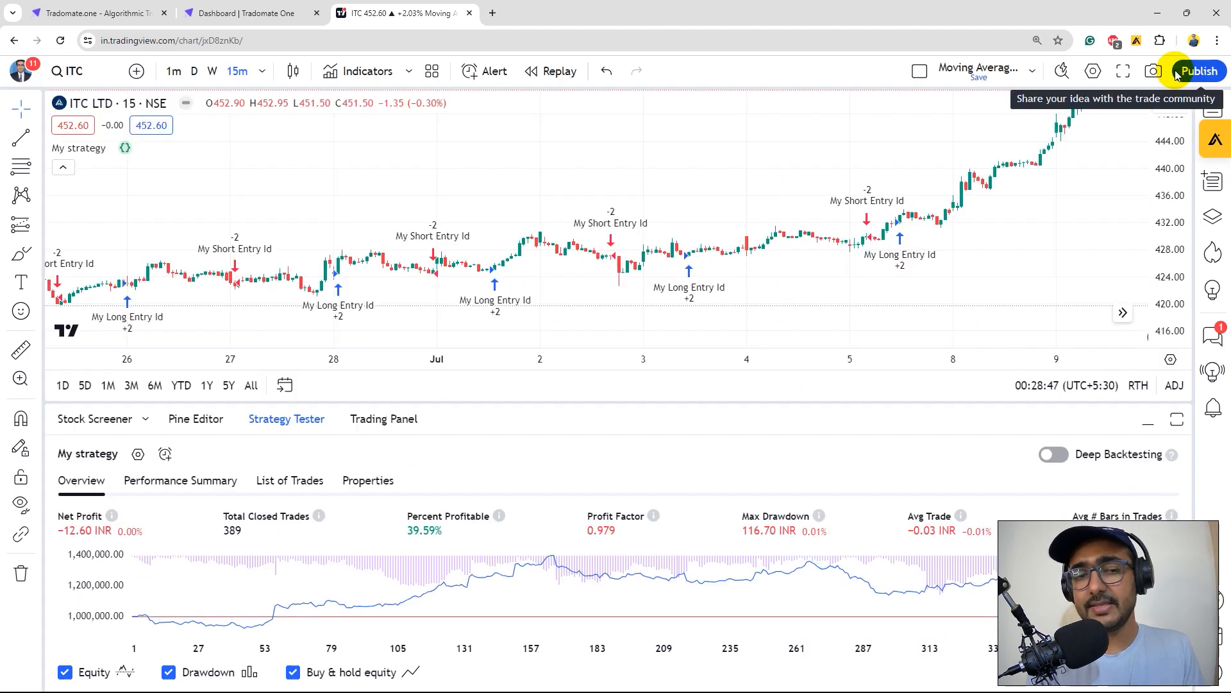
mouse_move(645, 211)
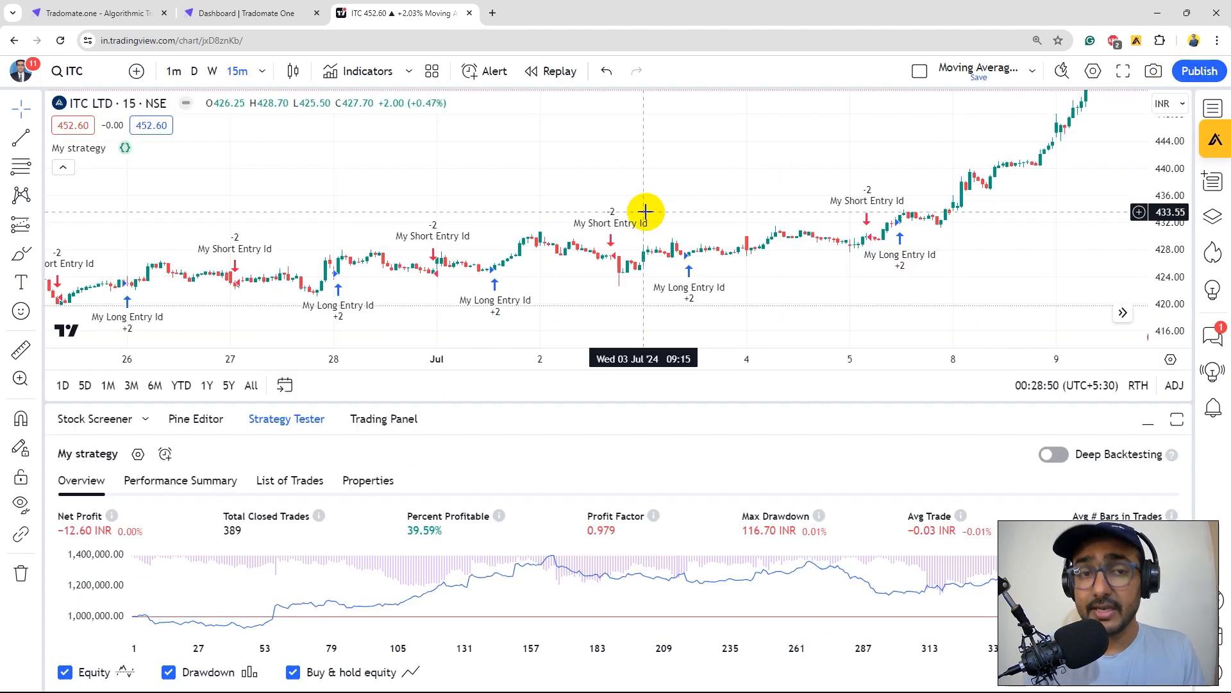
Create a Python bot from the EMA CrossOver Strategy template on the Tradomate dashboard.
left_click(245, 13)
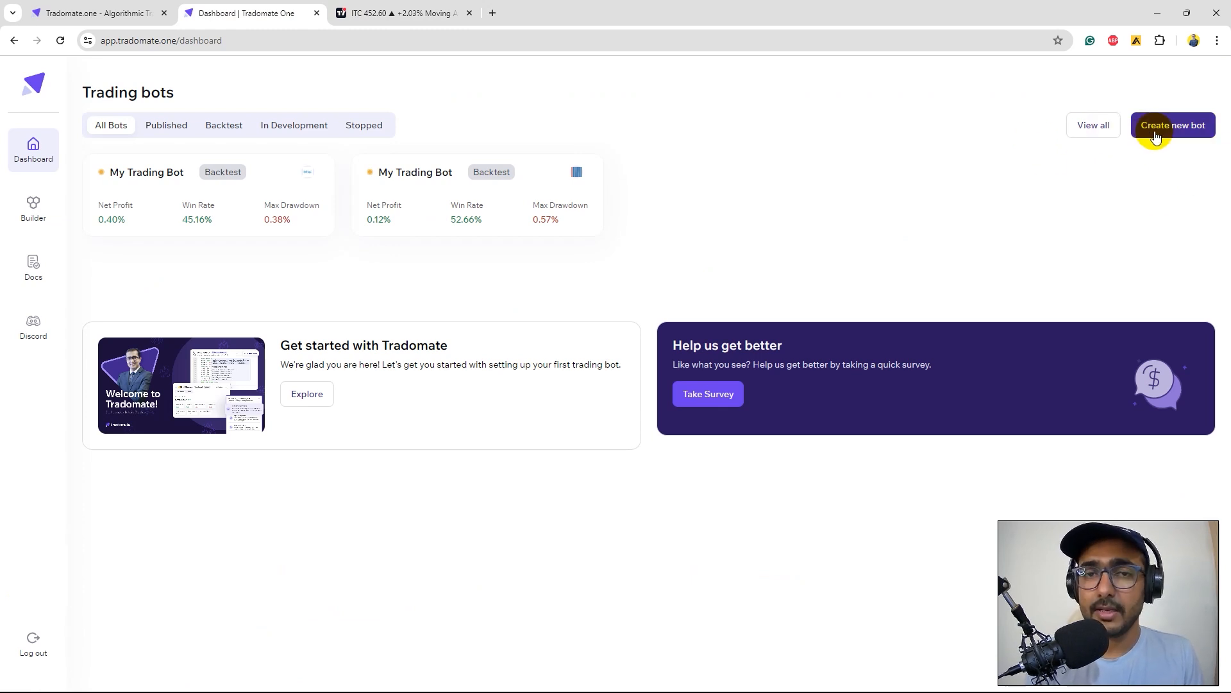
left_click(1173, 125)
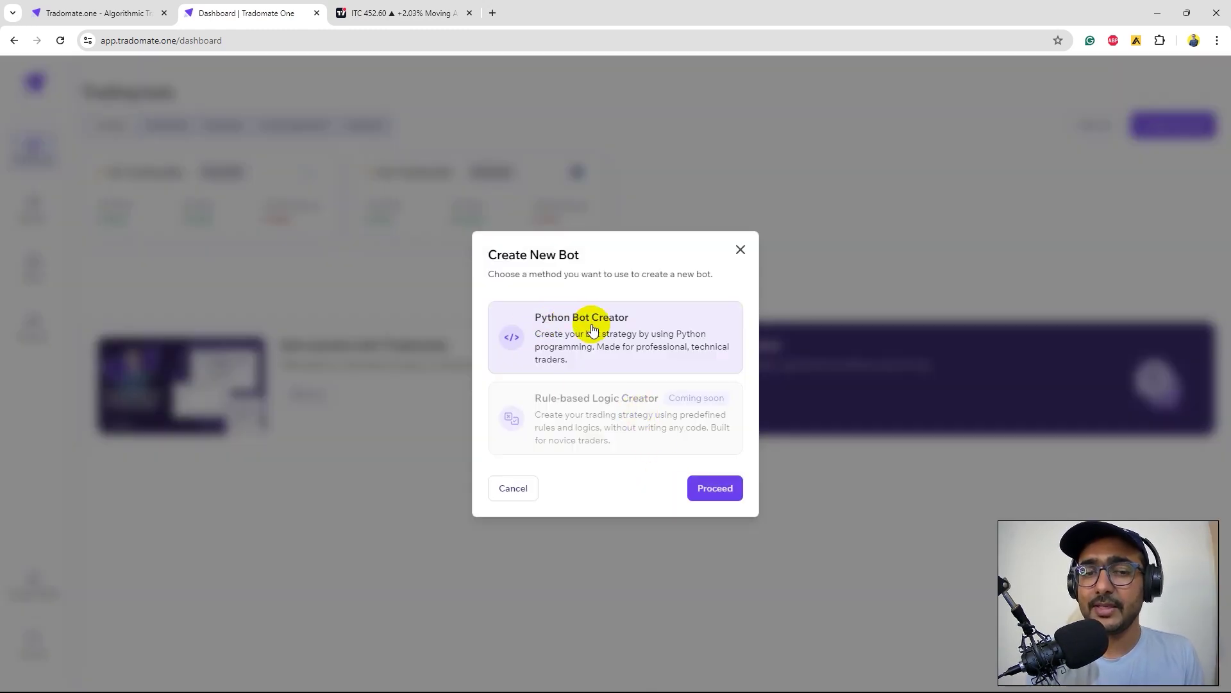
mouse_move(649, 354)
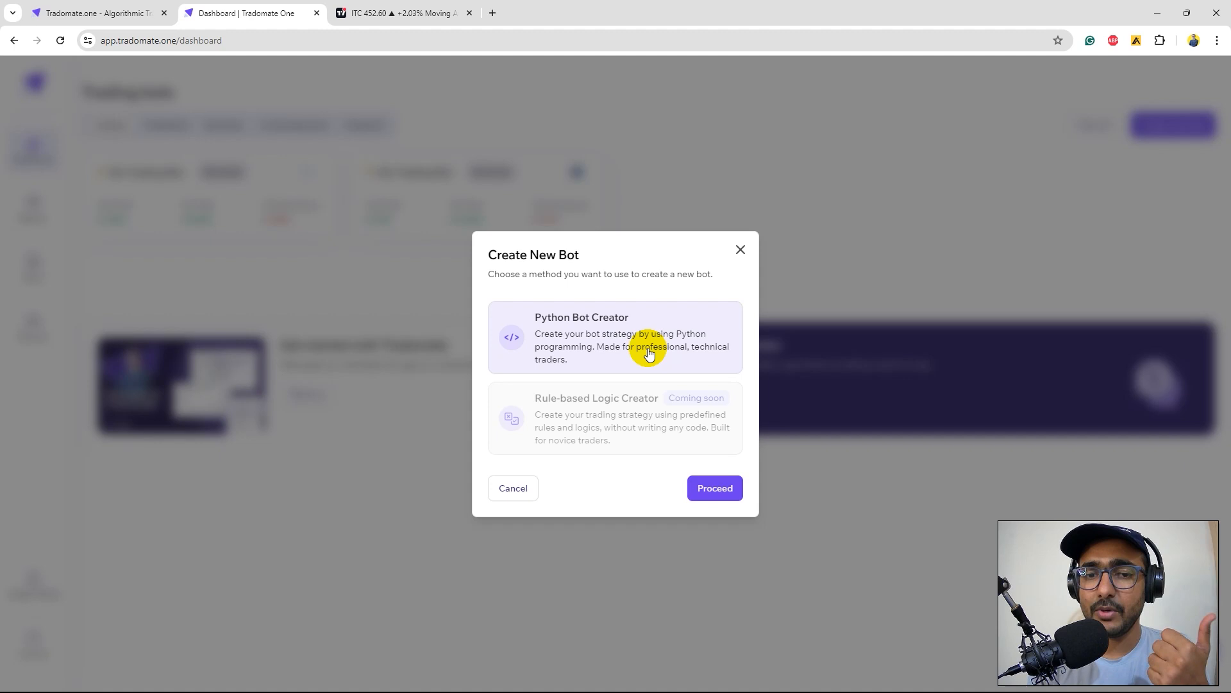
mouse_move(563, 408)
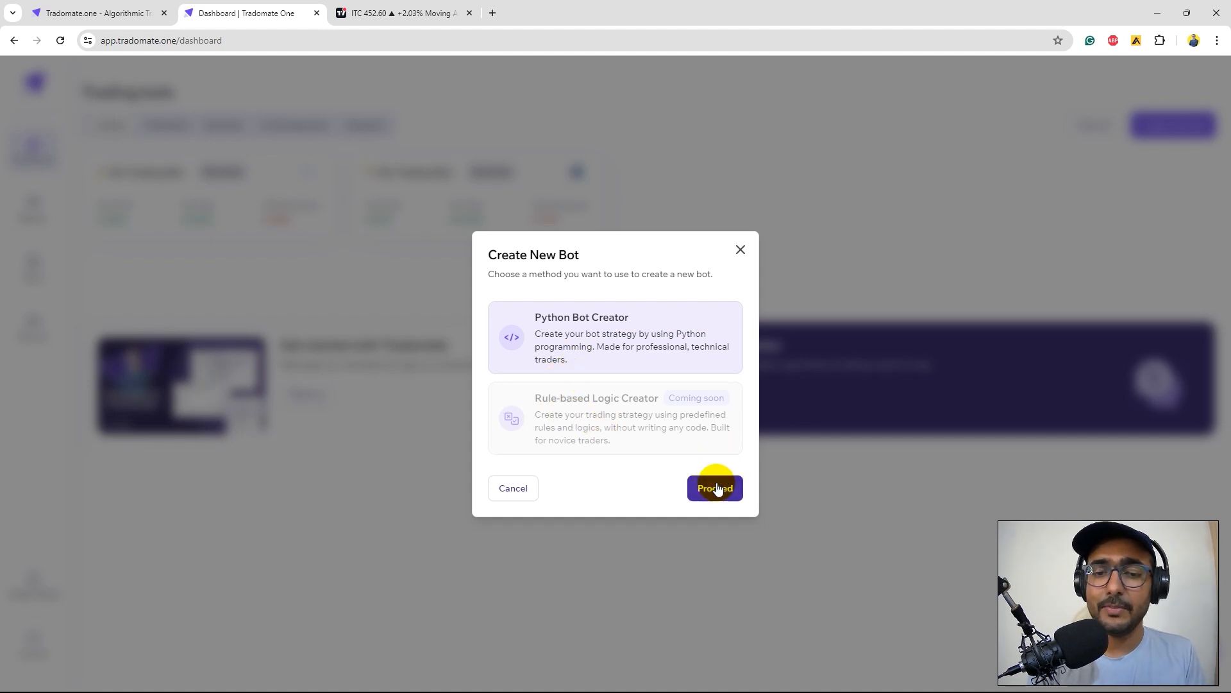
left_click(715, 488)
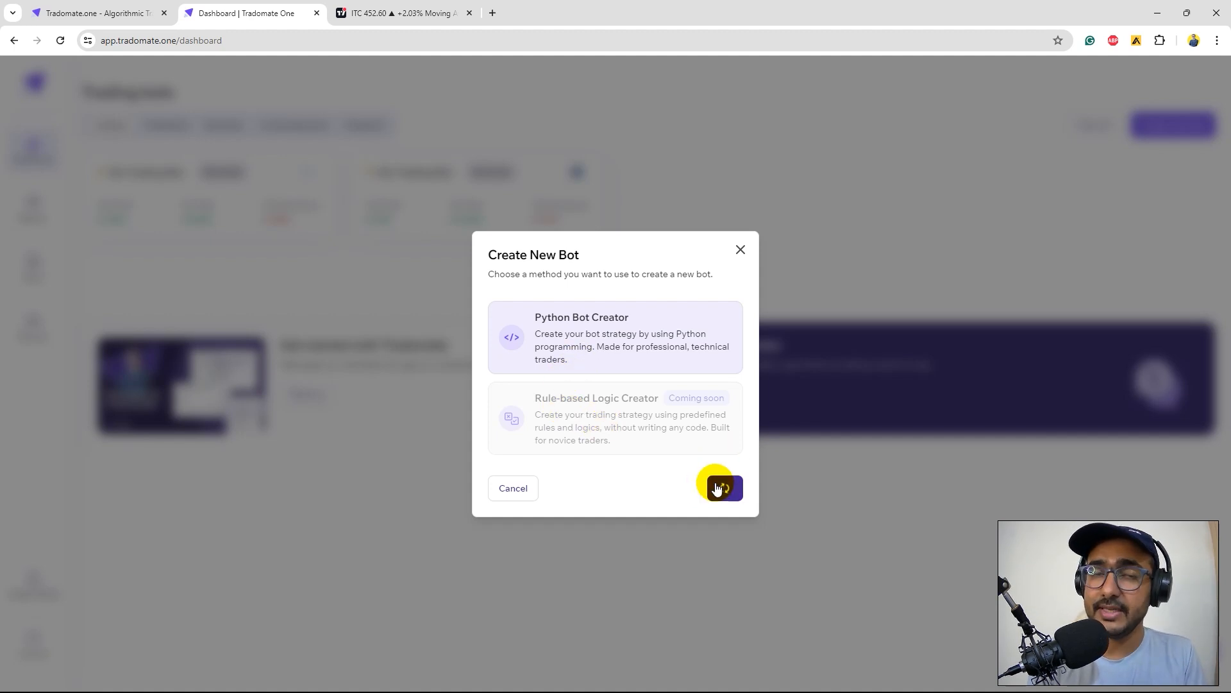
left_click(720, 489)
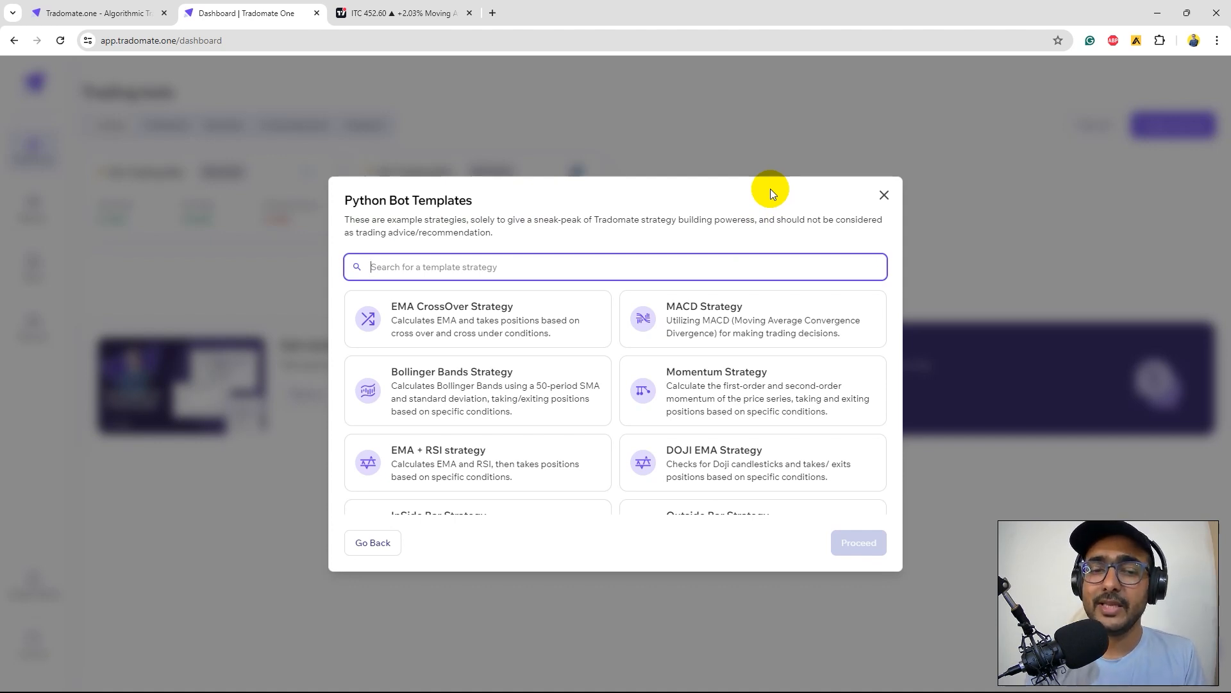
left_click(476, 319)
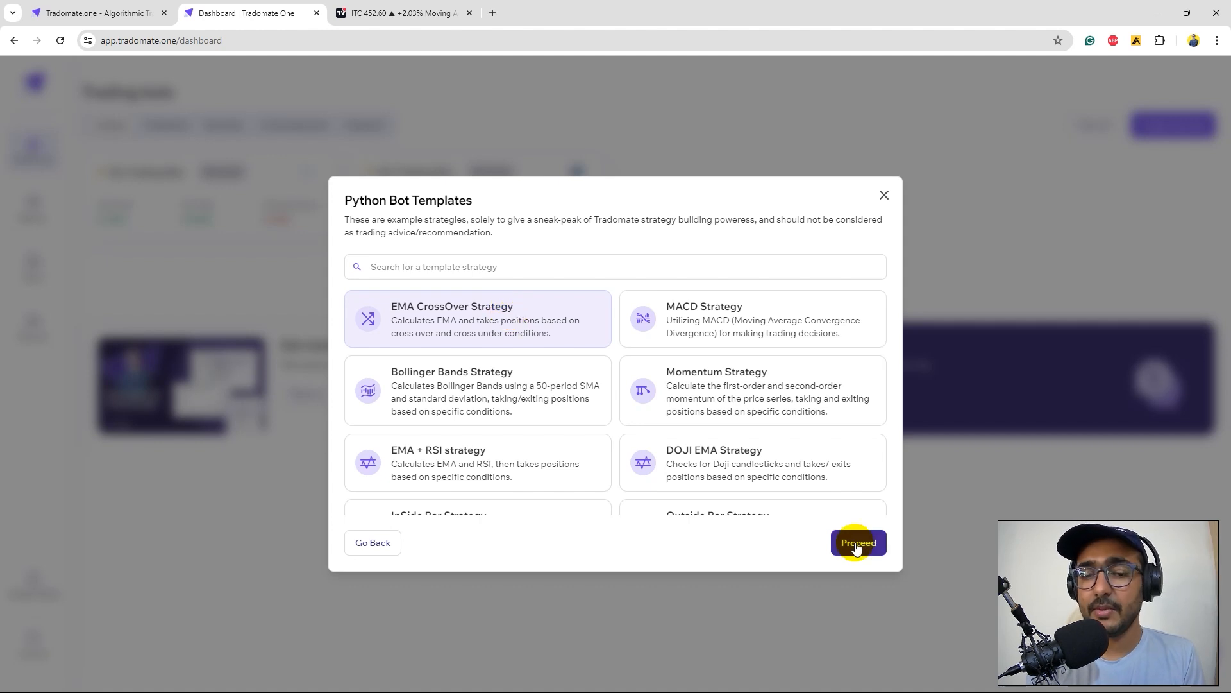
left_click(858, 542)
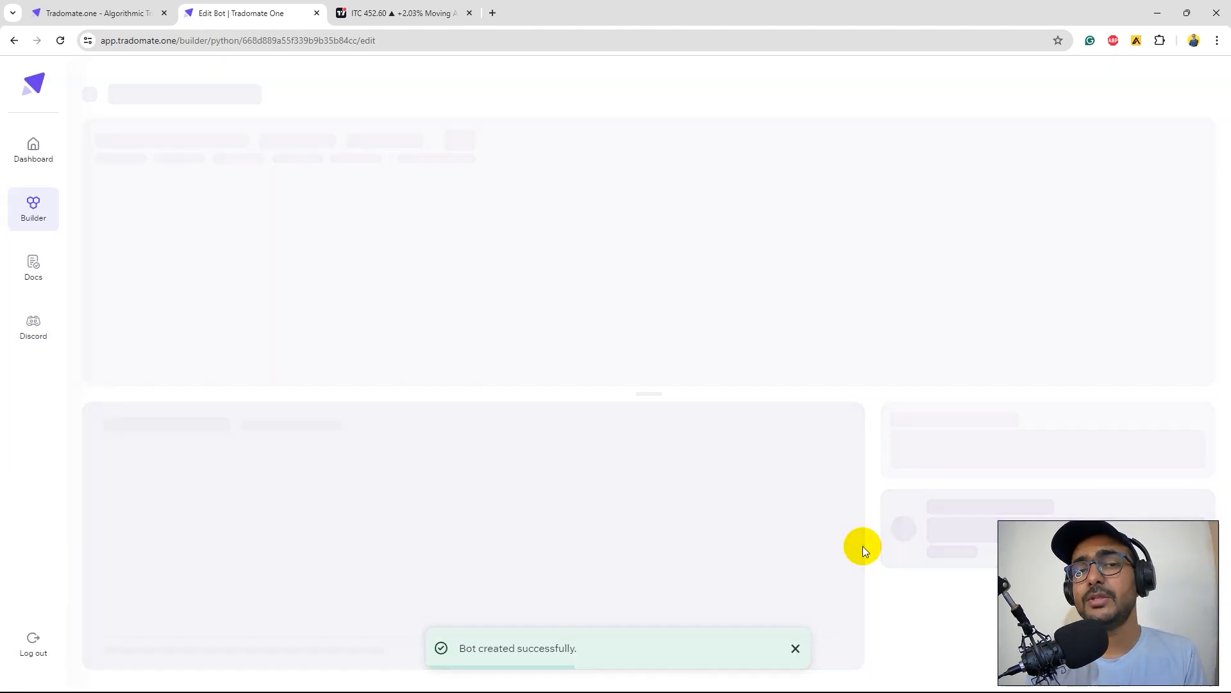
Set the bot's instrument to ITC.NS and scroll through the EMA template code.
left_click(400, 12)
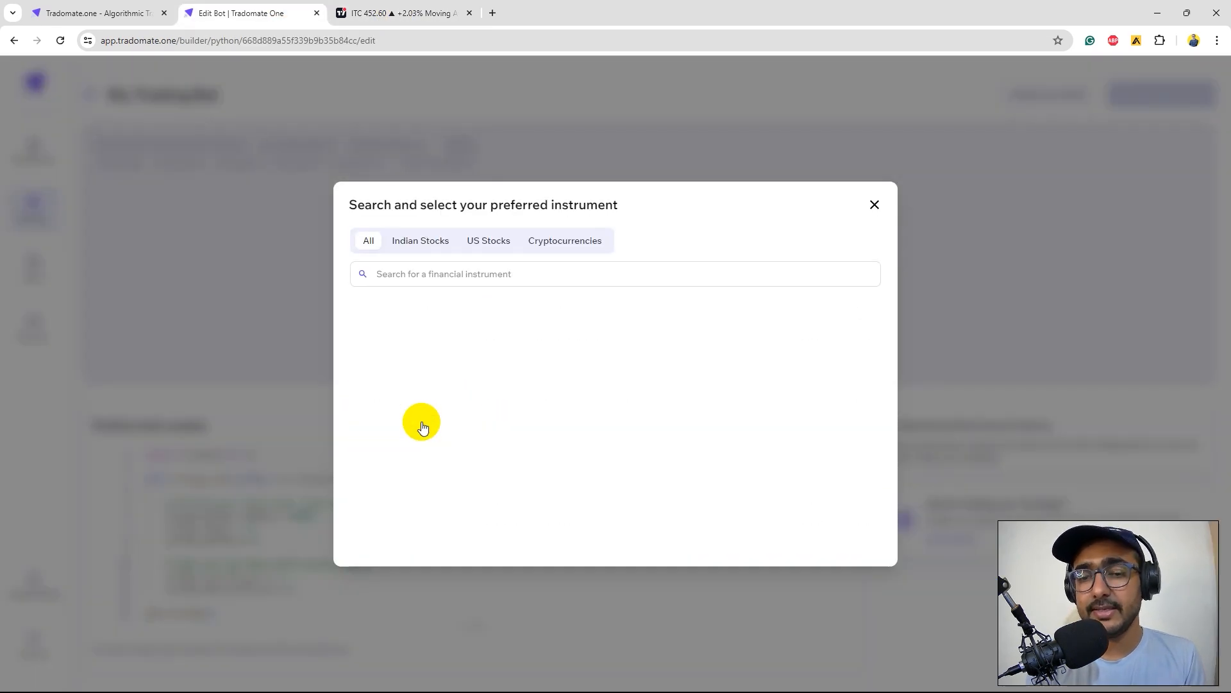
left_click(874, 204)
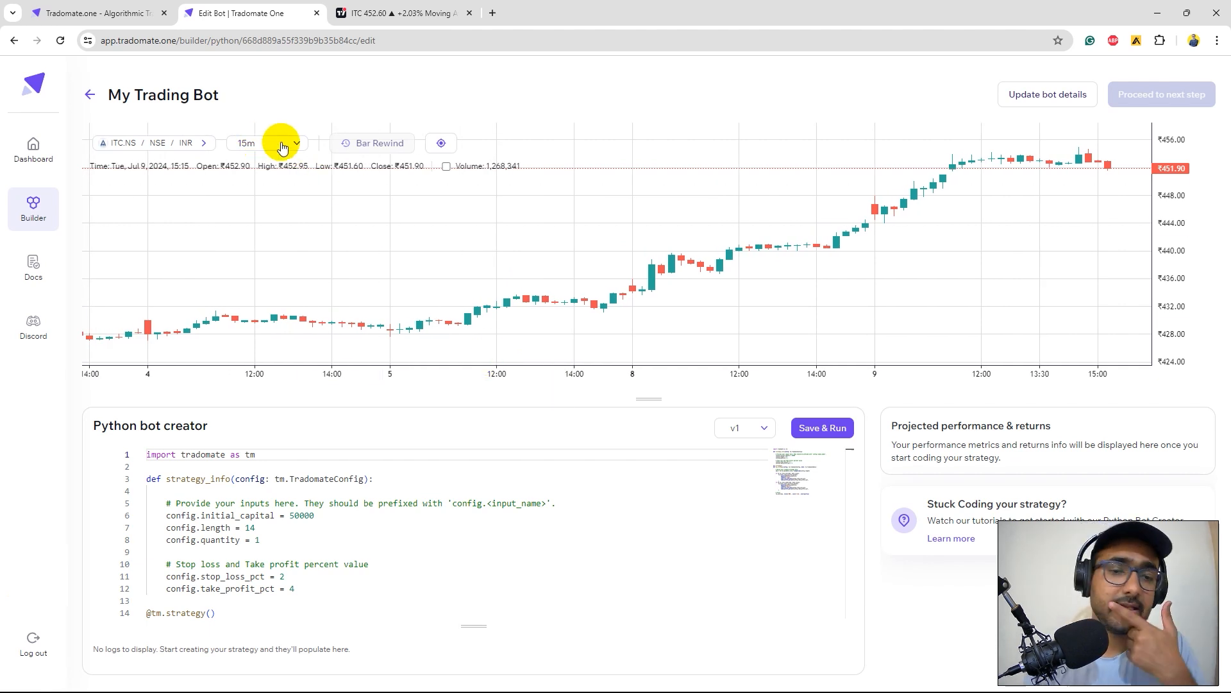
mouse_move(114, 149)
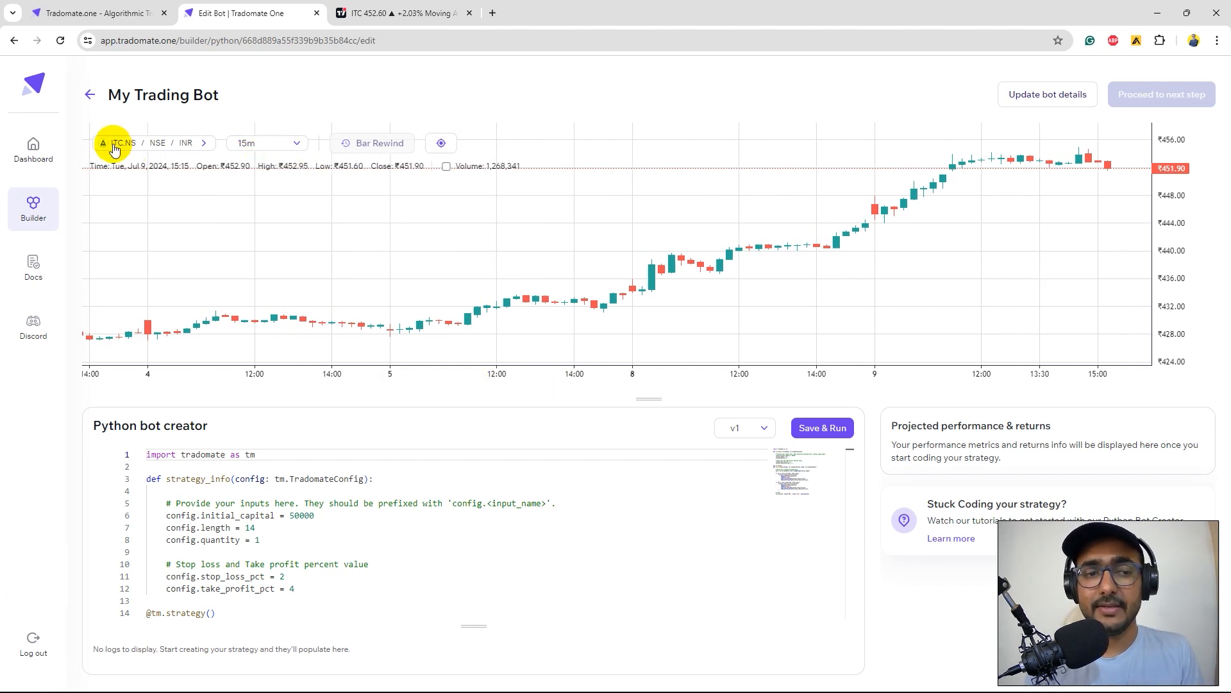
mouse_move(159, 154)
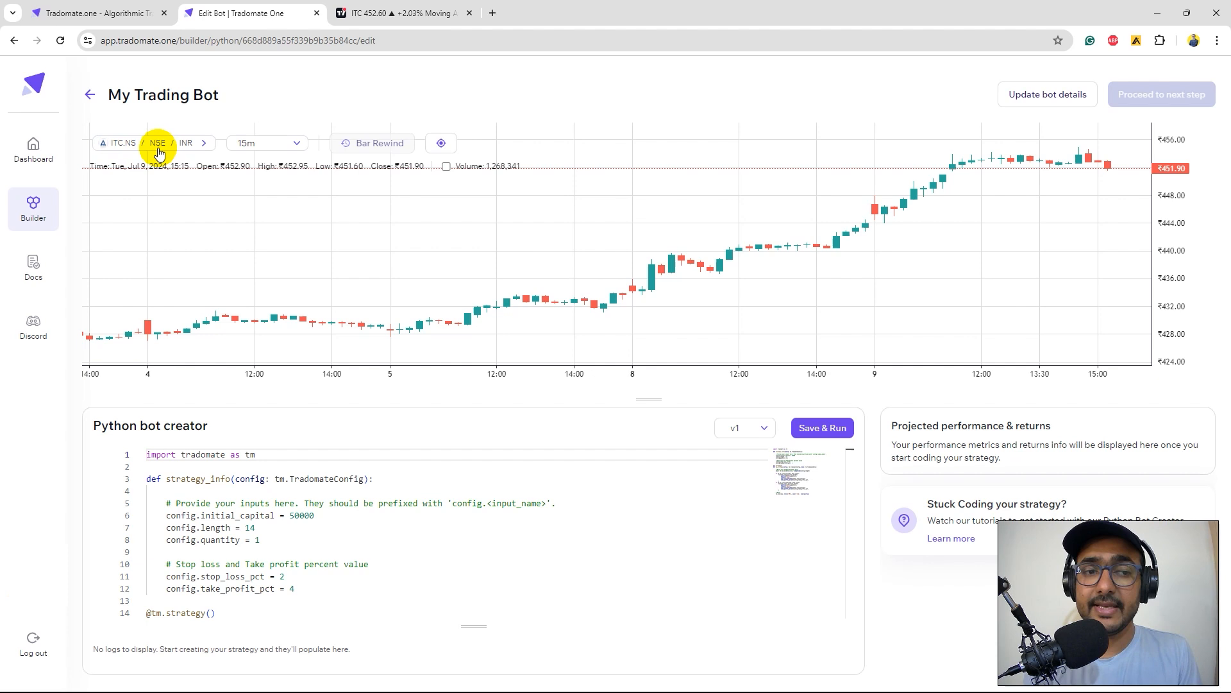
mouse_move(186, 150)
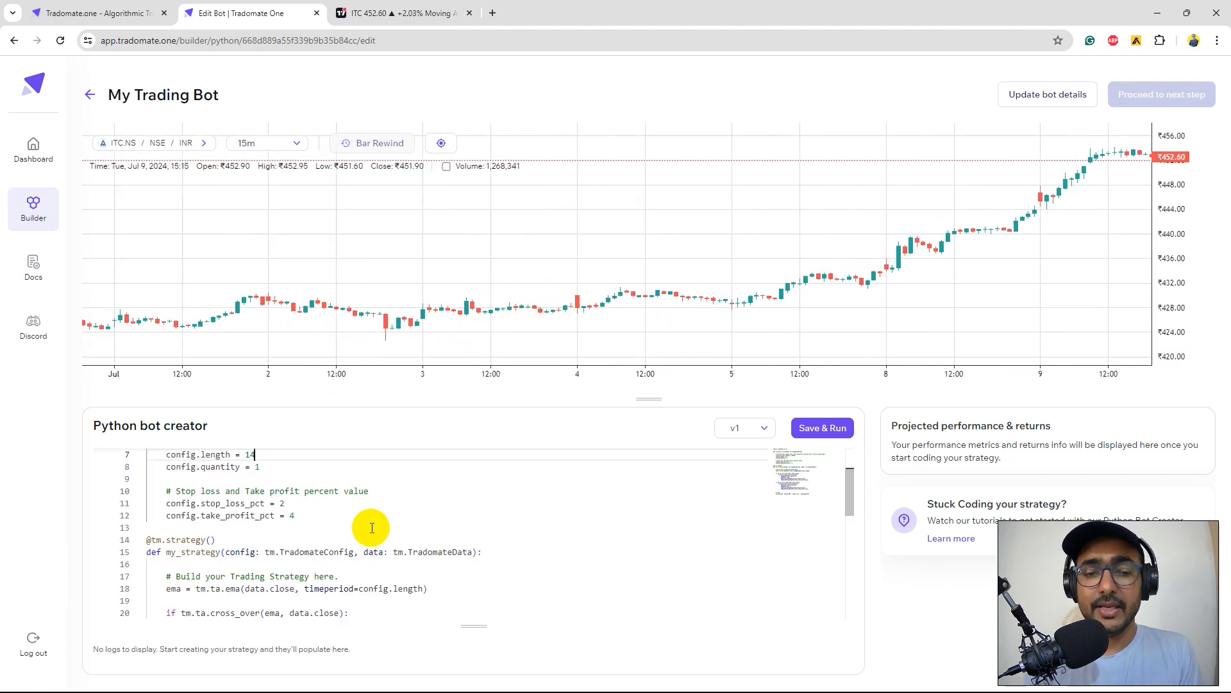
scroll("down", 3)
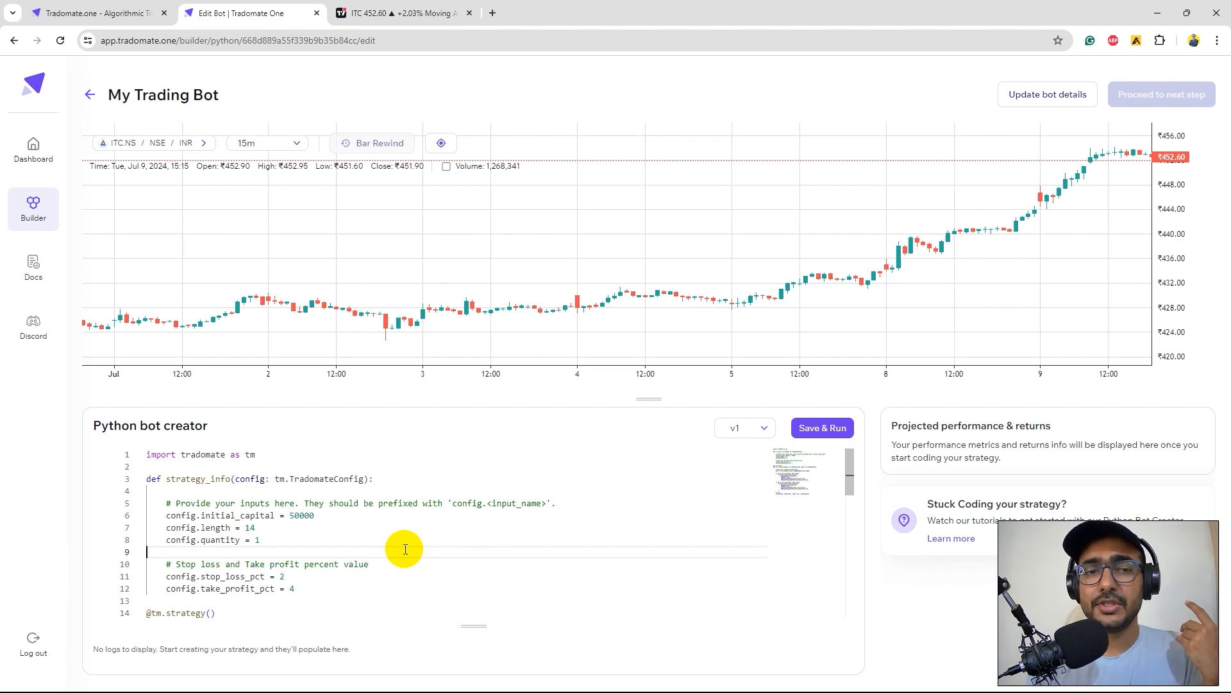
mouse_move(591, 568)
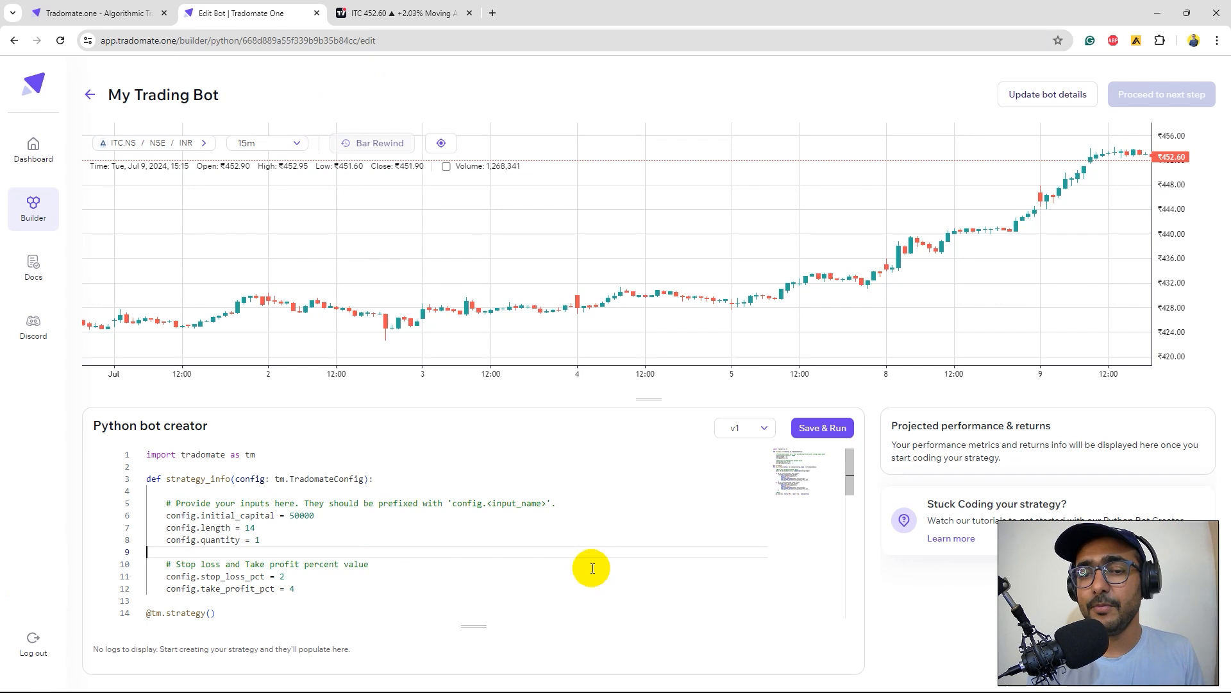
Save and run the ITC.NS bot until its −1.18% projected net profit appears.
left_click(822, 428)
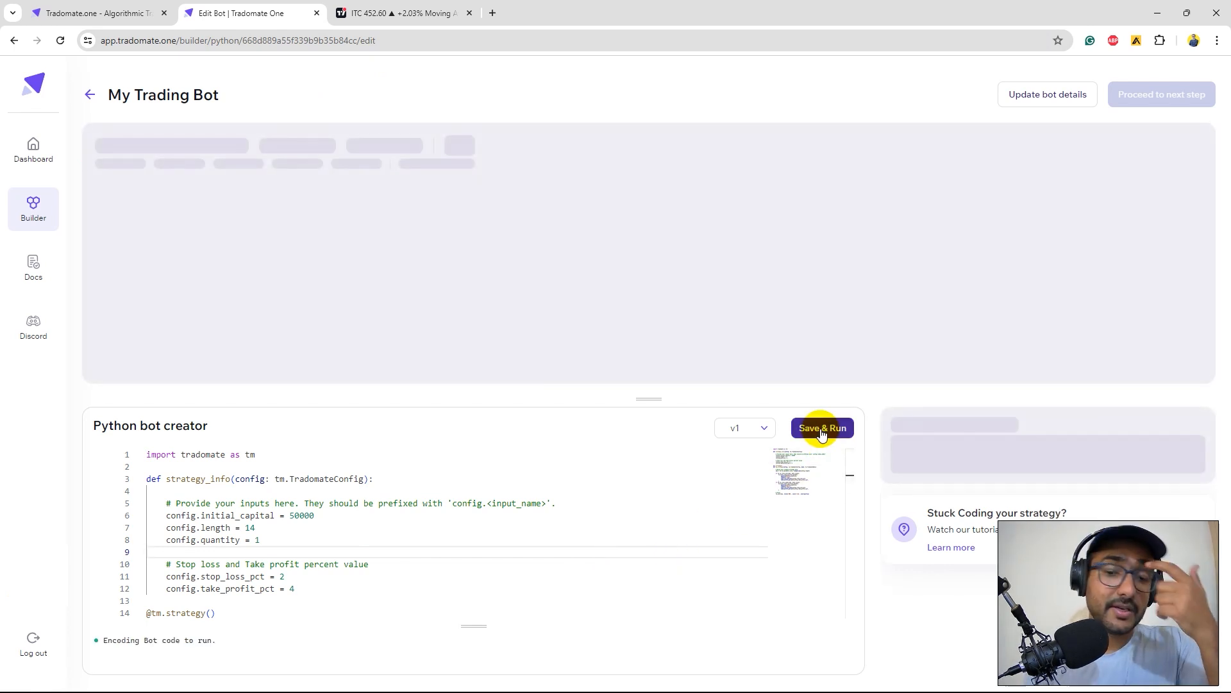
left_click(822, 428)
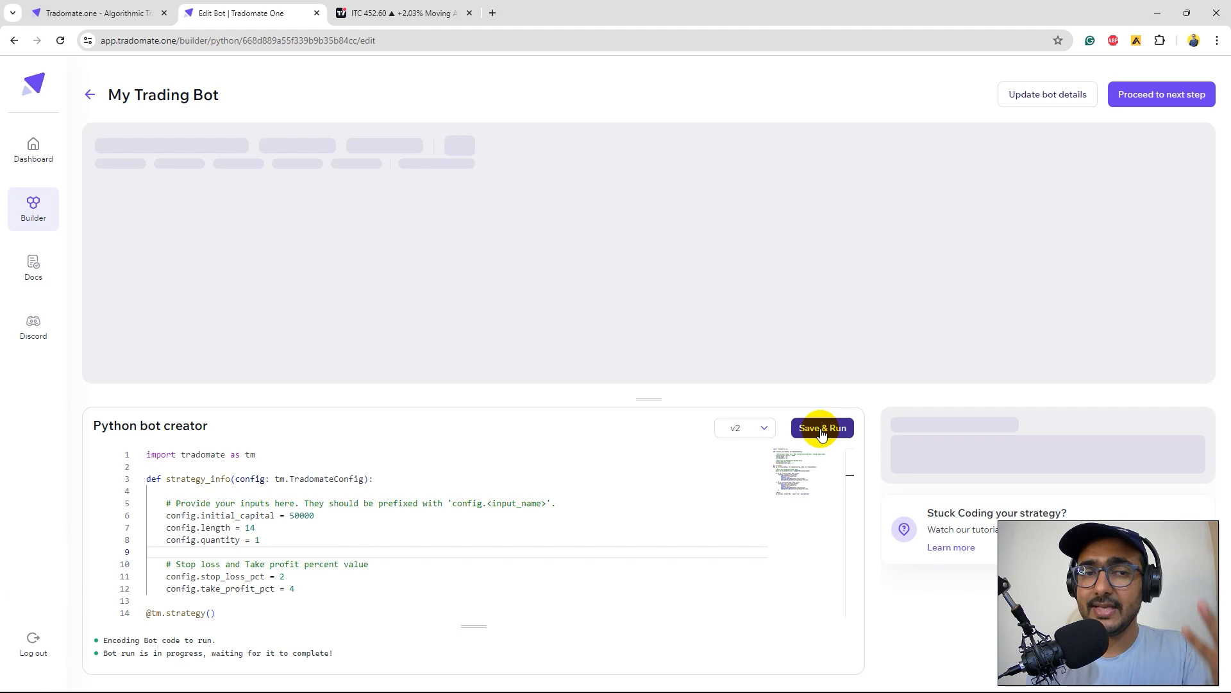
left_click(822, 428)
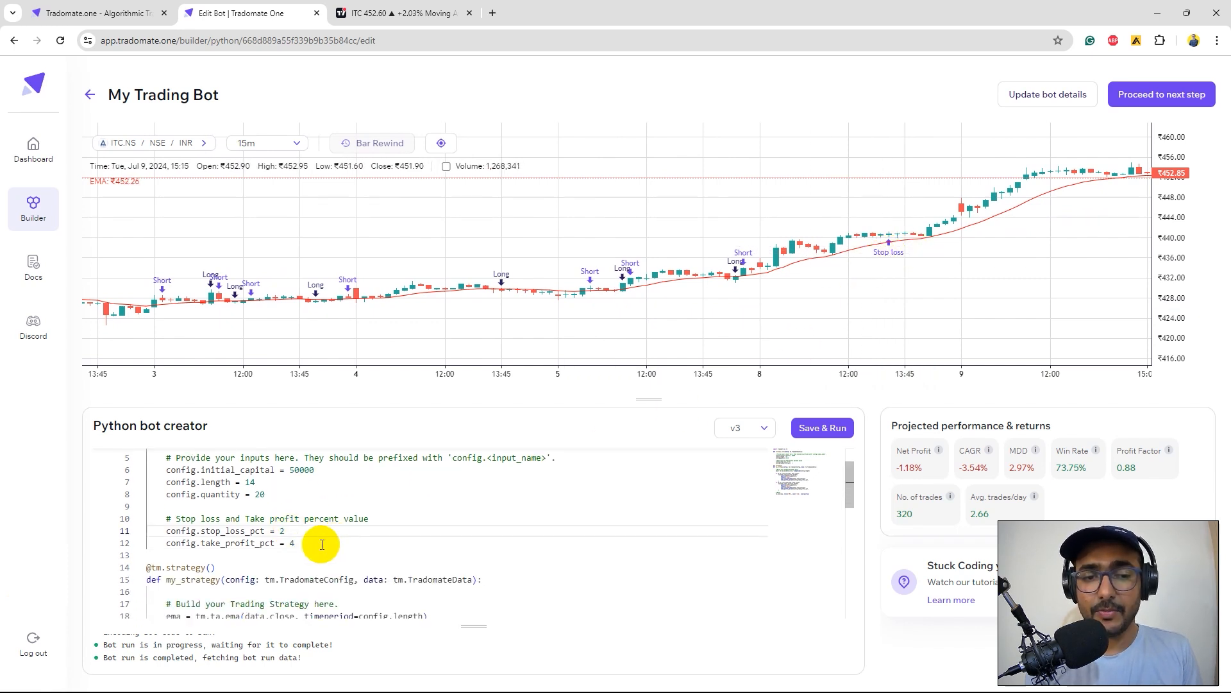
left_click(329, 556)
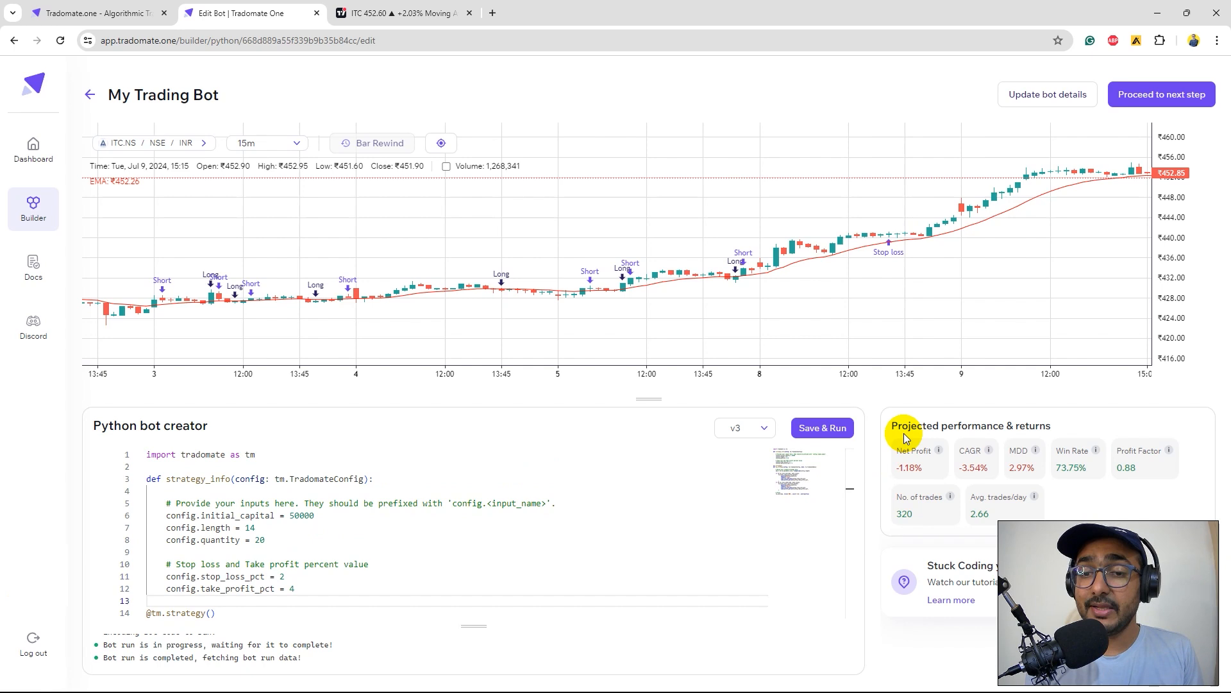
mouse_move(1044, 412)
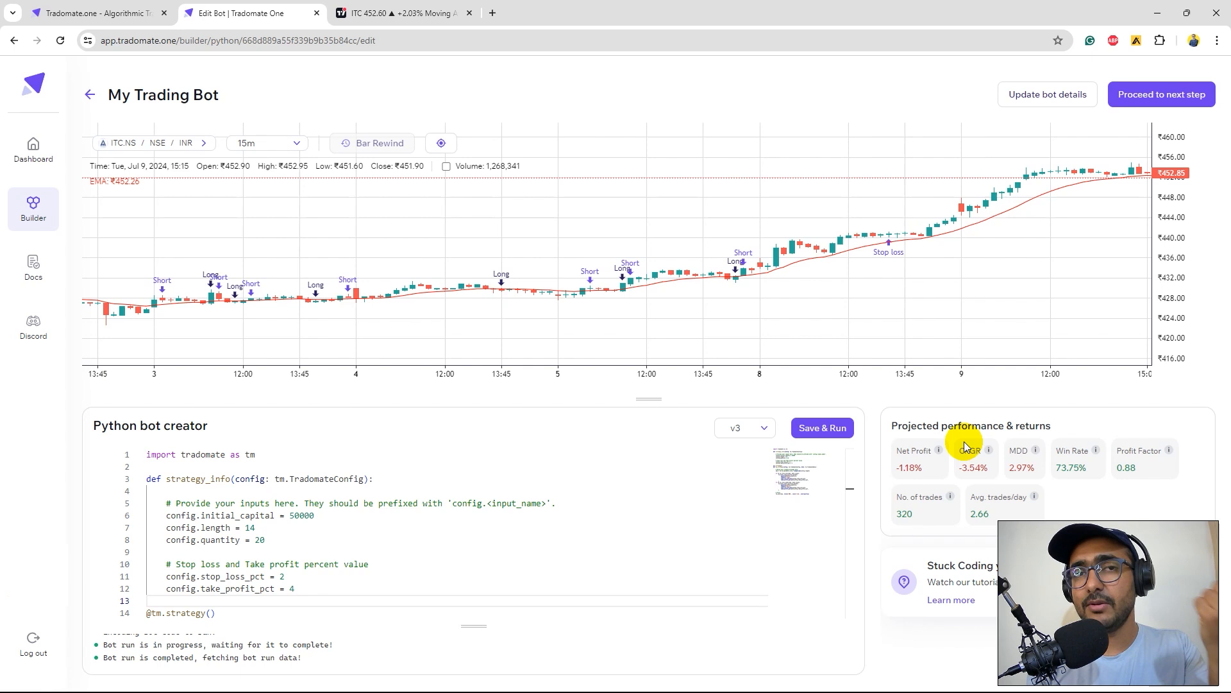
mouse_move(991, 475)
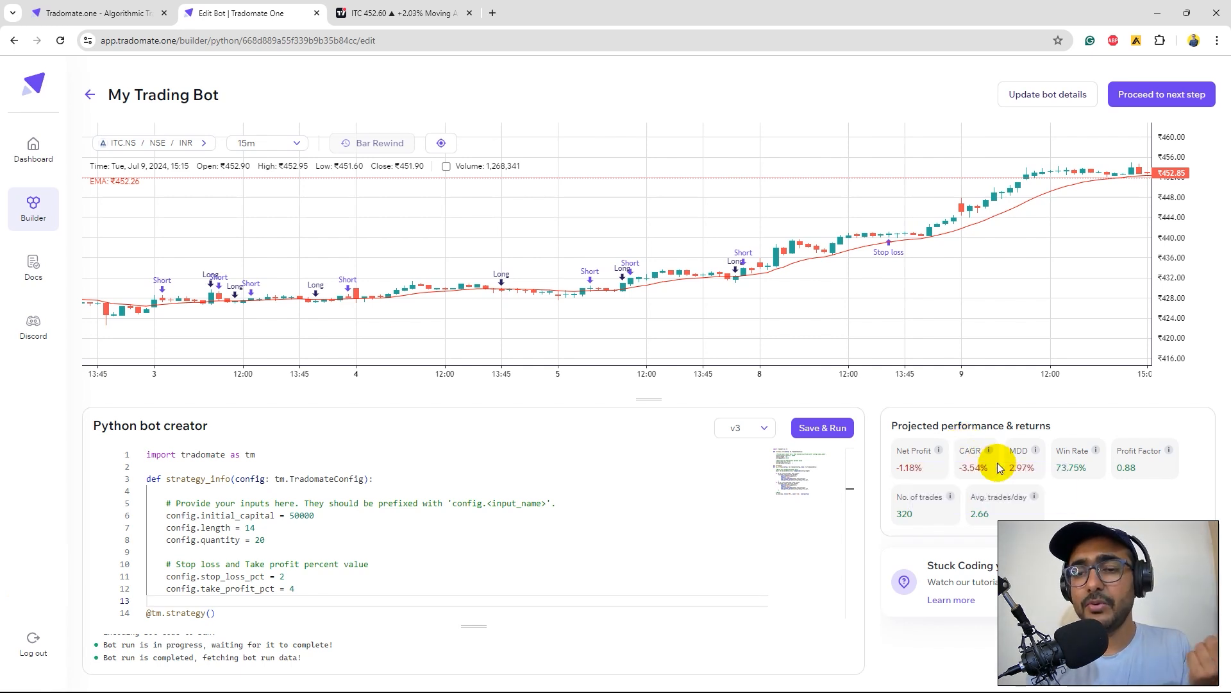
mouse_move(1033, 474)
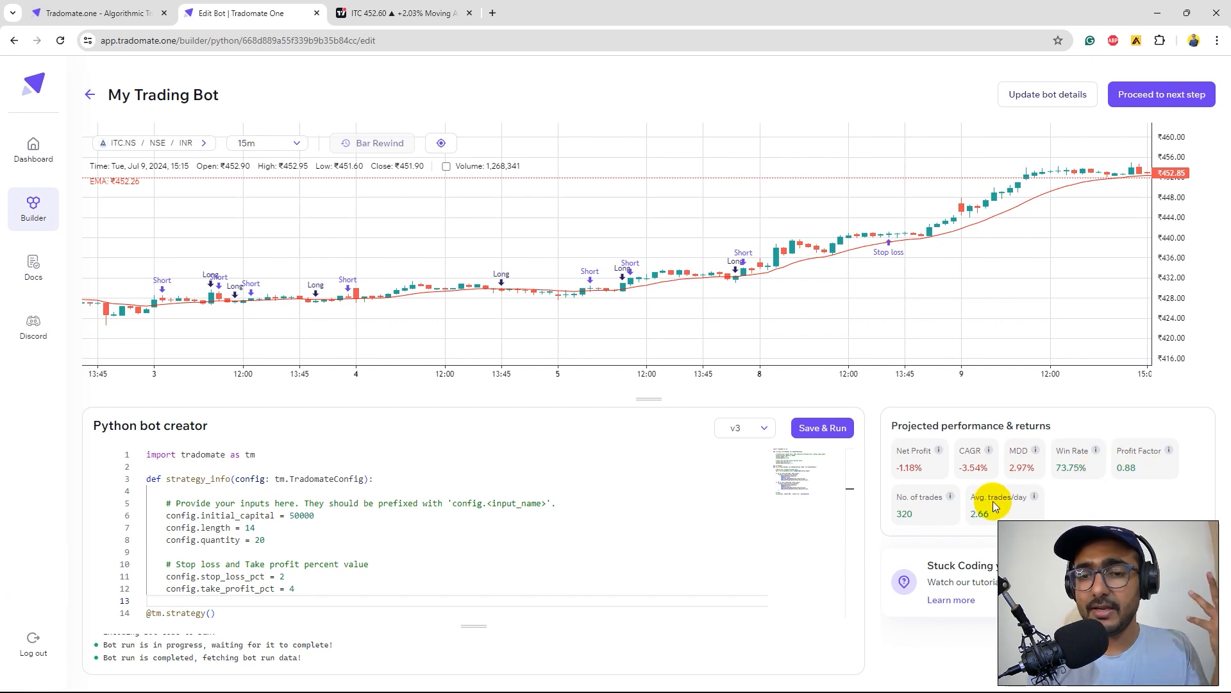
mouse_move(1044, 511)
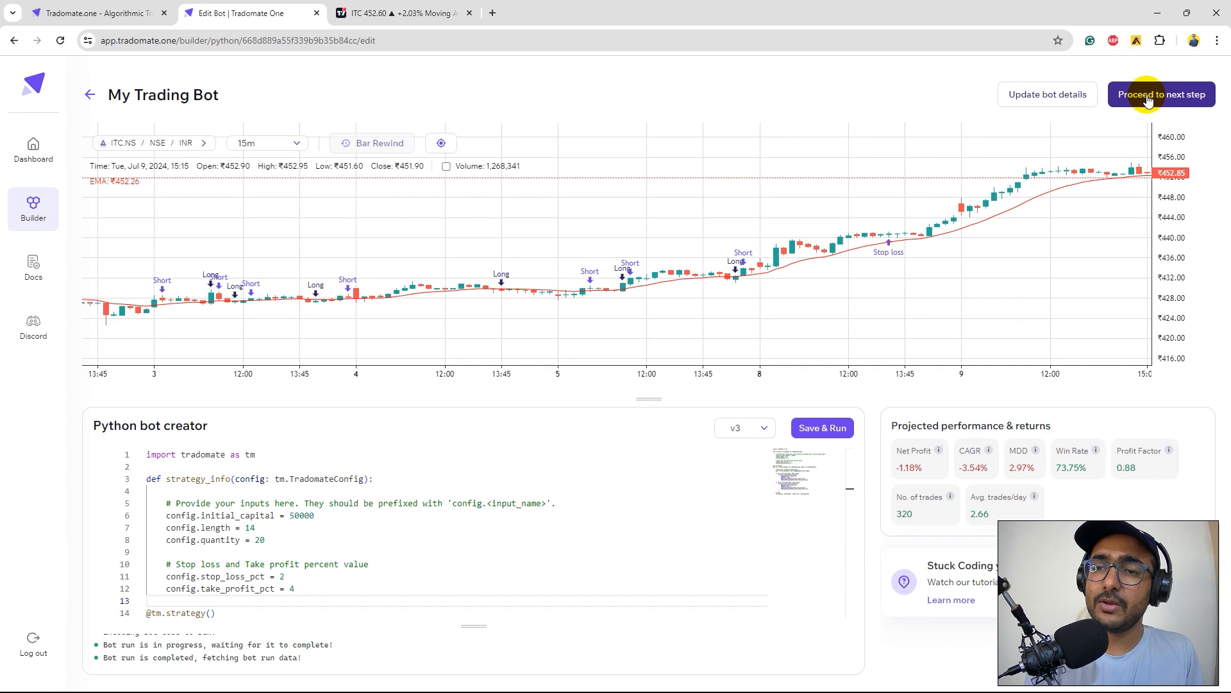
Proceed to in-depth backtesting and scroll the Performance tab showing −₹591 total profit.
left_click(1161, 94)
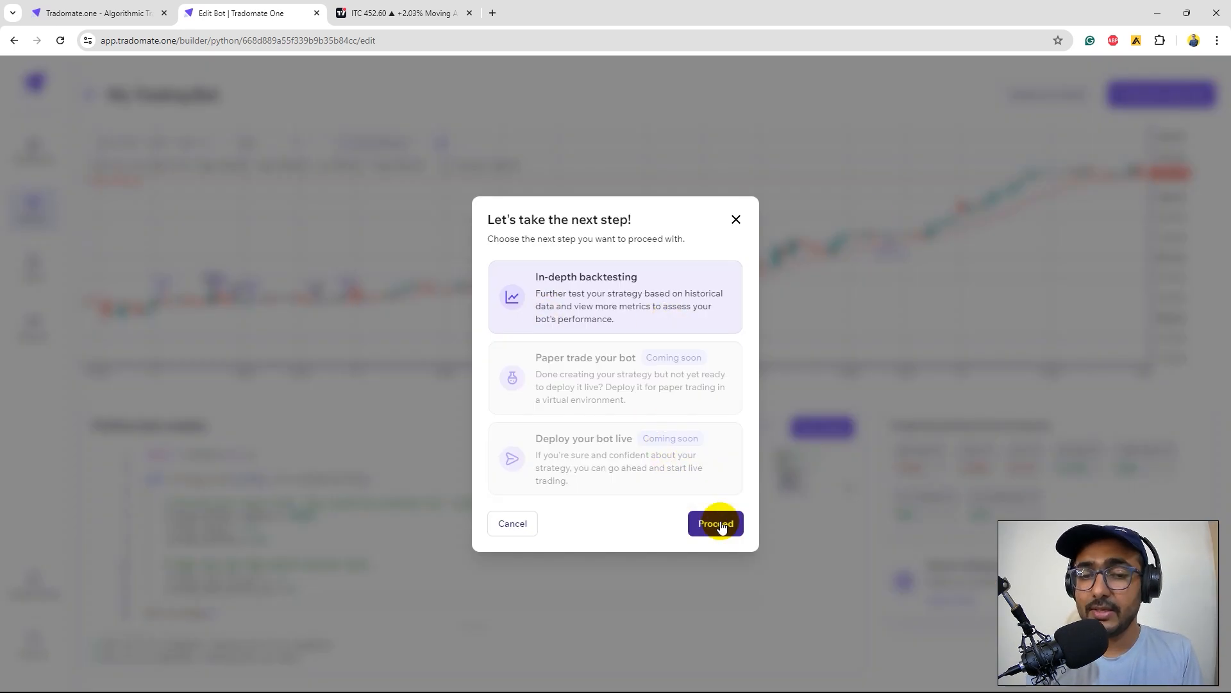
left_click(715, 523)
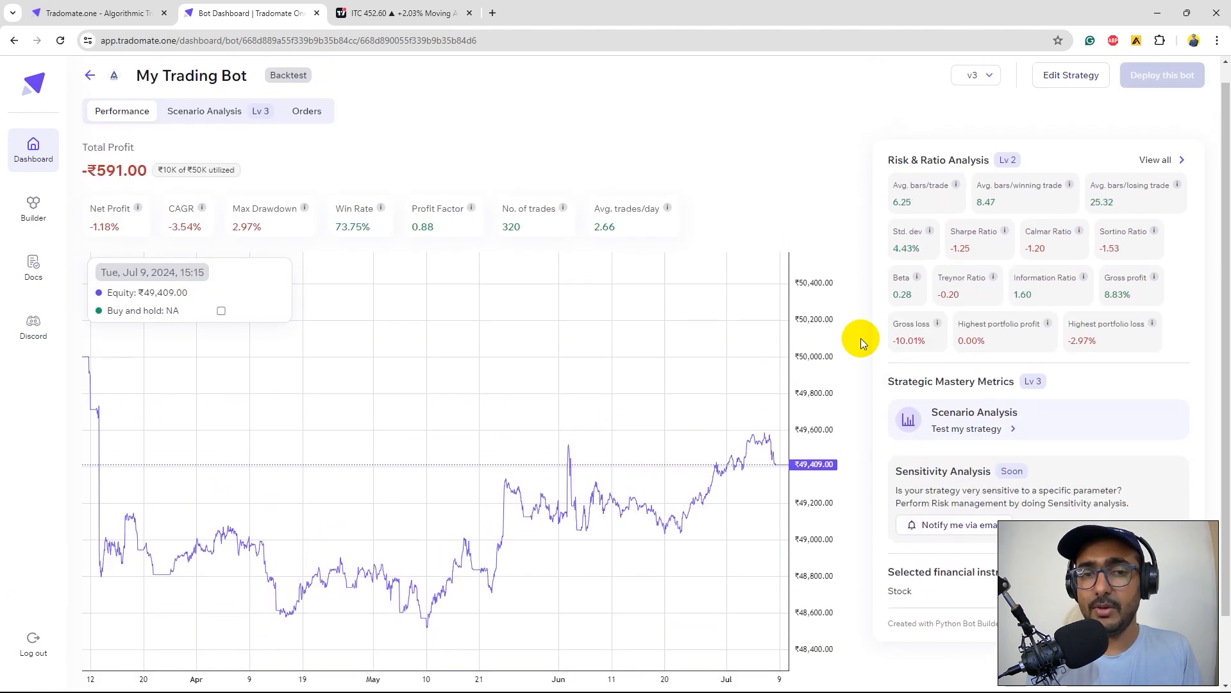
scroll("down", 3)
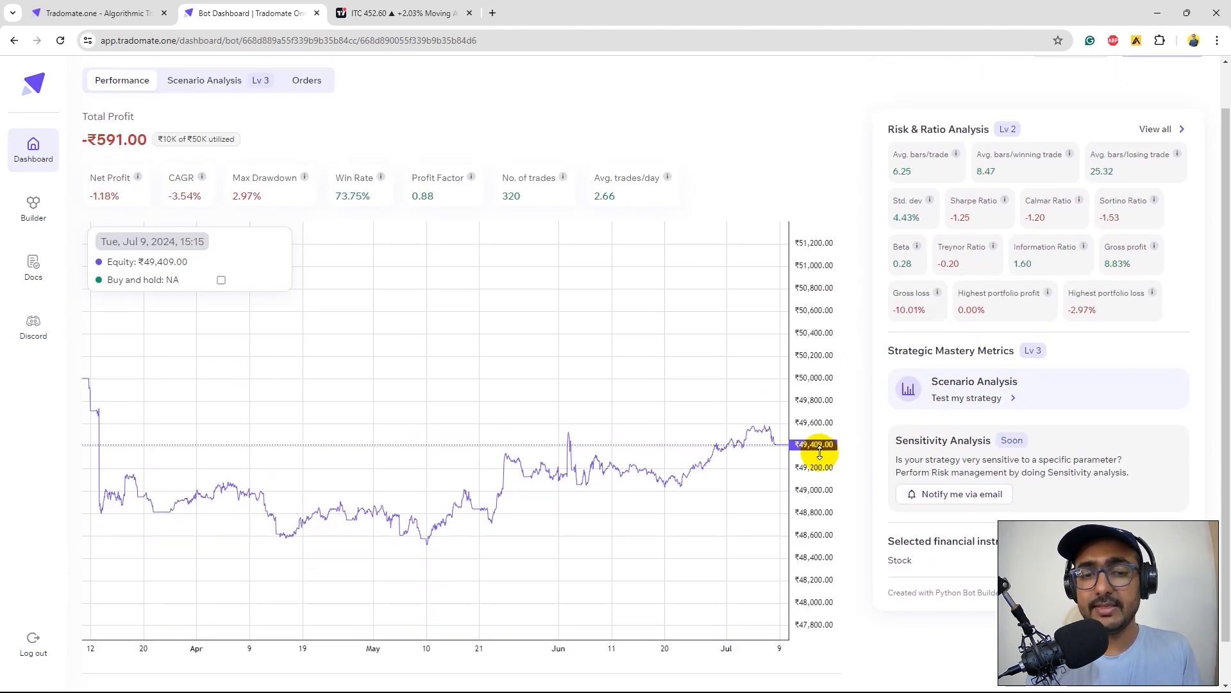
mouse_move(514, 613)
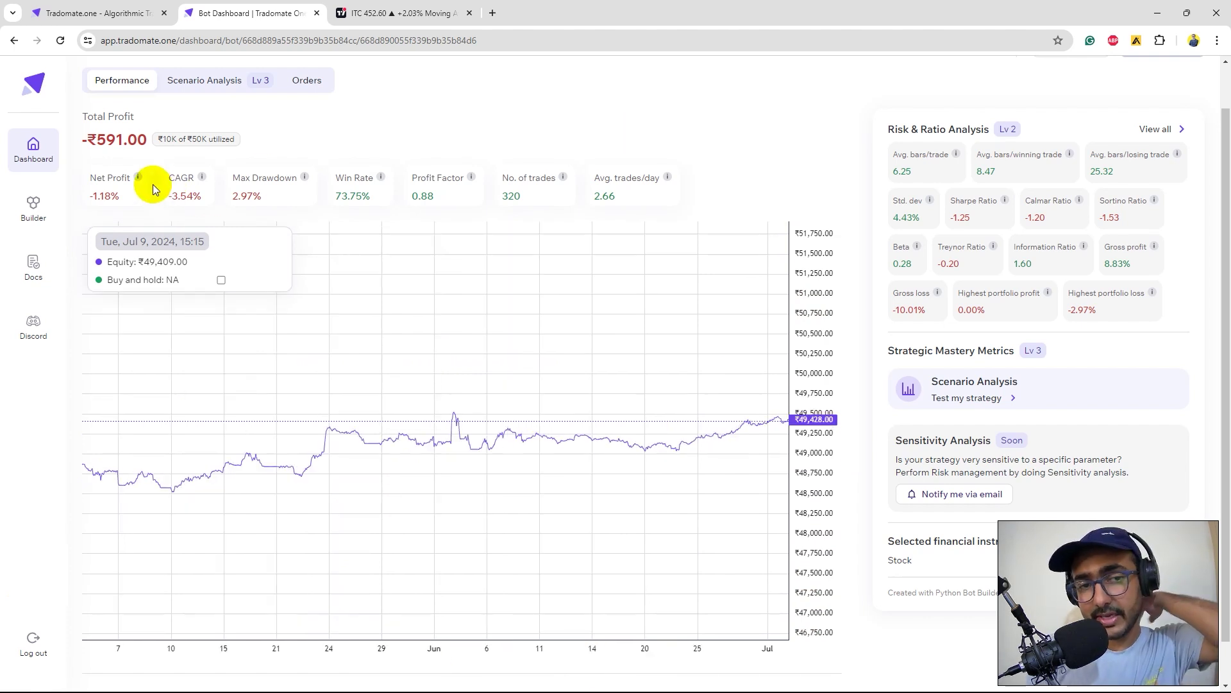
scroll("up", 3)
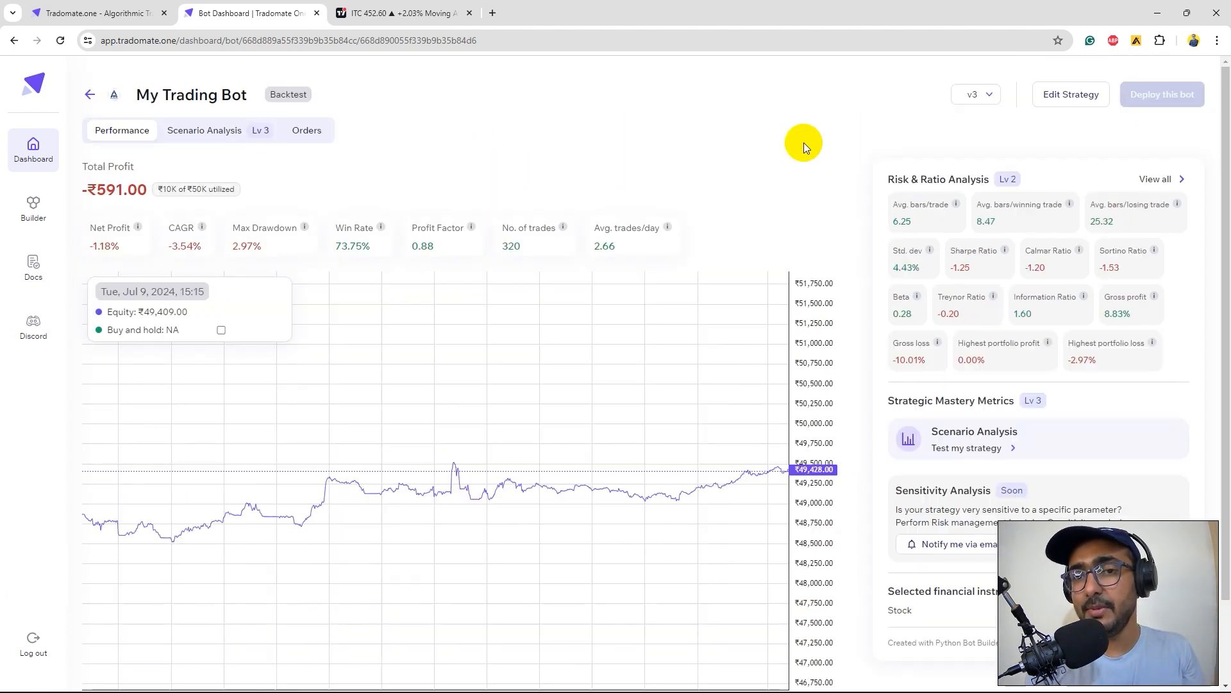
mouse_move(1122, 183)
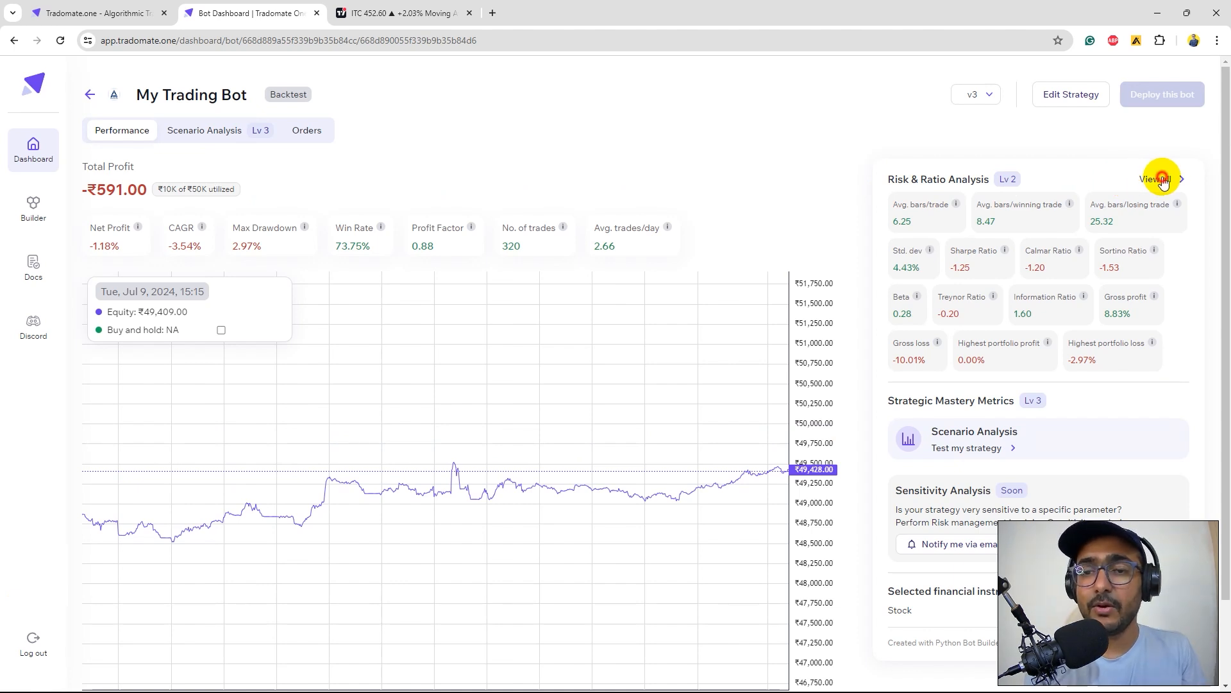
left_click(1156, 178)
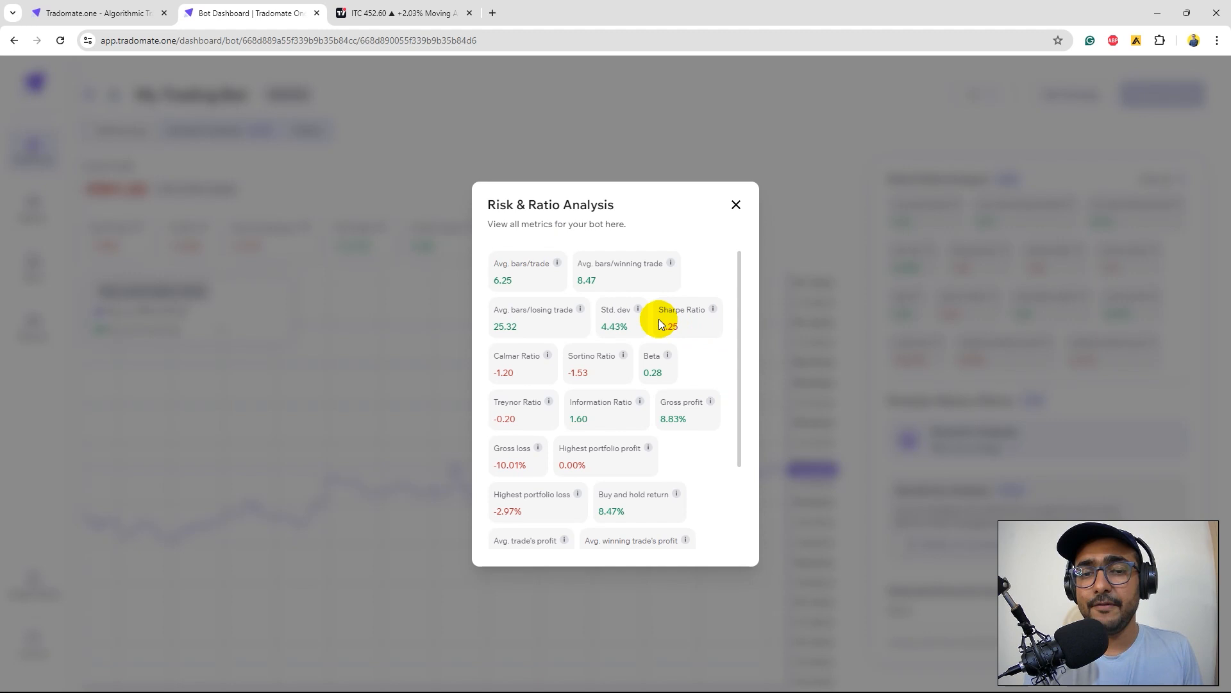
mouse_move(638, 310)
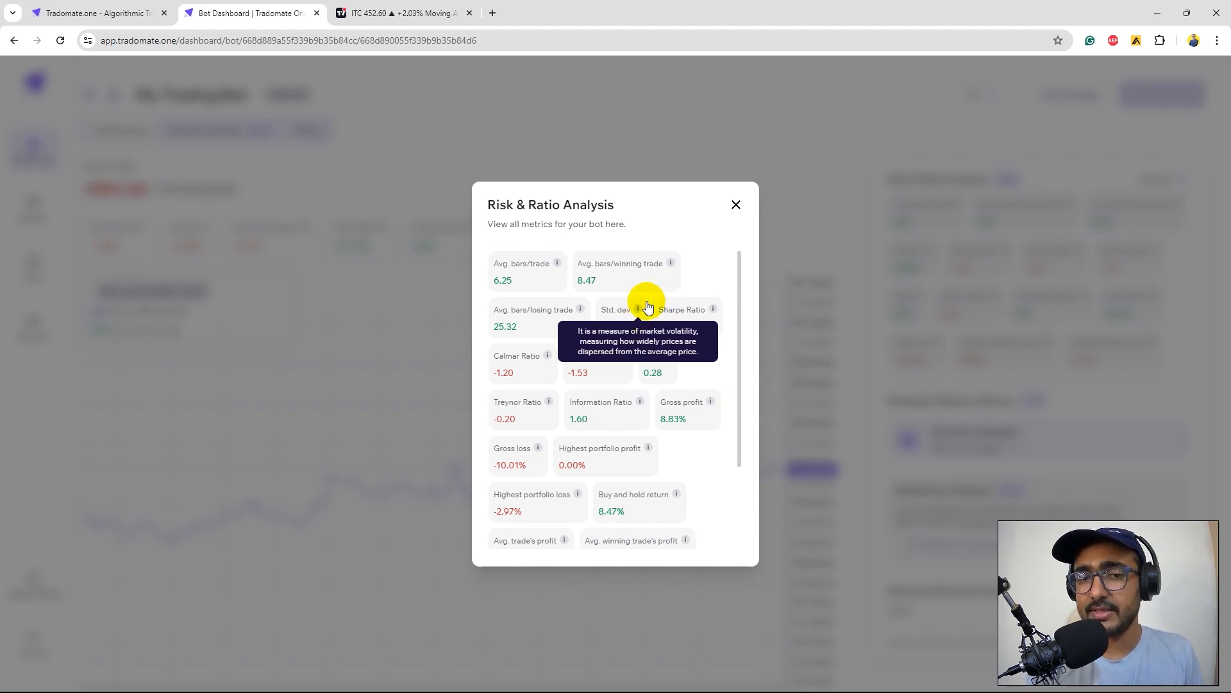
left_click(736, 204)
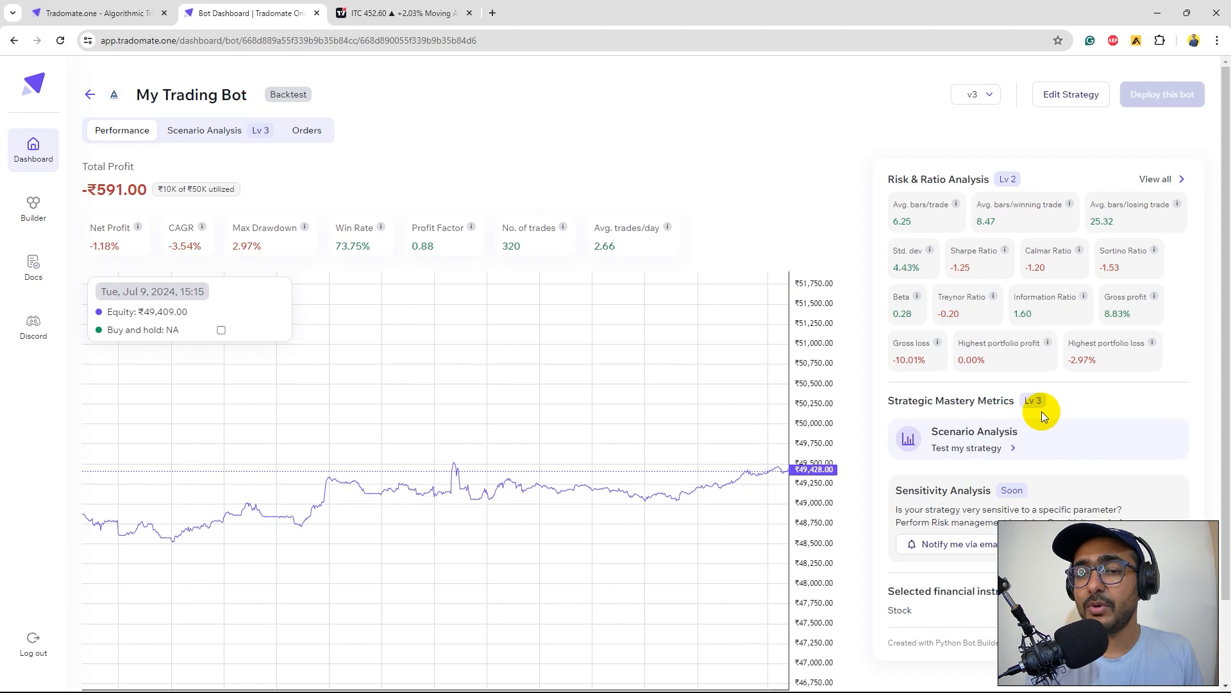
mouse_move(911, 404)
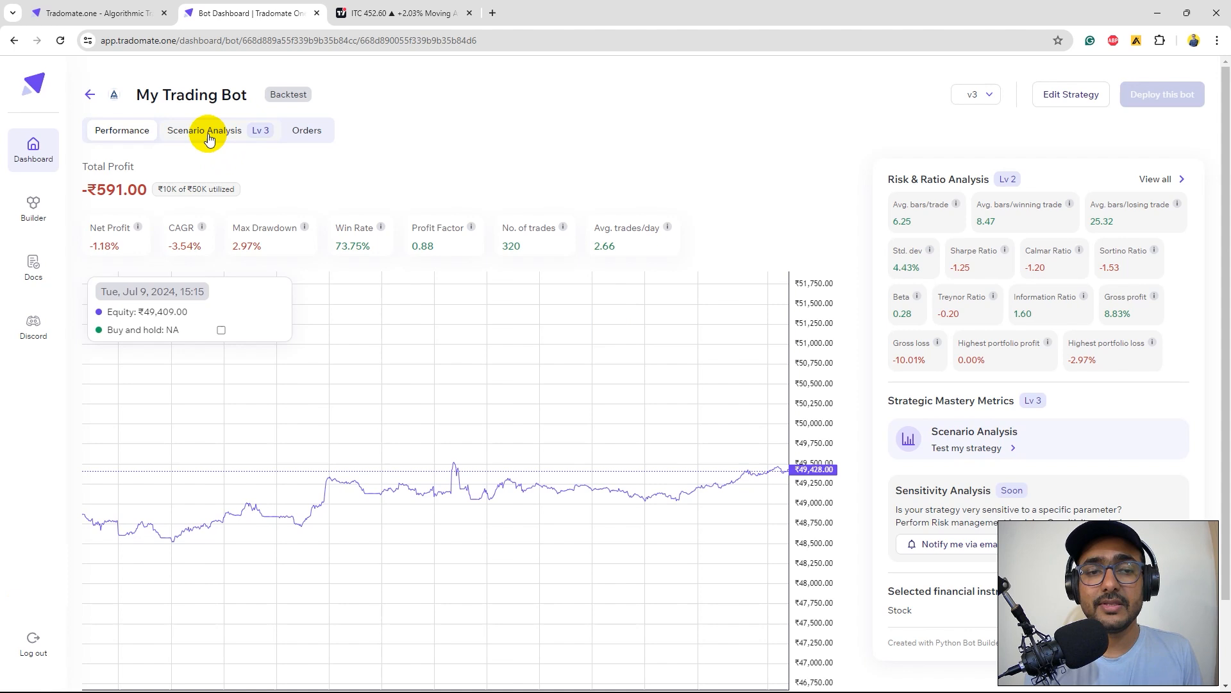
Scroll through the backtest Orders table, then go back to Scenario Analysis.
left_click(204, 130)
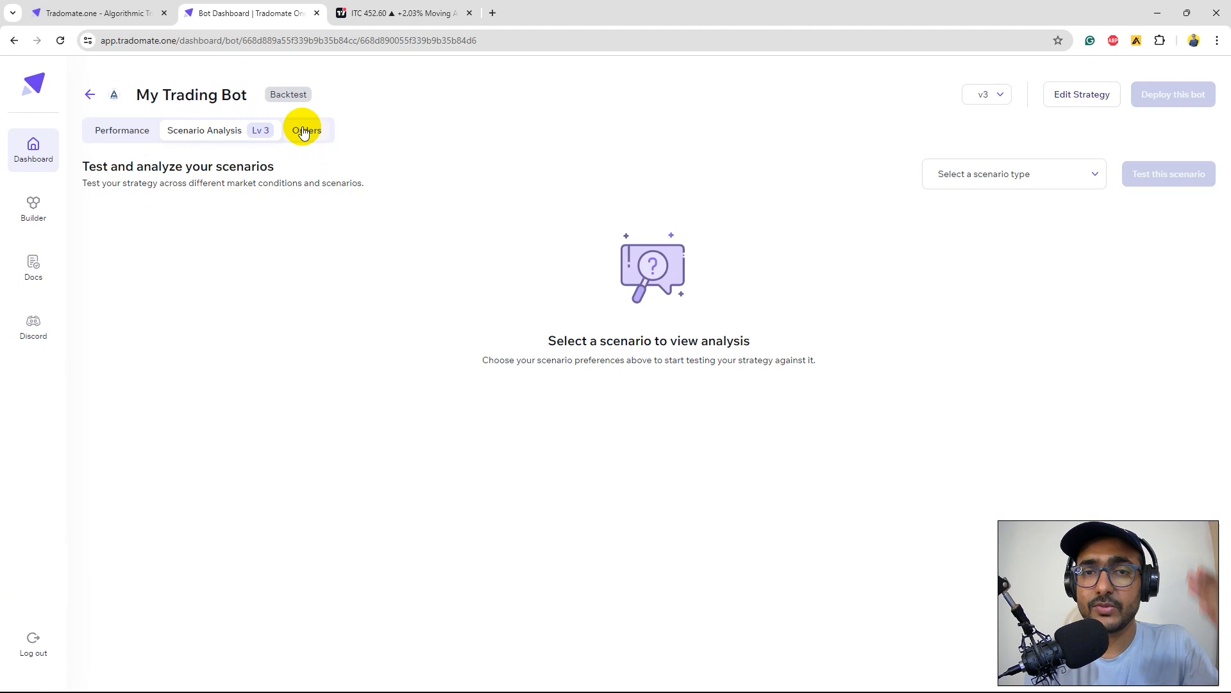
left_click(305, 130)
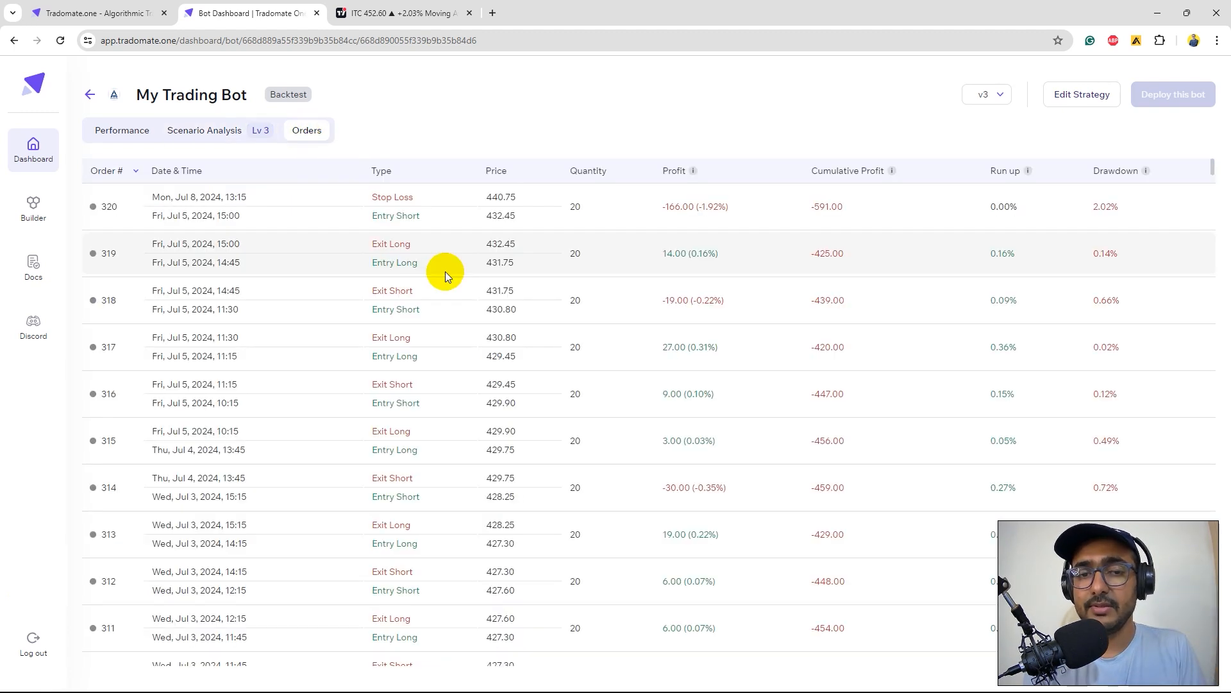
scroll("down", 3)
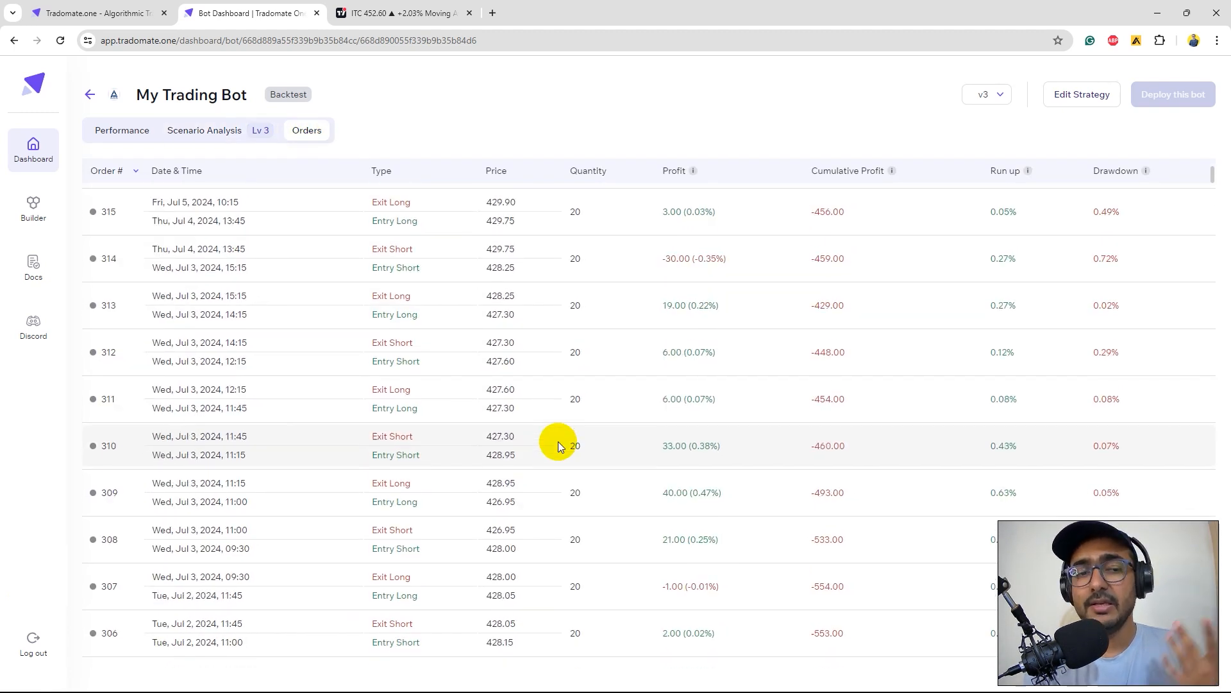
left_click(204, 130)
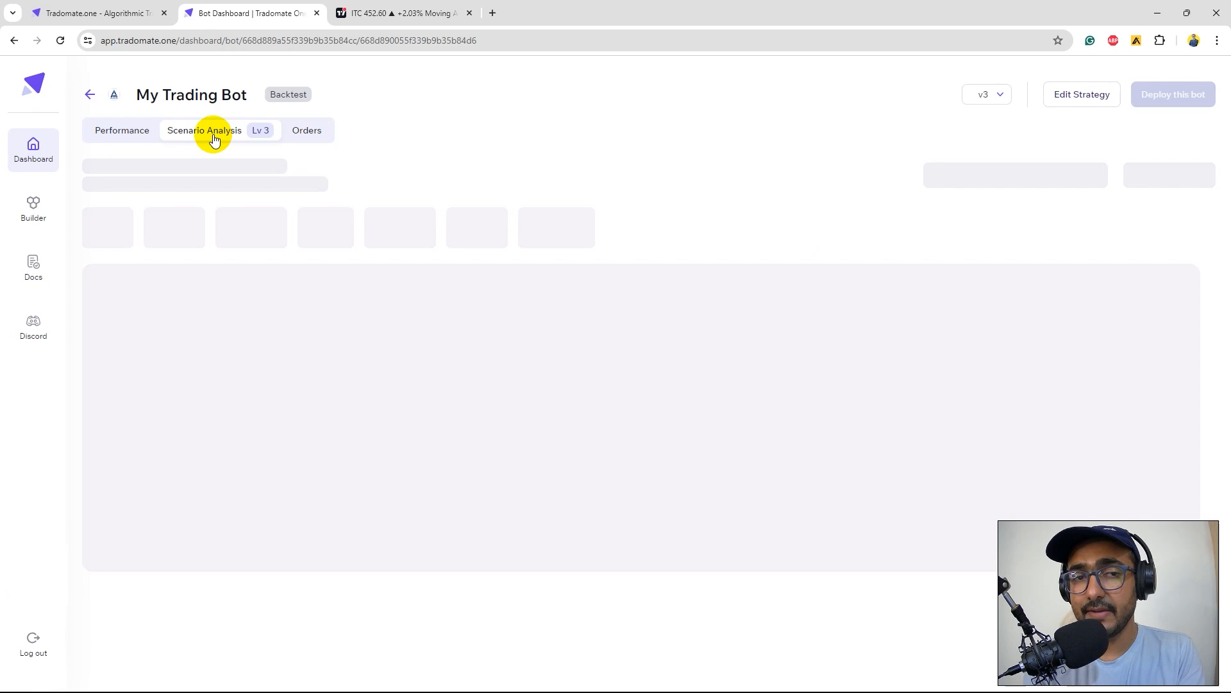
Run the Market Trend scenario to compare bullish, bearish and sideways results.
left_click(204, 130)
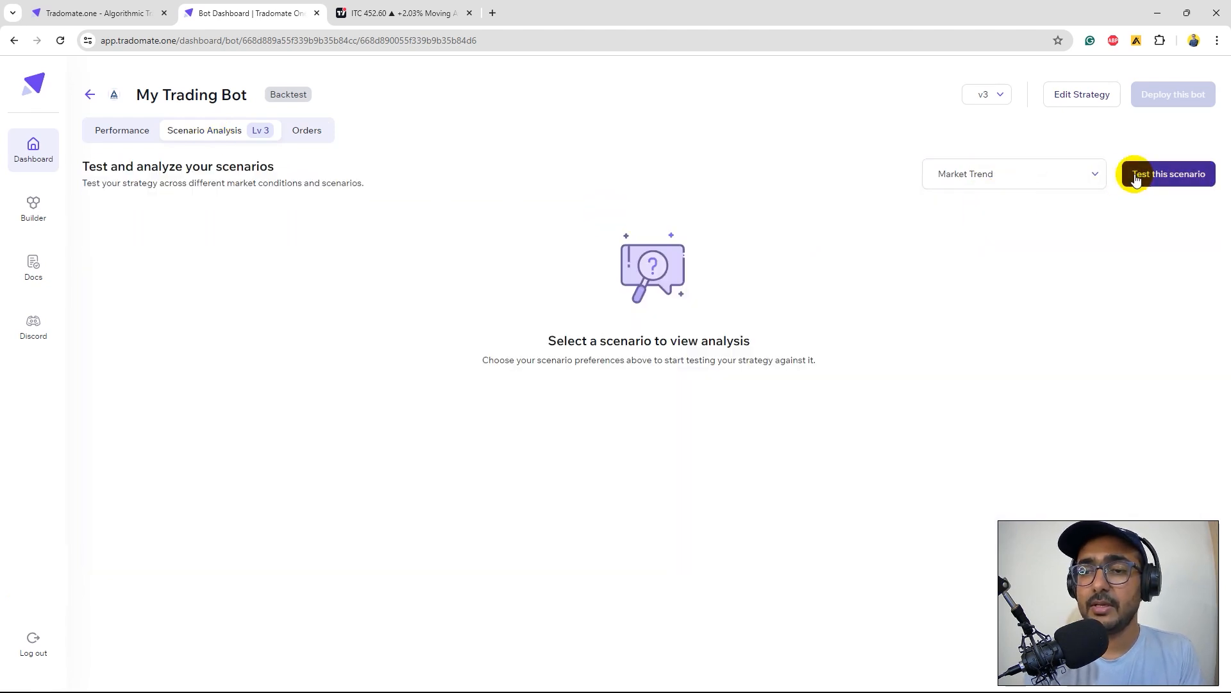
left_click(1169, 174)
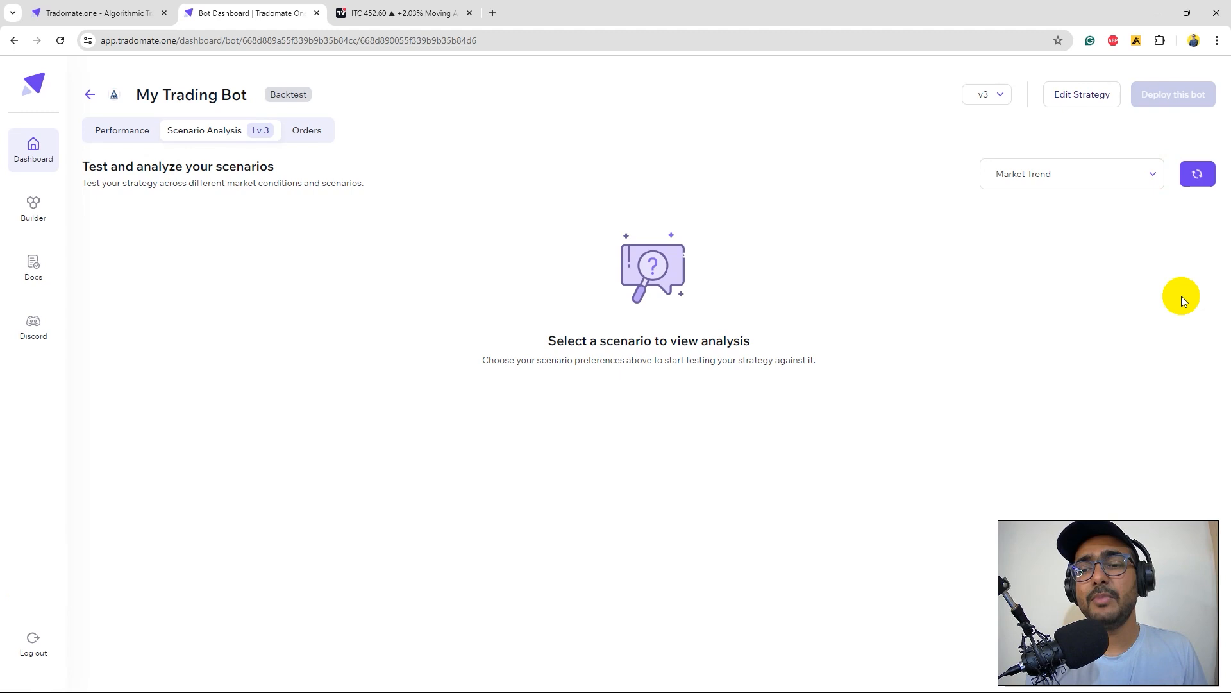
left_click(1197, 174)
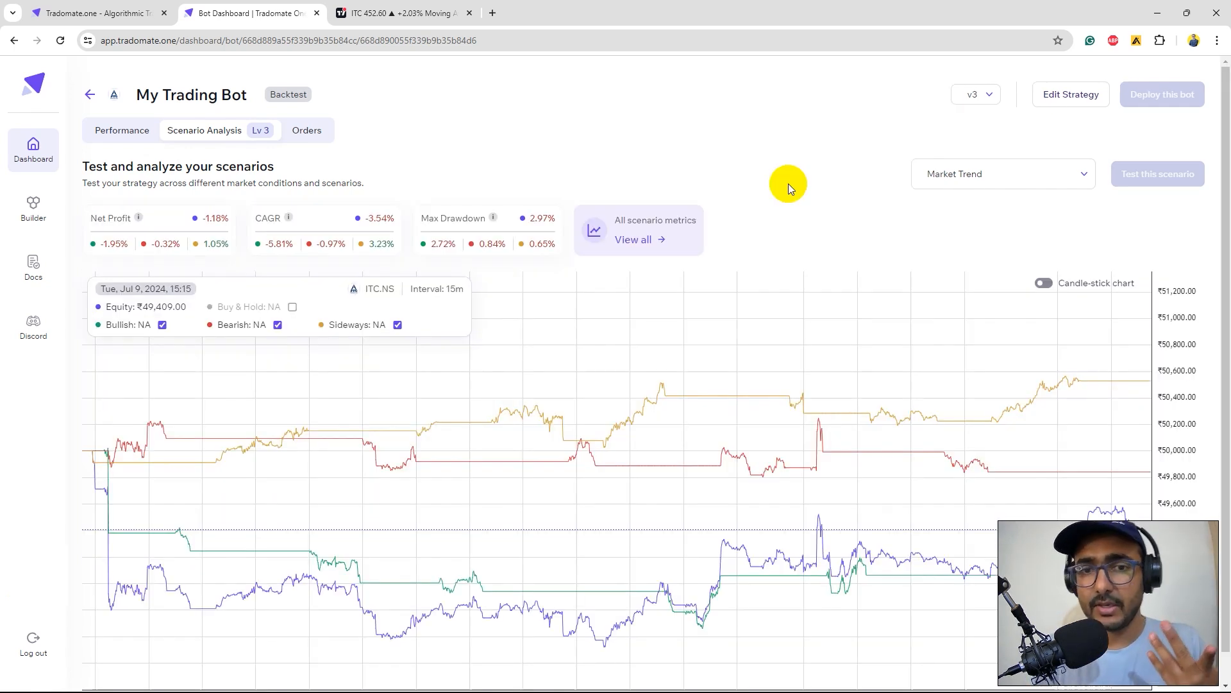
mouse_move(795, 357)
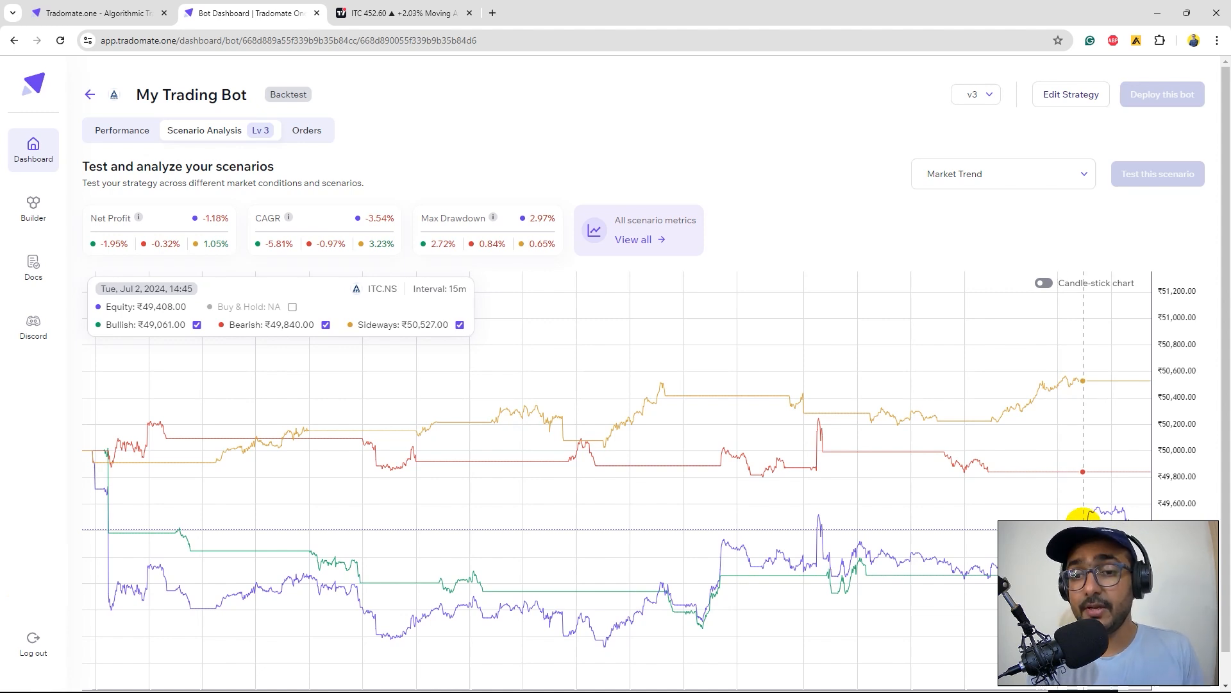
mouse_move(877, 458)
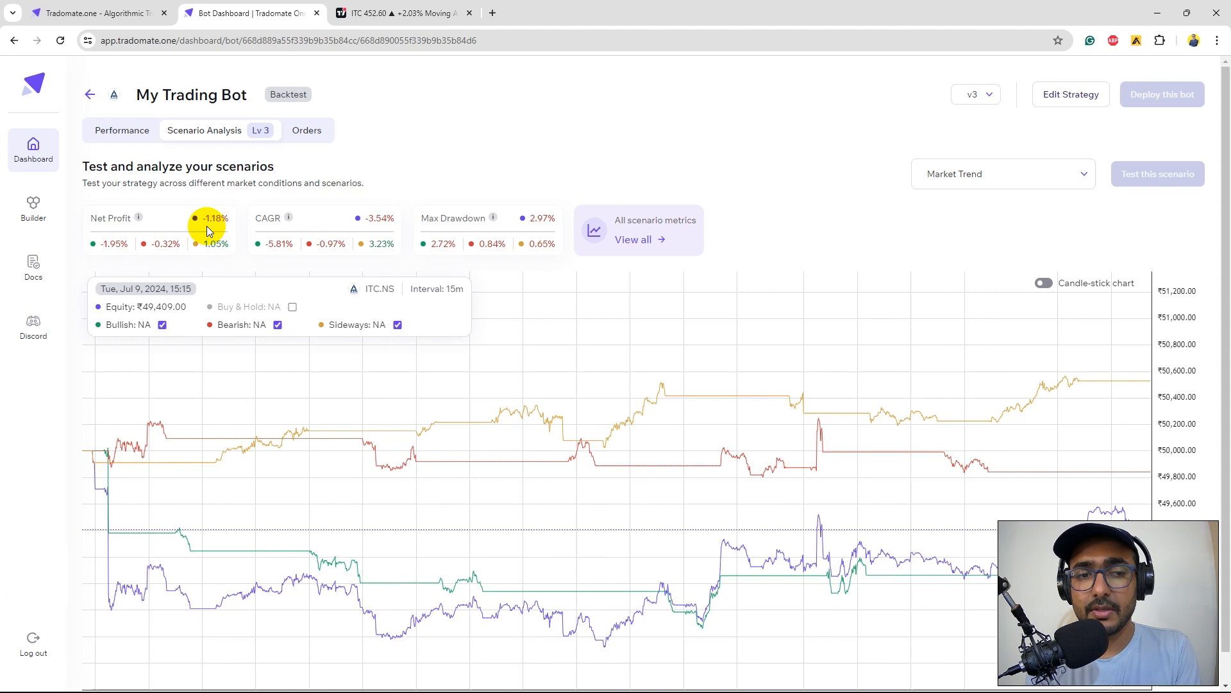
mouse_move(119, 249)
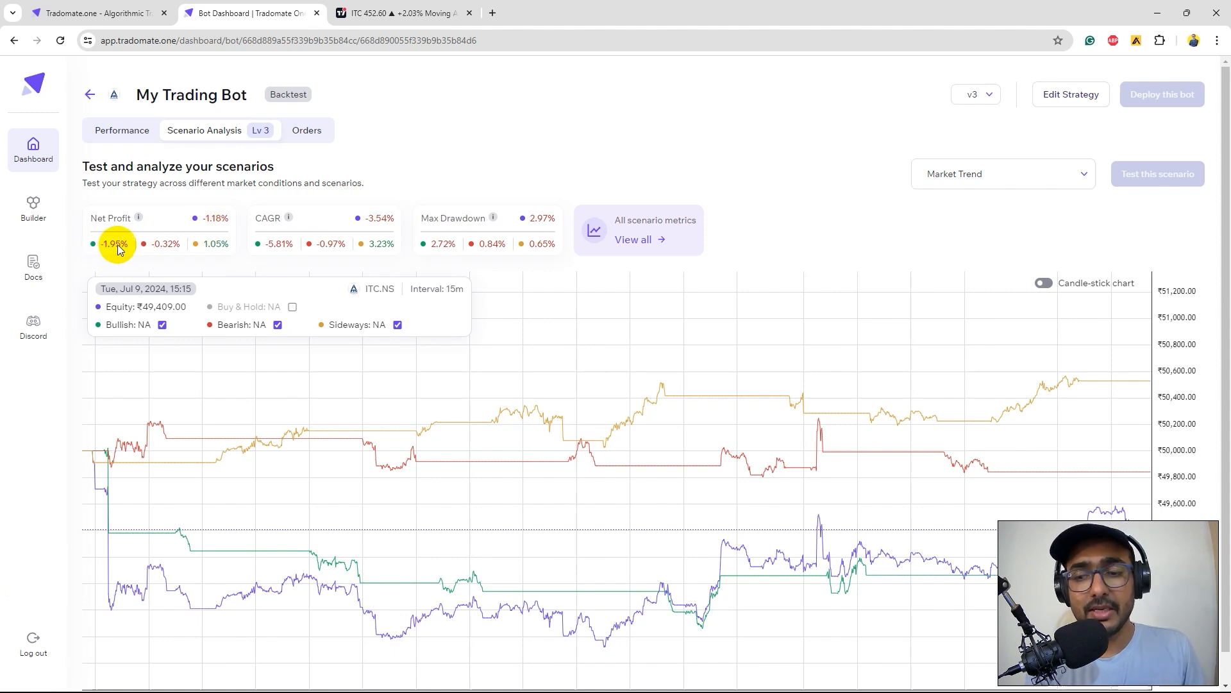
mouse_move(124, 251)
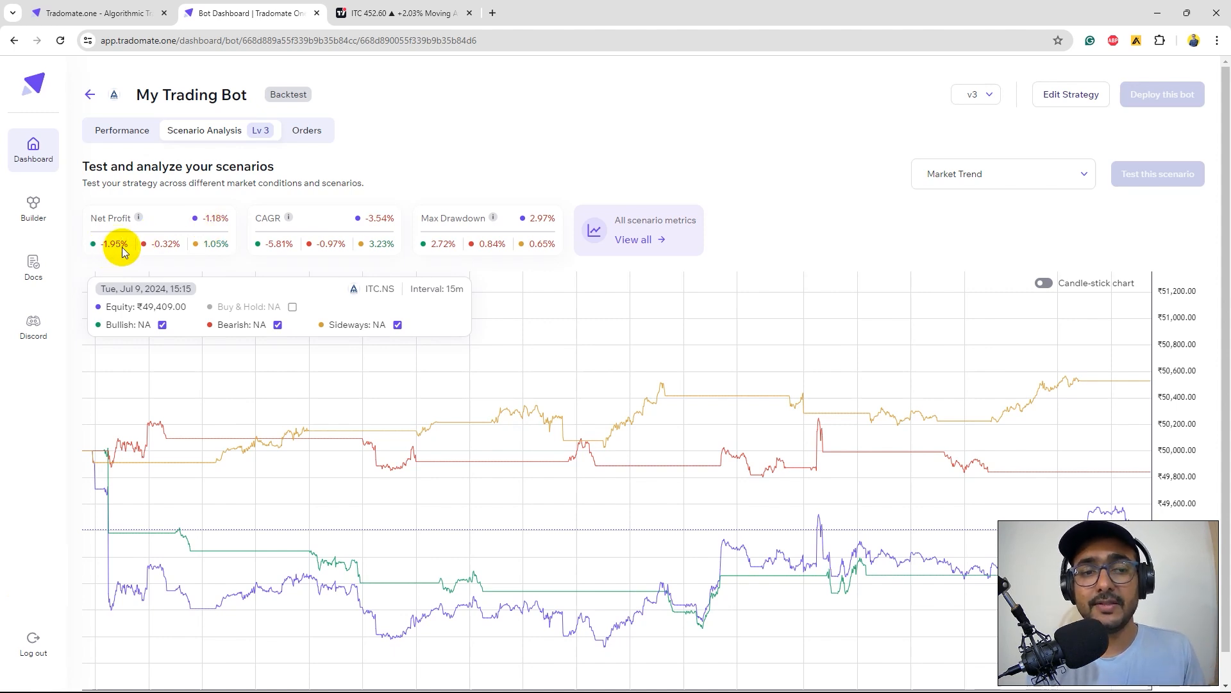
mouse_move(168, 247)
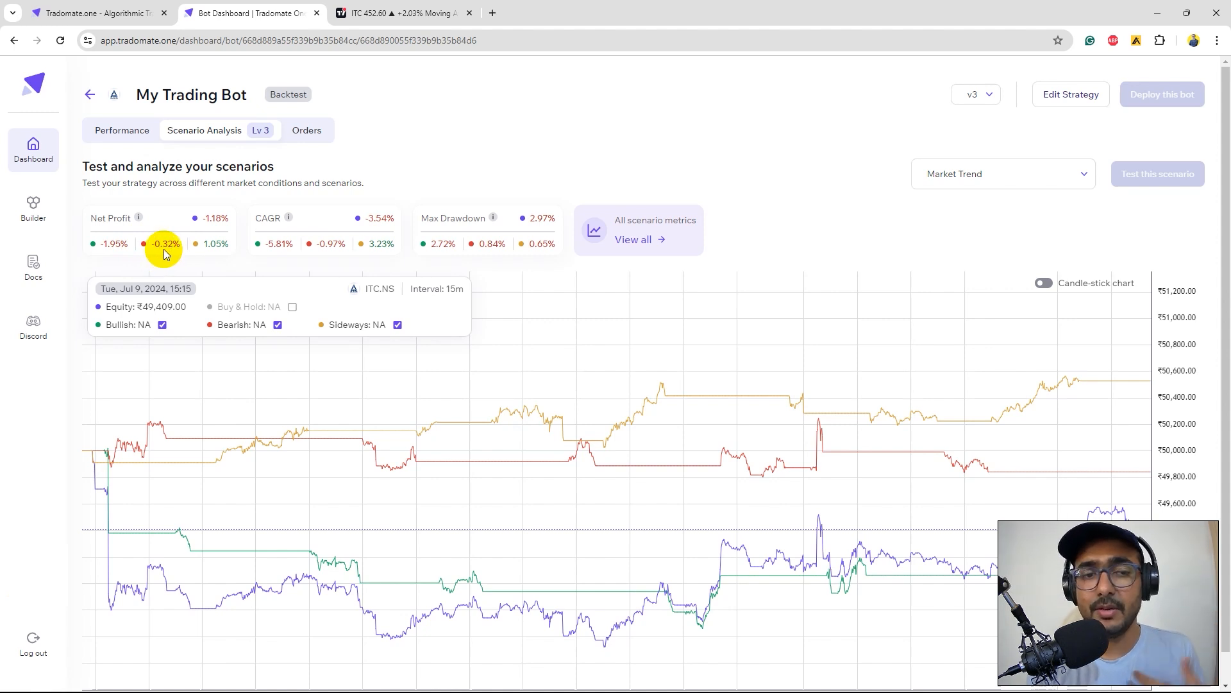
mouse_move(197, 249)
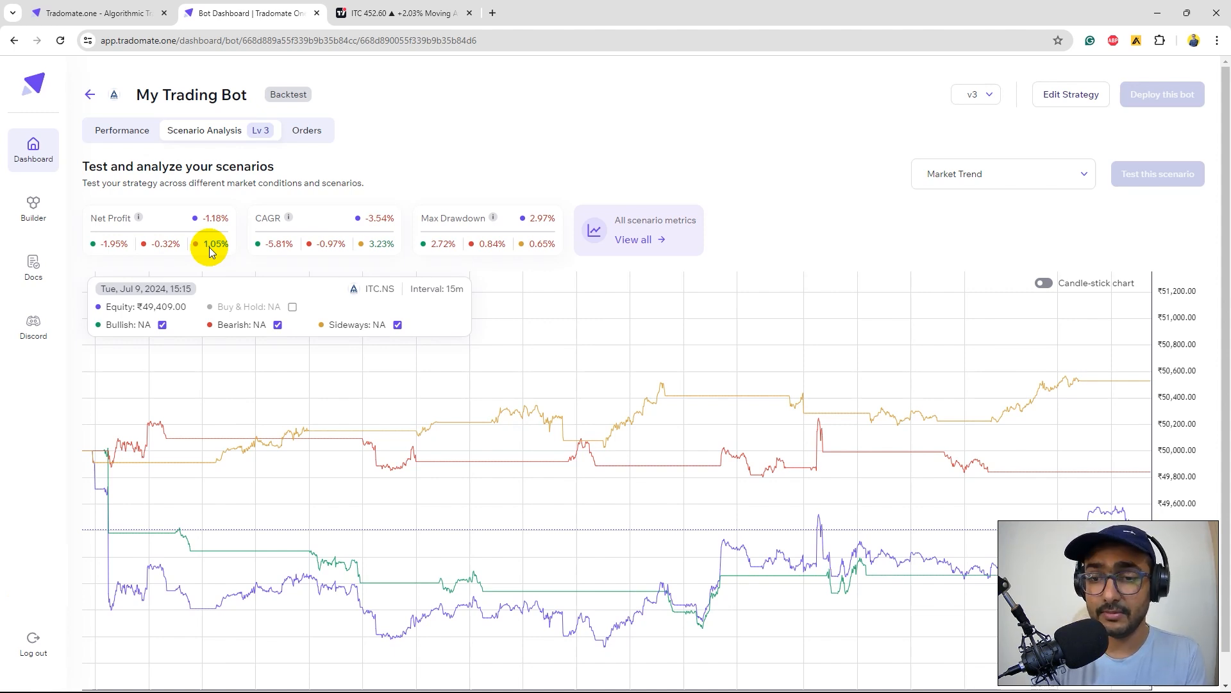
mouse_move(248, 245)
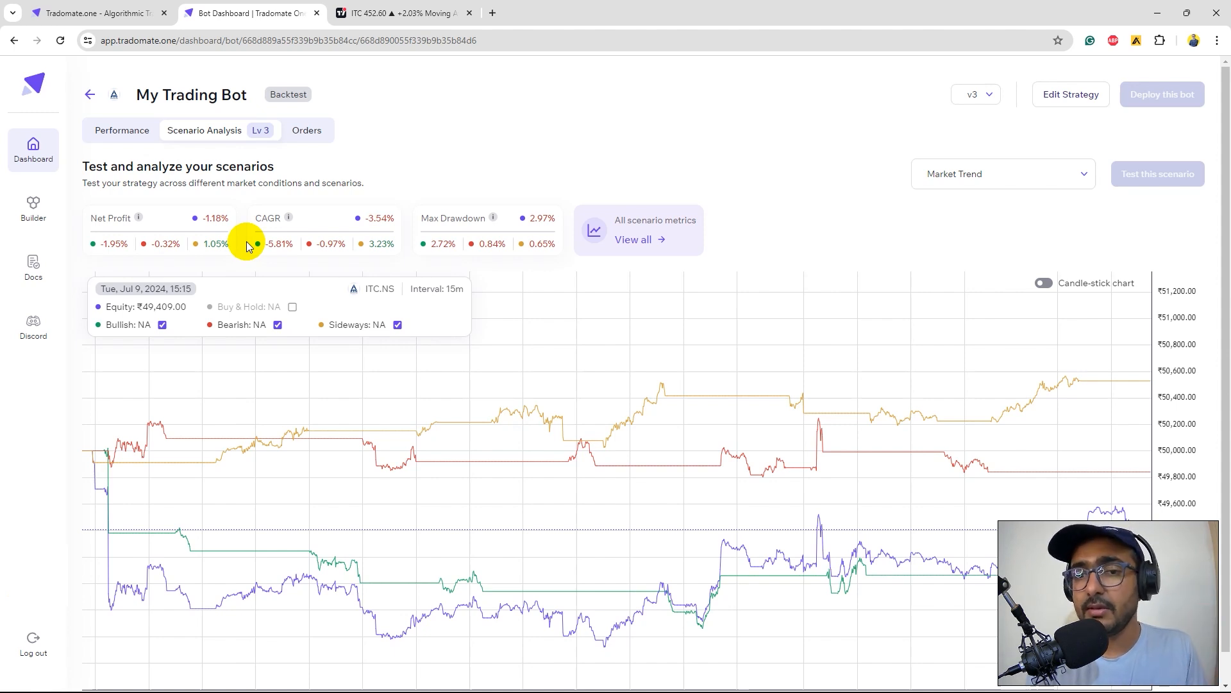
mouse_move(1044, 282)
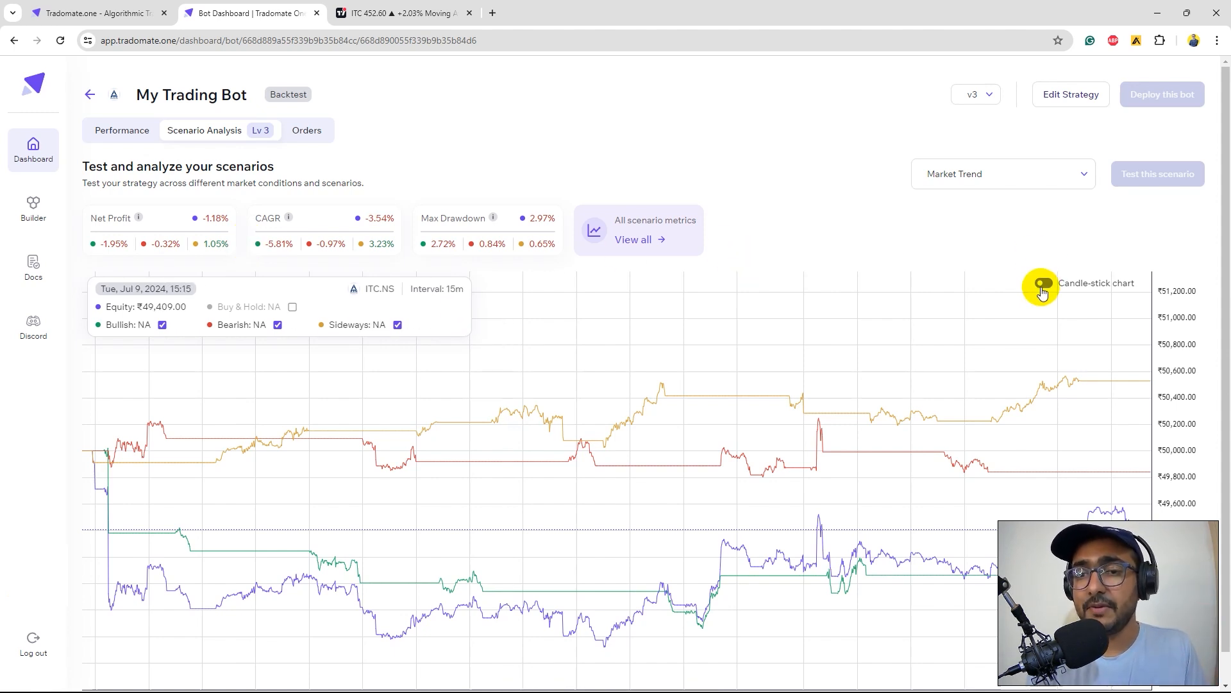
Switch the scenario chart to candlesticks showing long/short entries over shaded trend regions.
left_click(1043, 283)
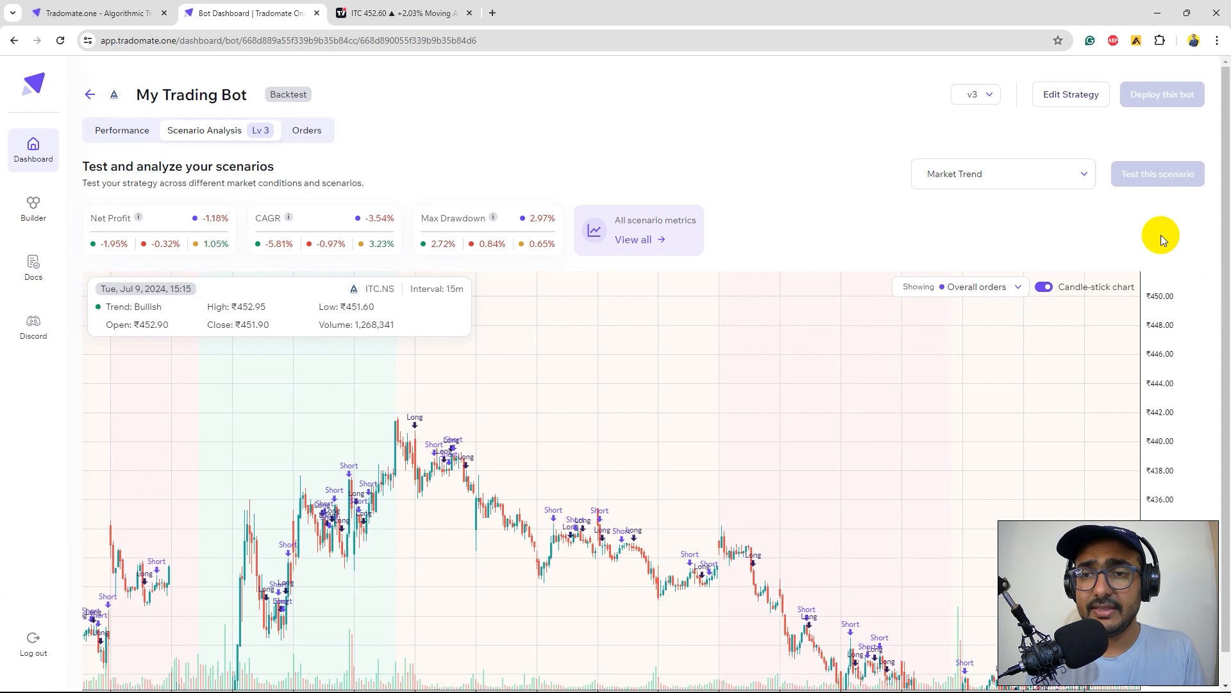
mouse_move(1067, 107)
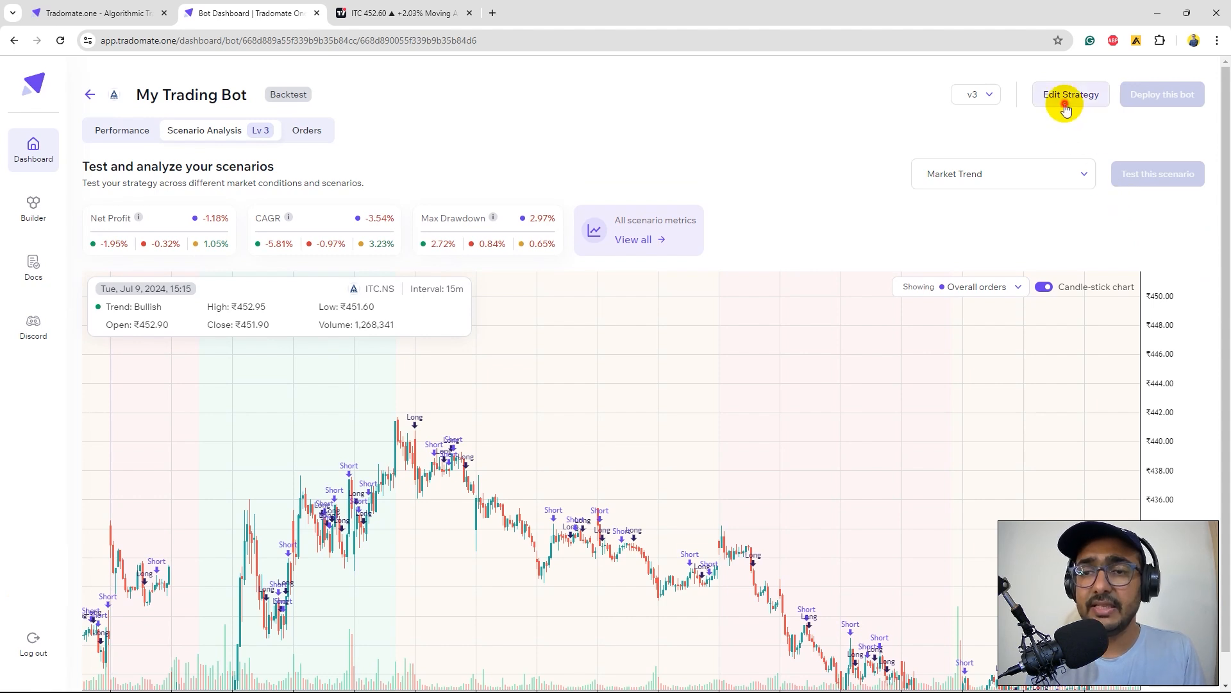
Change config.length to 30 in the bot code and save and rerun it as v4.
left_click(1071, 94)
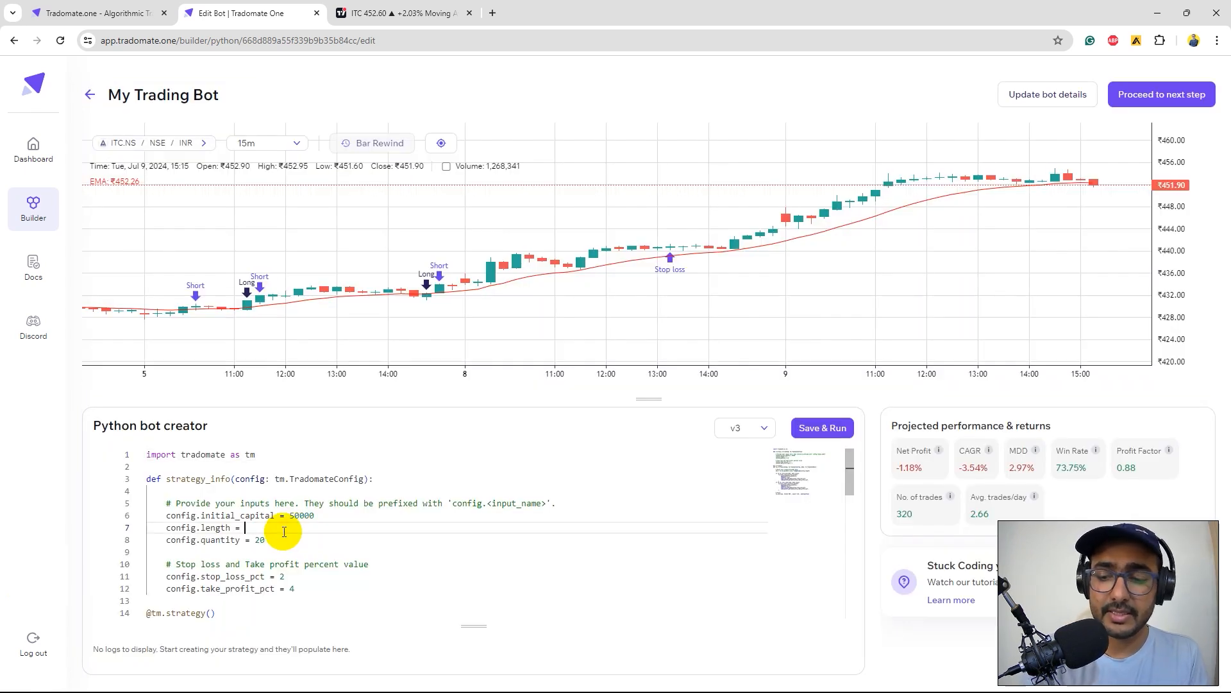
left_click(822, 428)
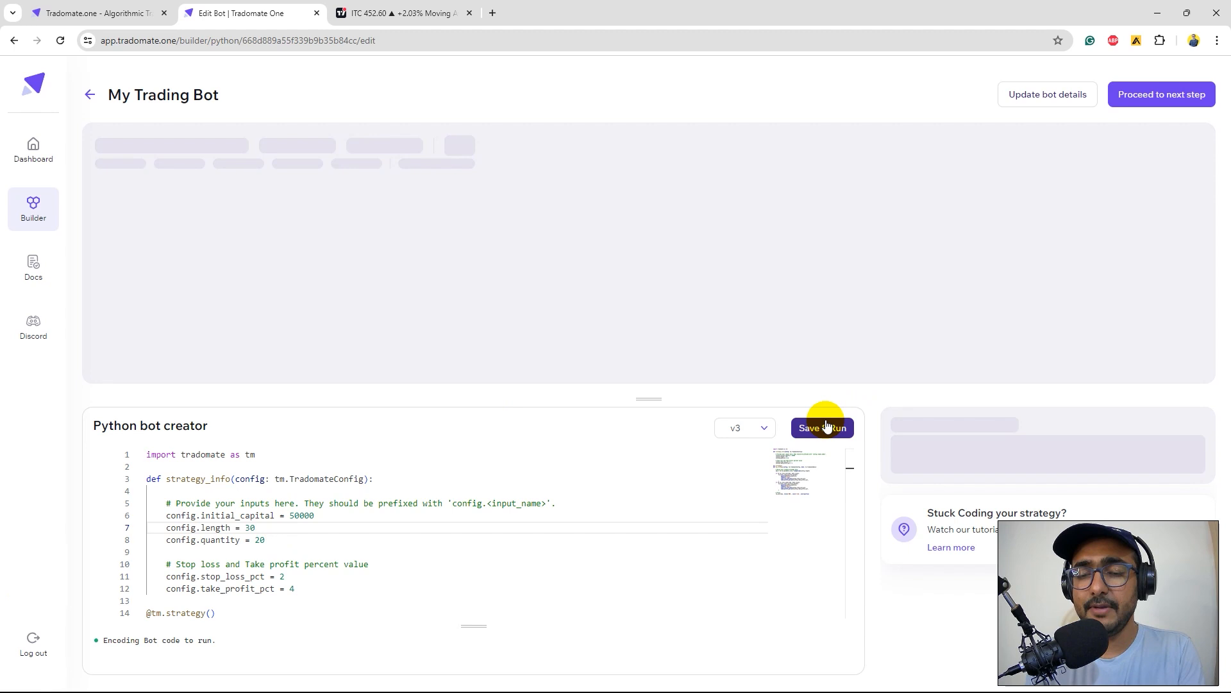
left_click(822, 428)
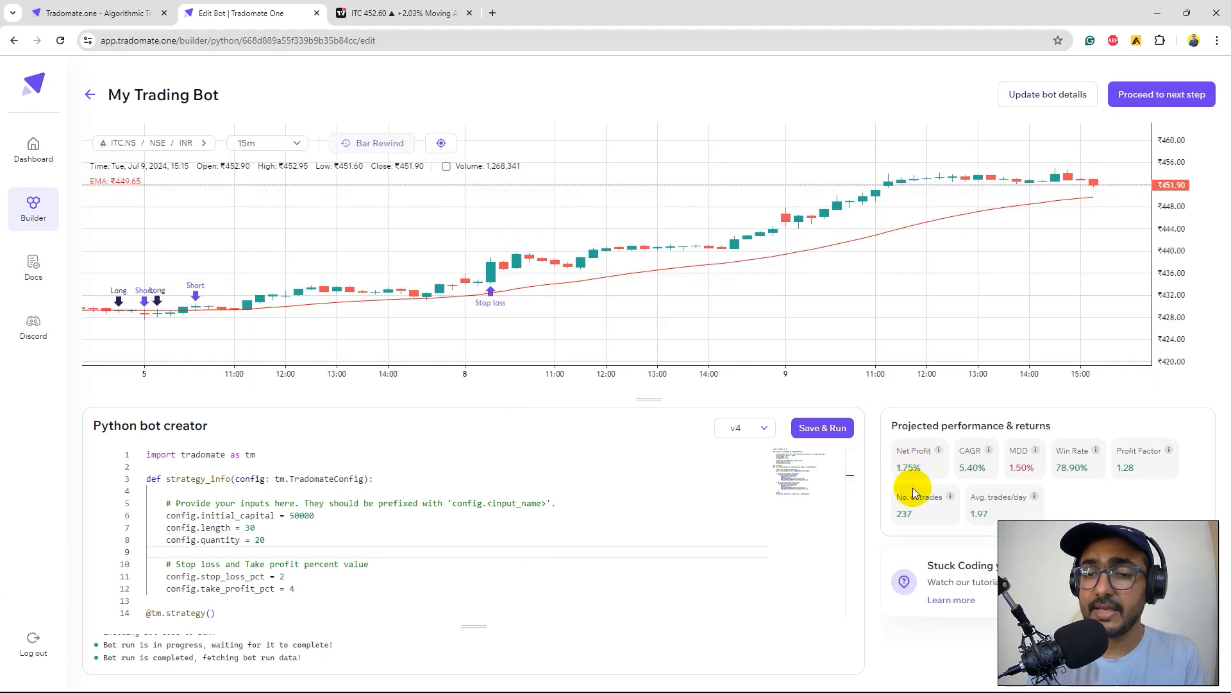
mouse_move(964, 498)
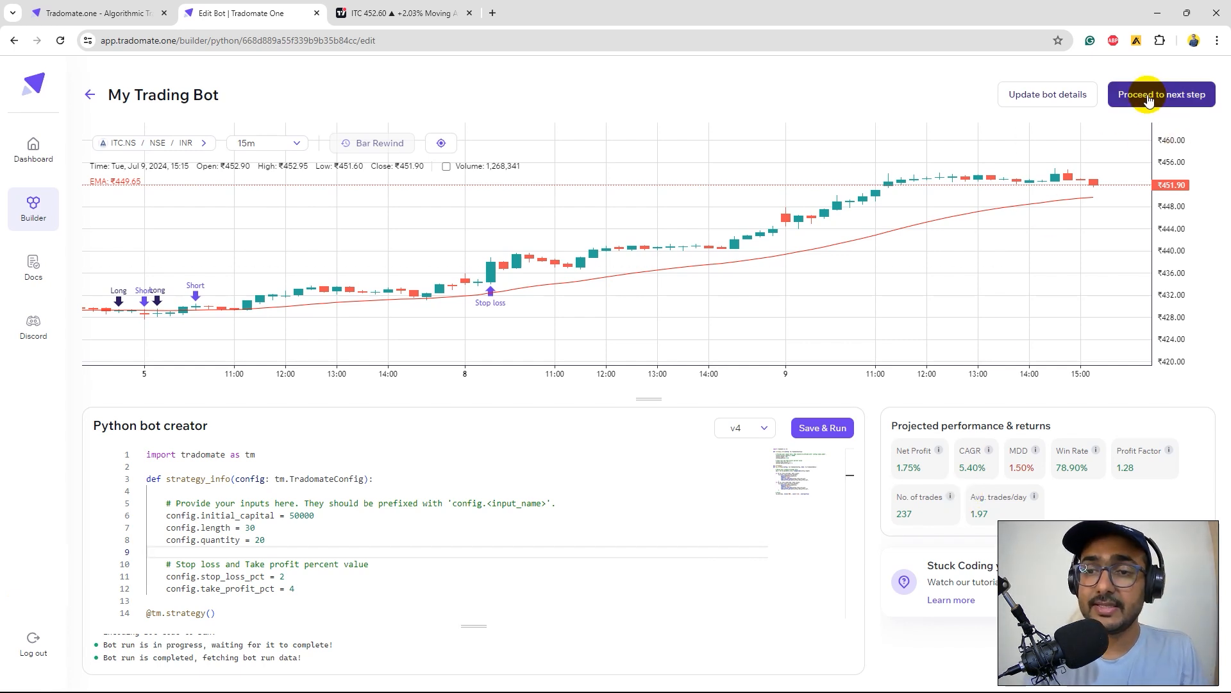
Review the v4 dashboard's ₹874 profit and risk metrics, then open Scenario Analysis.
left_click(1161, 94)
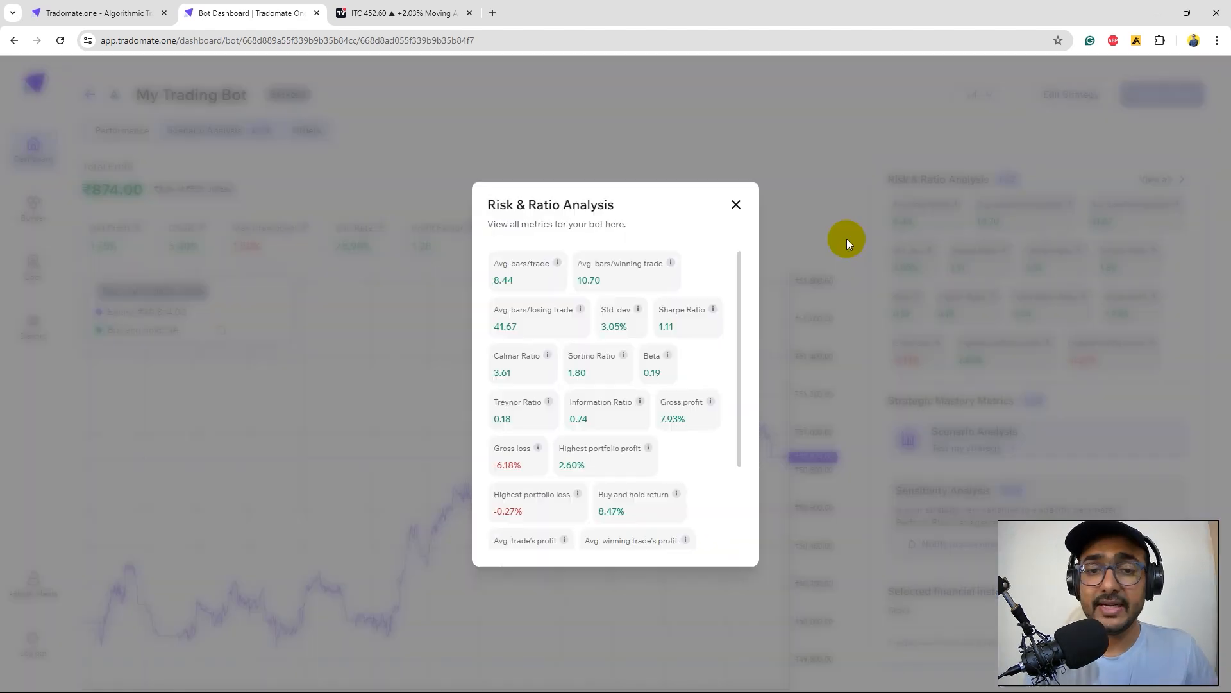
scroll("down", 3)
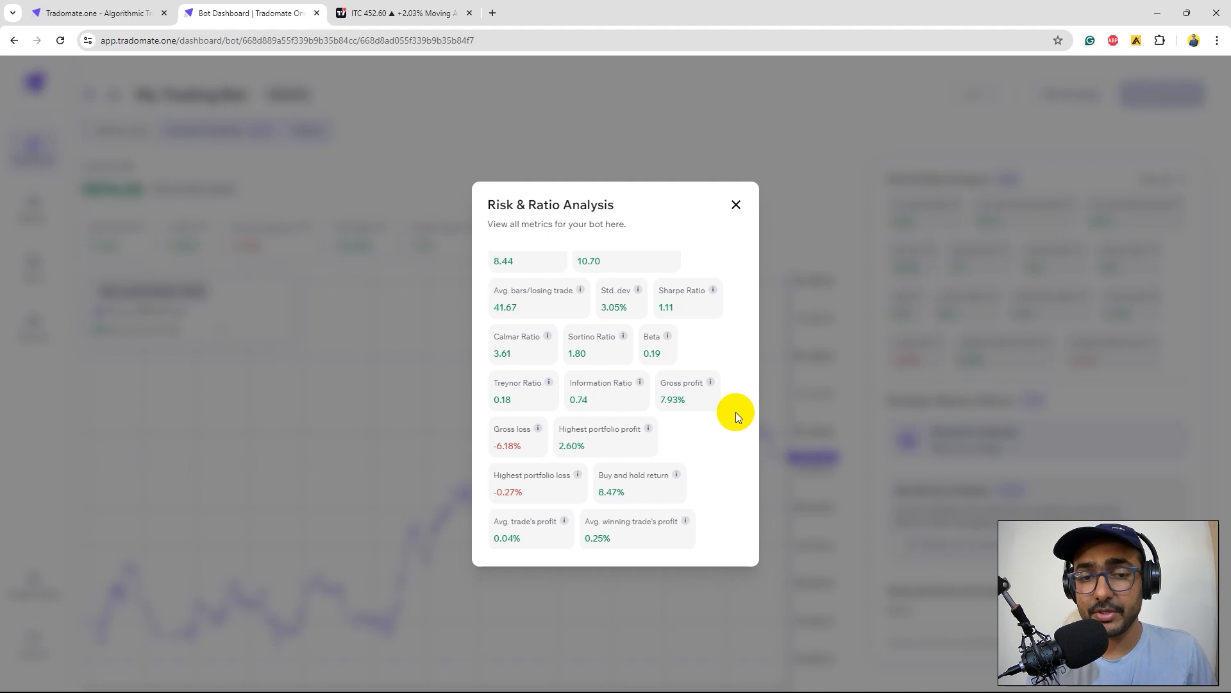
left_click(737, 205)
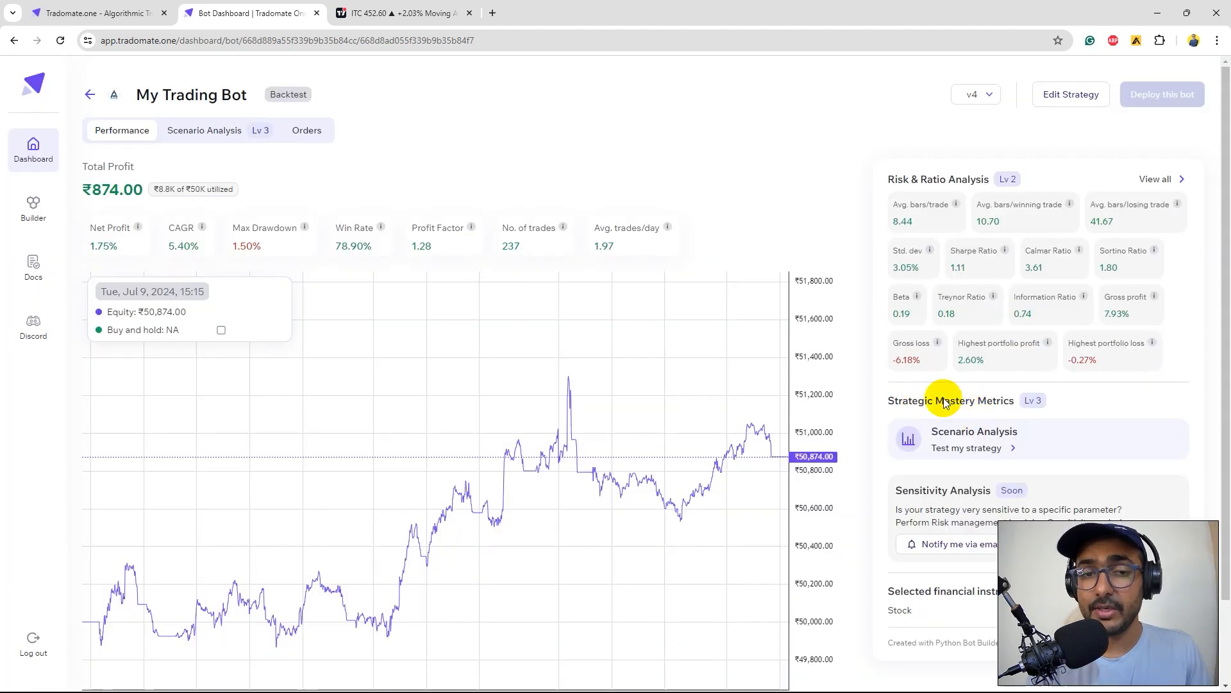
left_click(204, 131)
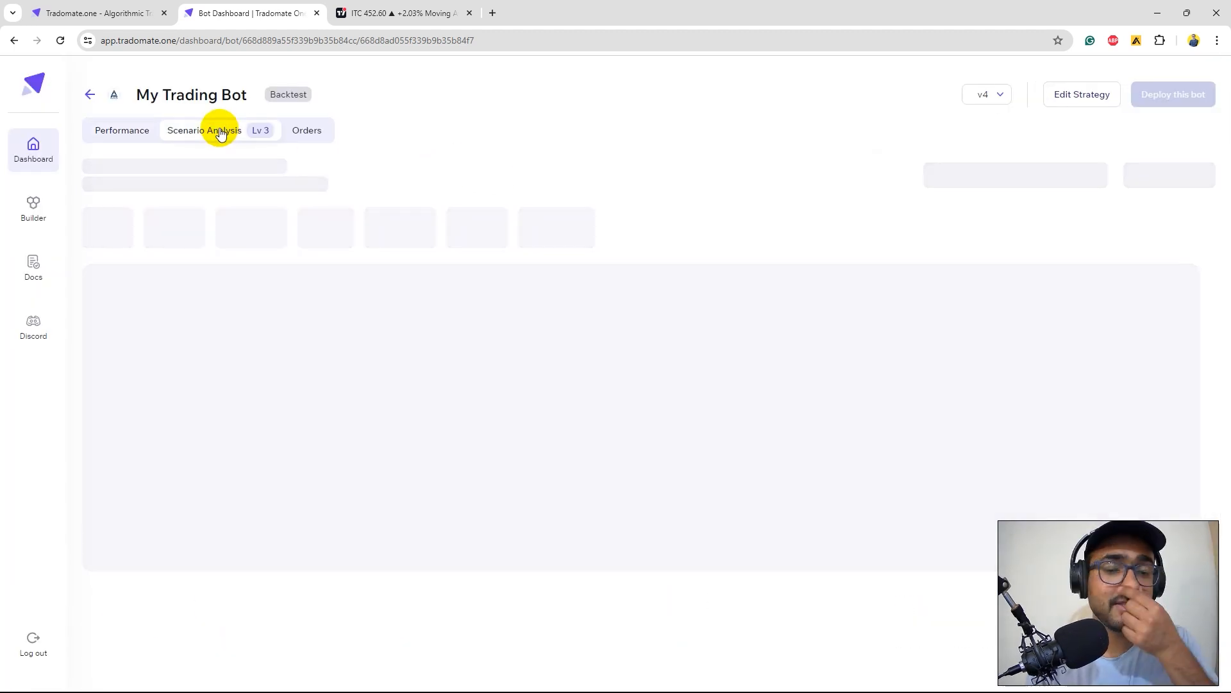
Run the Market Trend scenario: bullish −1.95%, bearish 0.34%, sideways 2.20%.
left_click(204, 130)
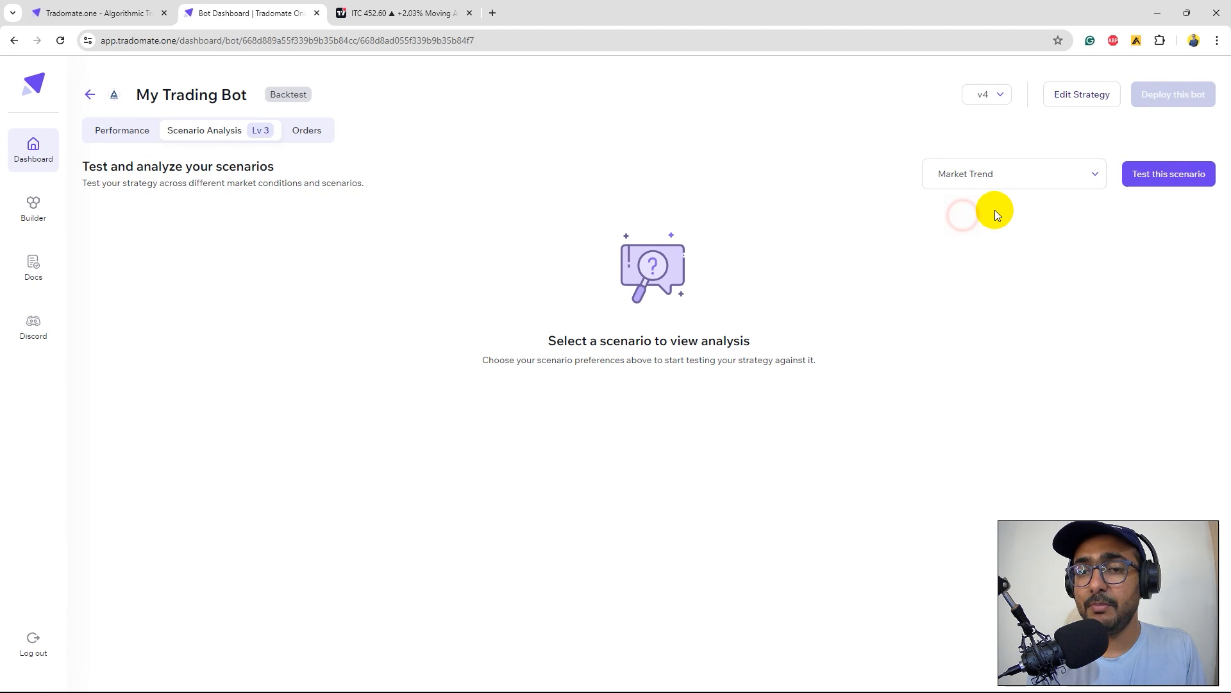
left_click(1169, 174)
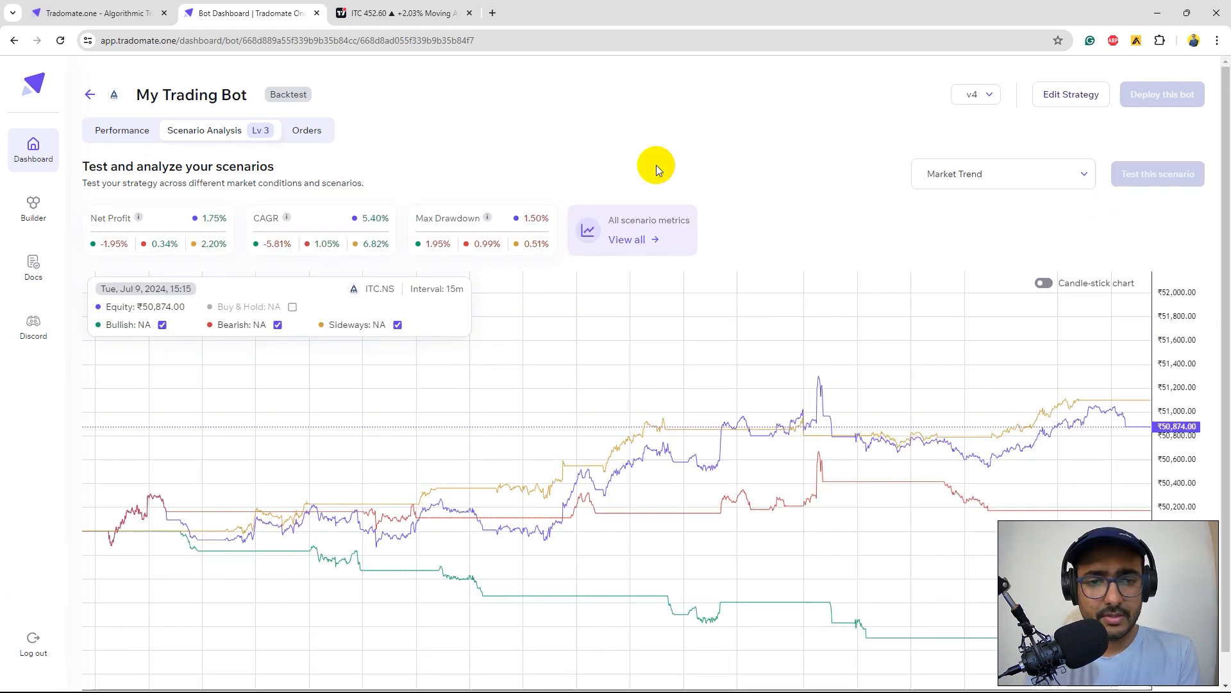
mouse_move(211, 227)
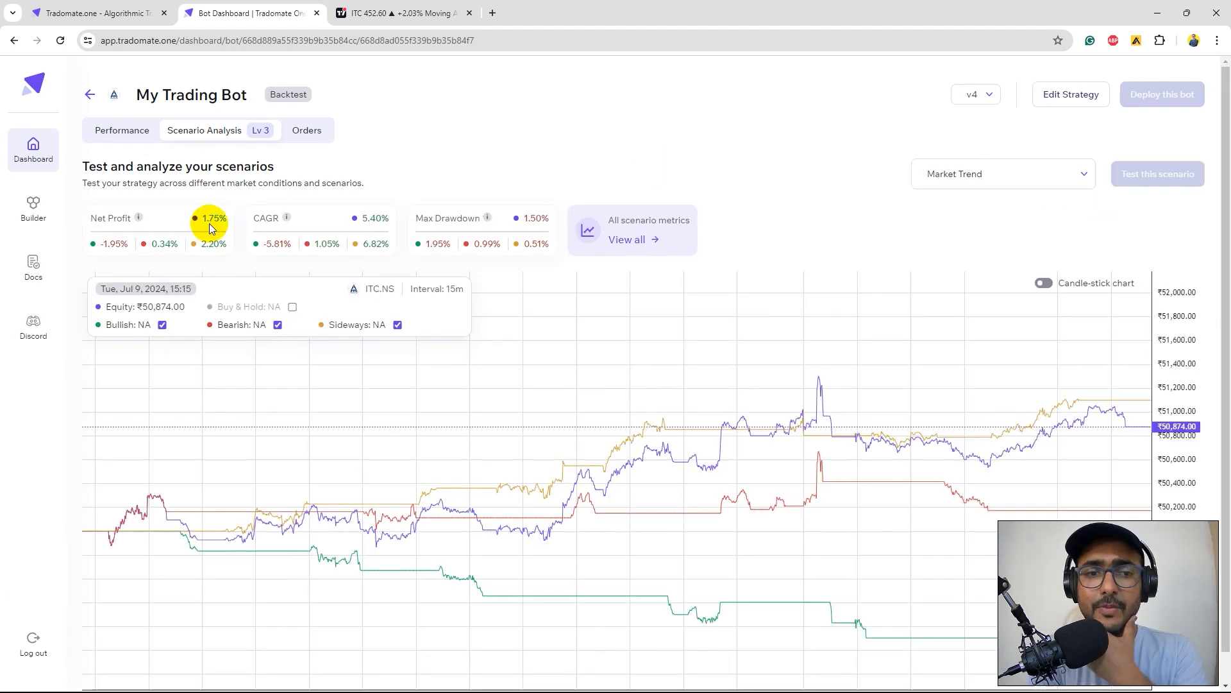
mouse_move(176, 228)
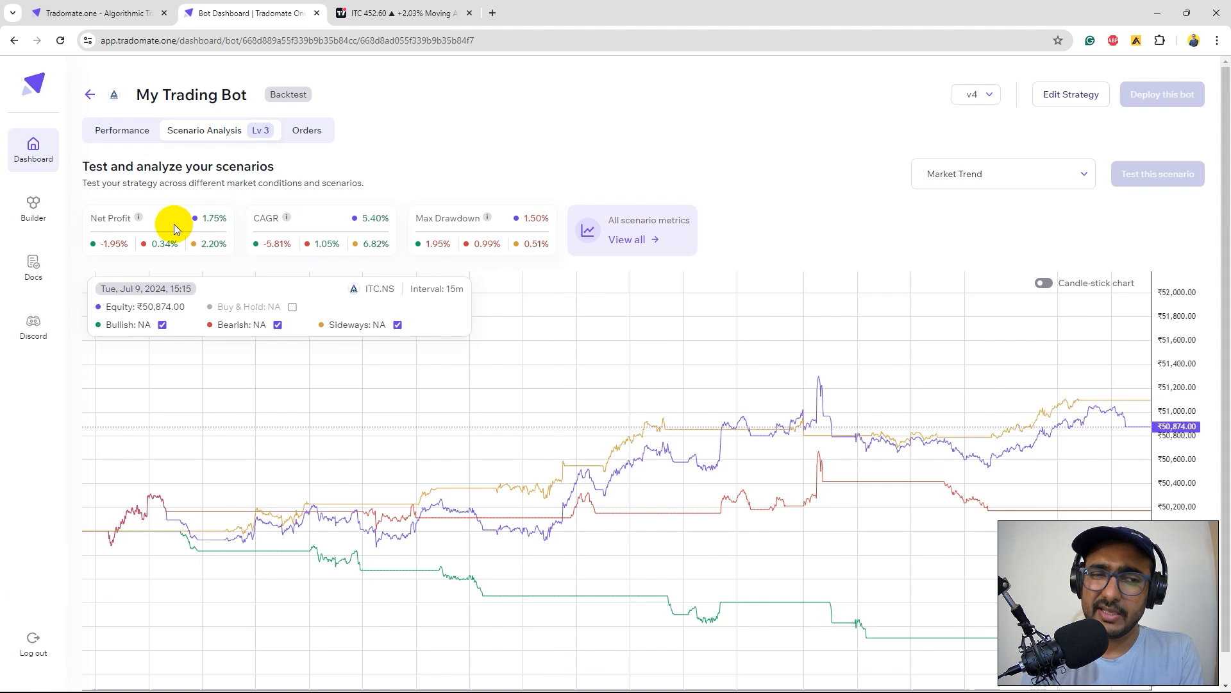
mouse_move(108, 255)
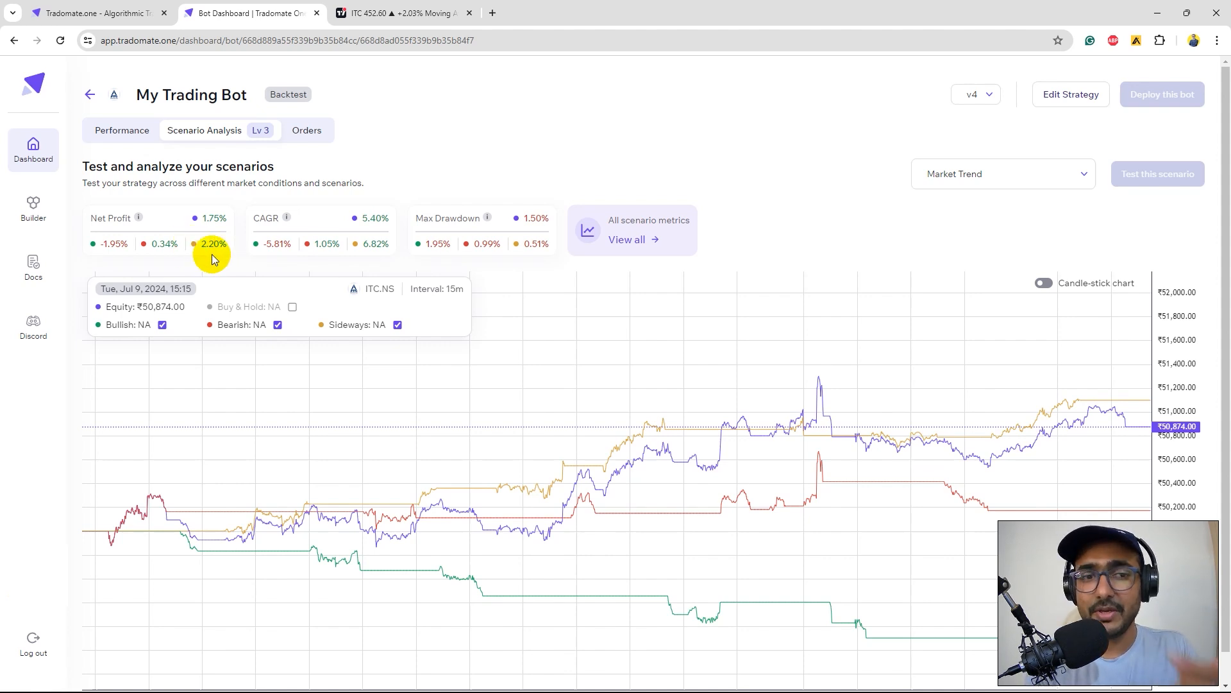
mouse_move(782, 248)
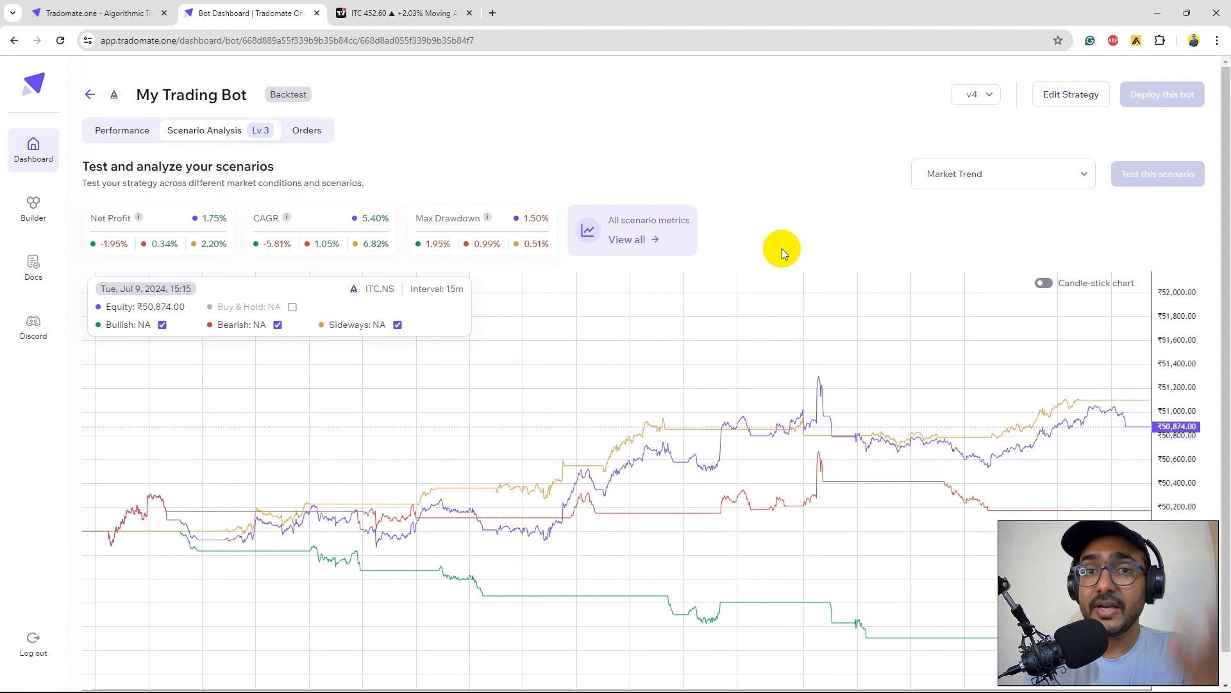
mouse_move(740, 189)
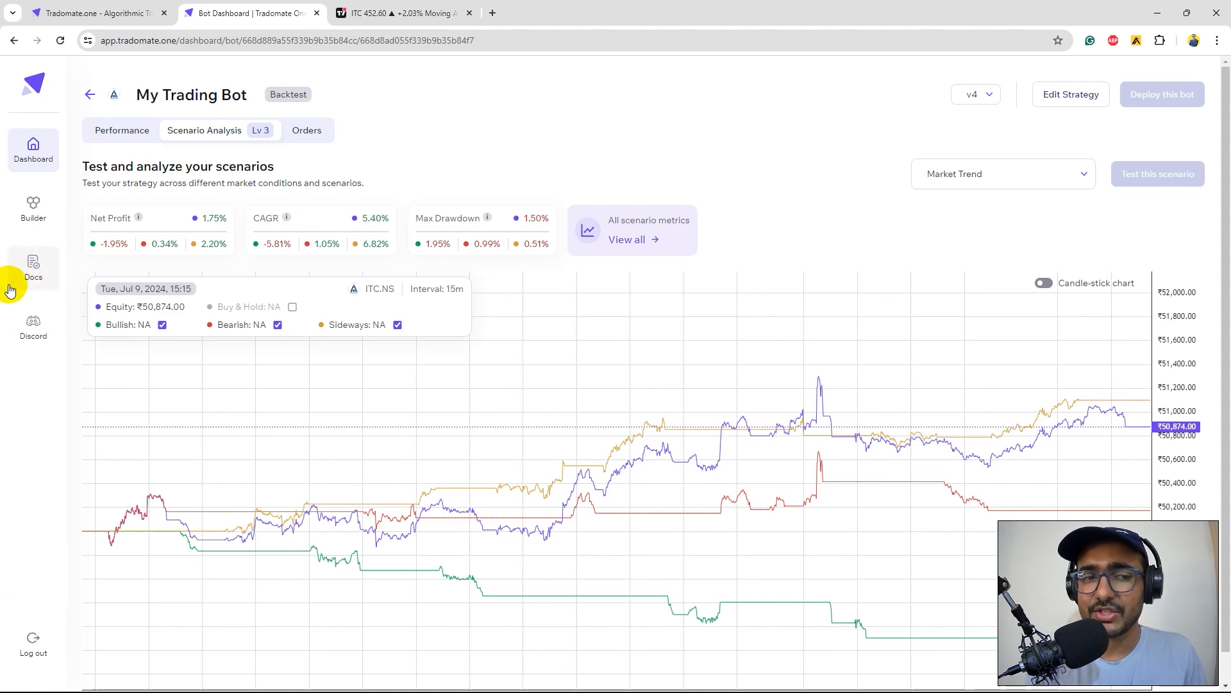
mouse_move(454, 134)
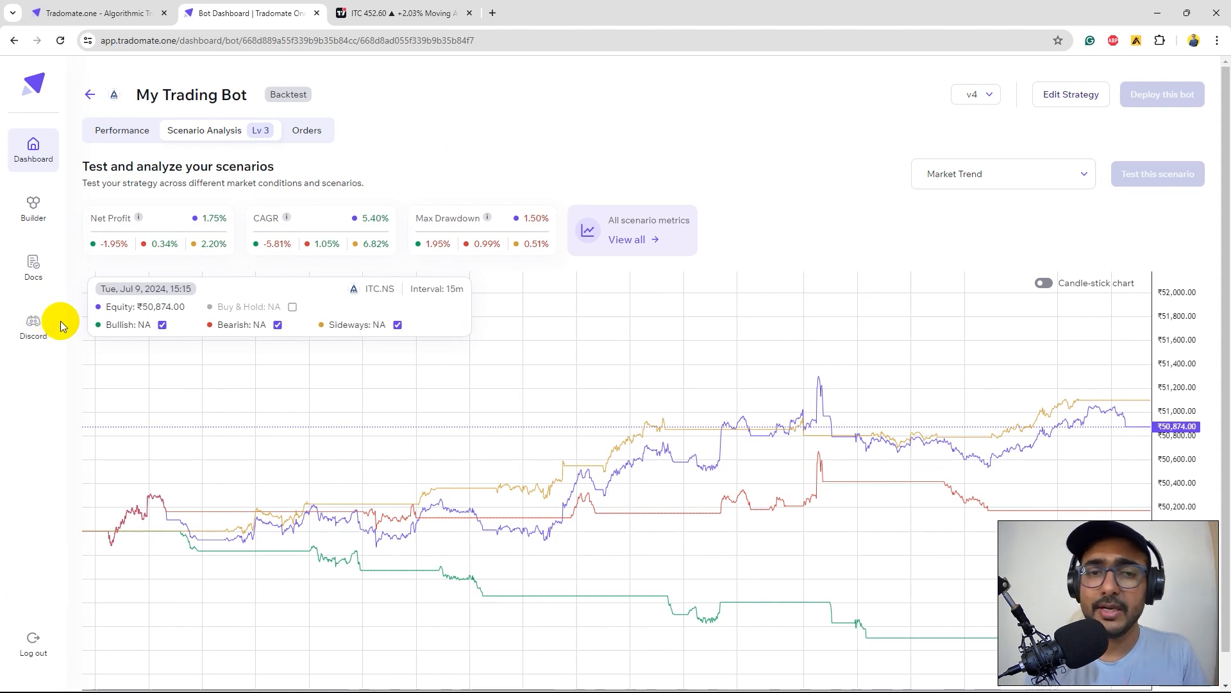
mouse_move(10, 341)
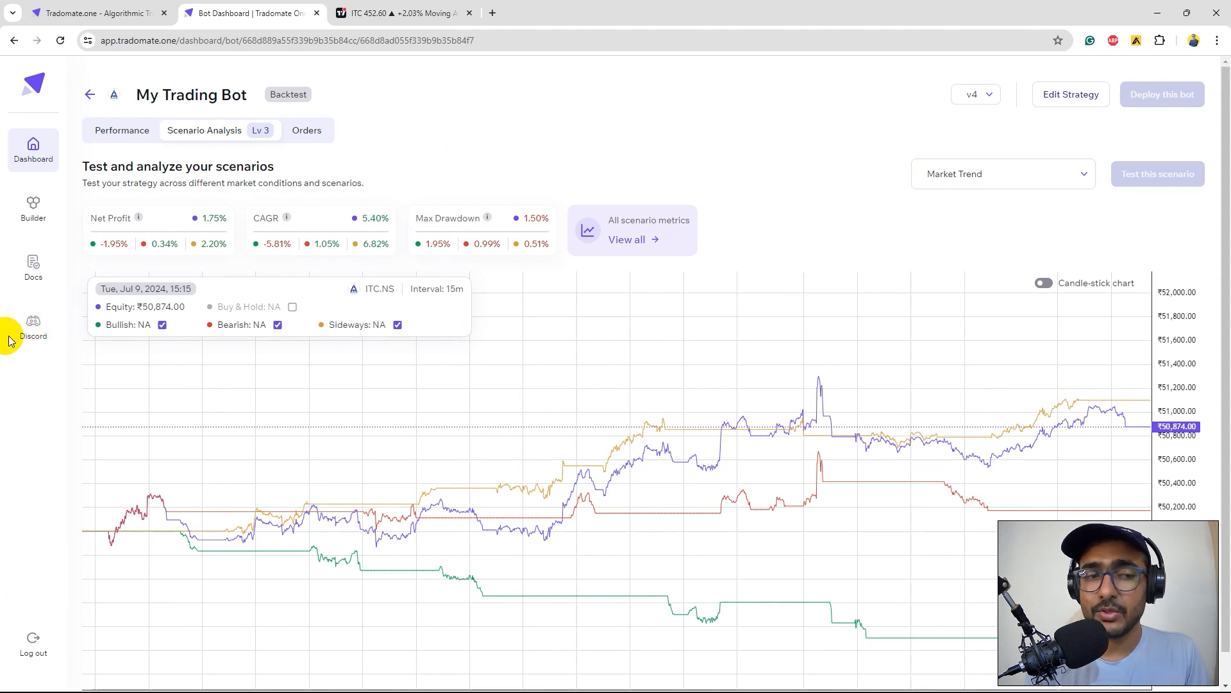
mouse_move(36, 391)
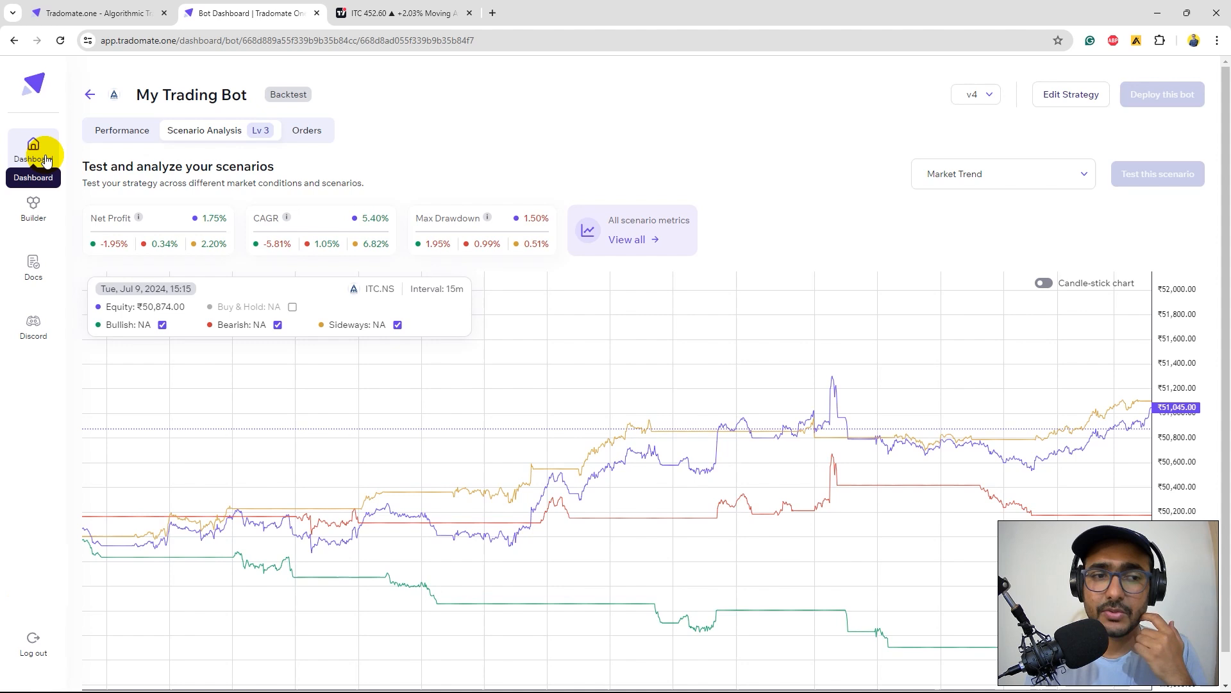
Open the Dashboard to see three backtested bots, including v4 at 1.75% profit.
left_click(33, 154)
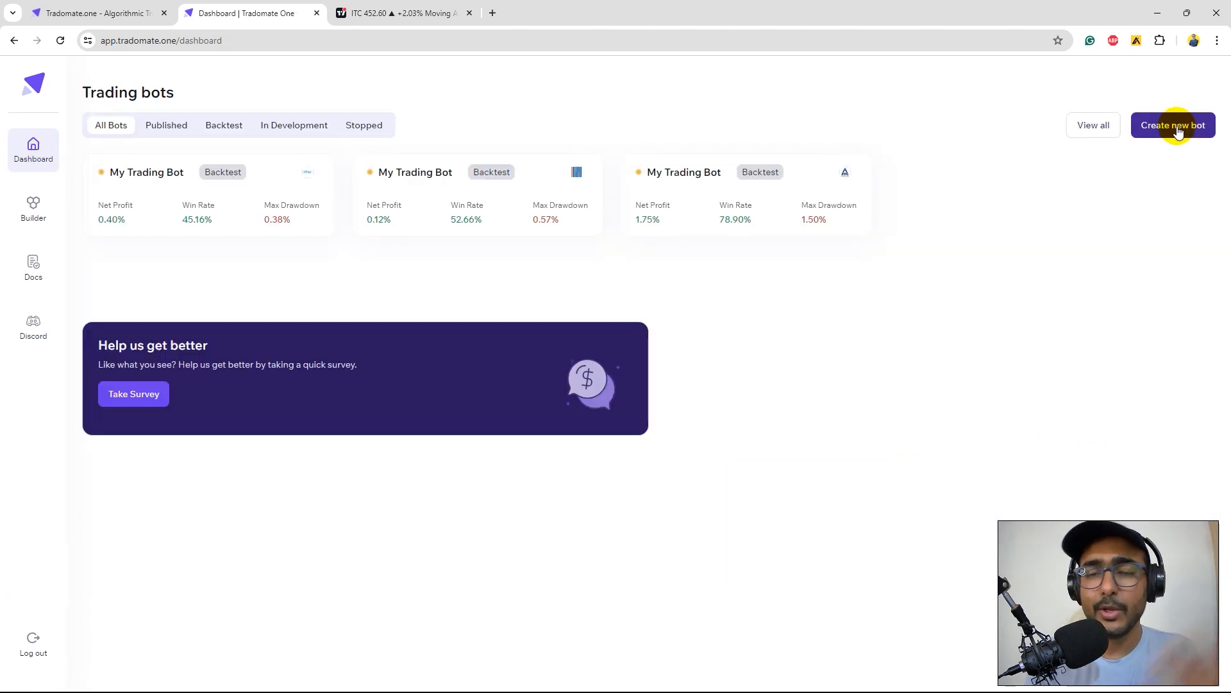